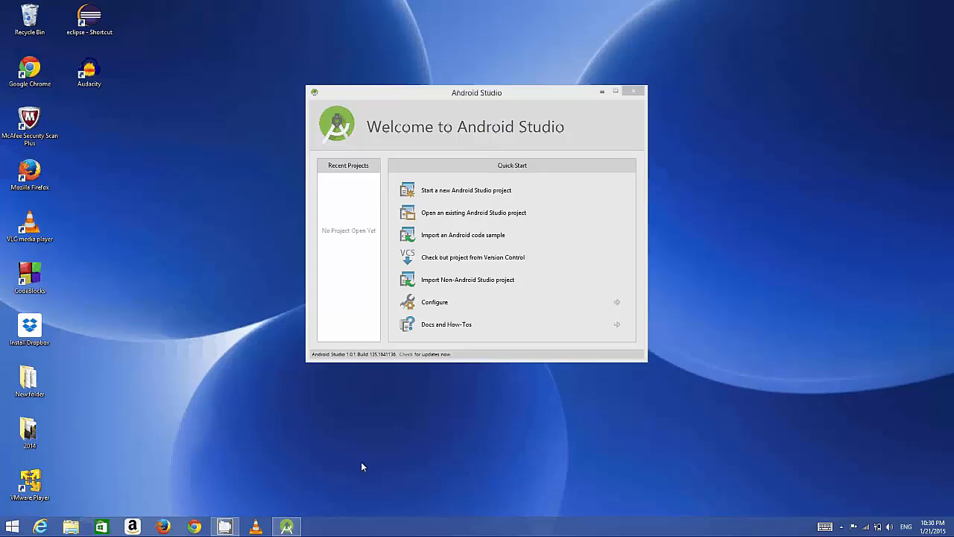
mouse_move(337, 359)
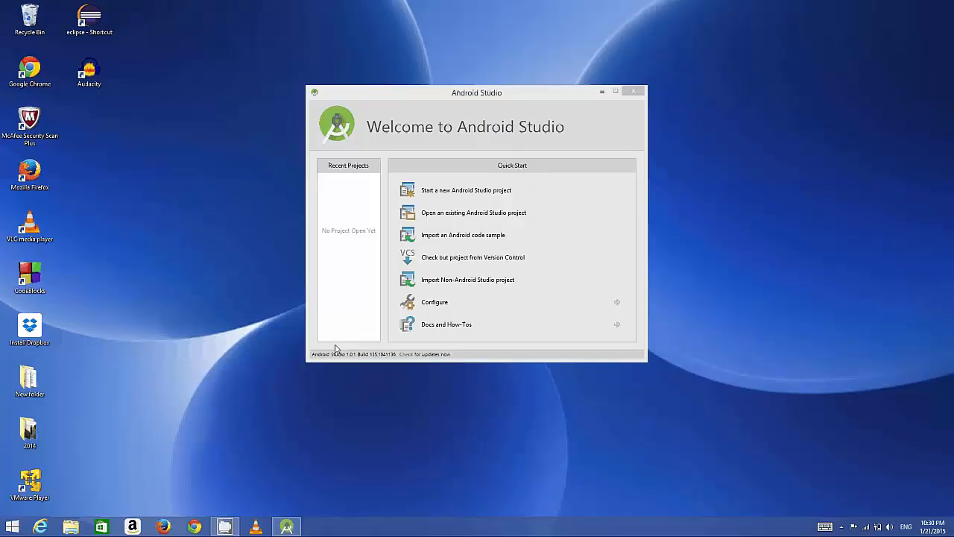
mouse_move(435, 302)
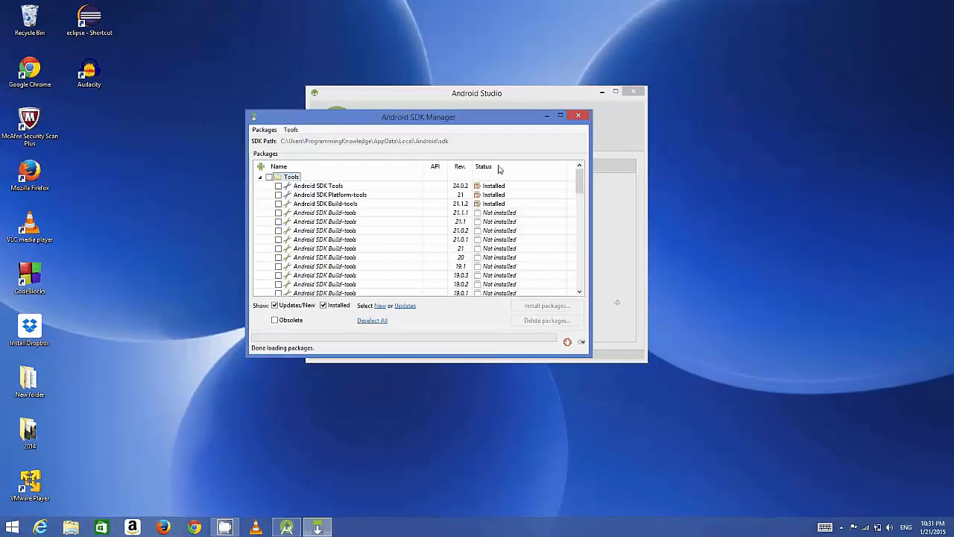
Step: Scroll the SDK packages list down to Extras and confirm the HAXM installer shows Installed
scroll(down, 3)
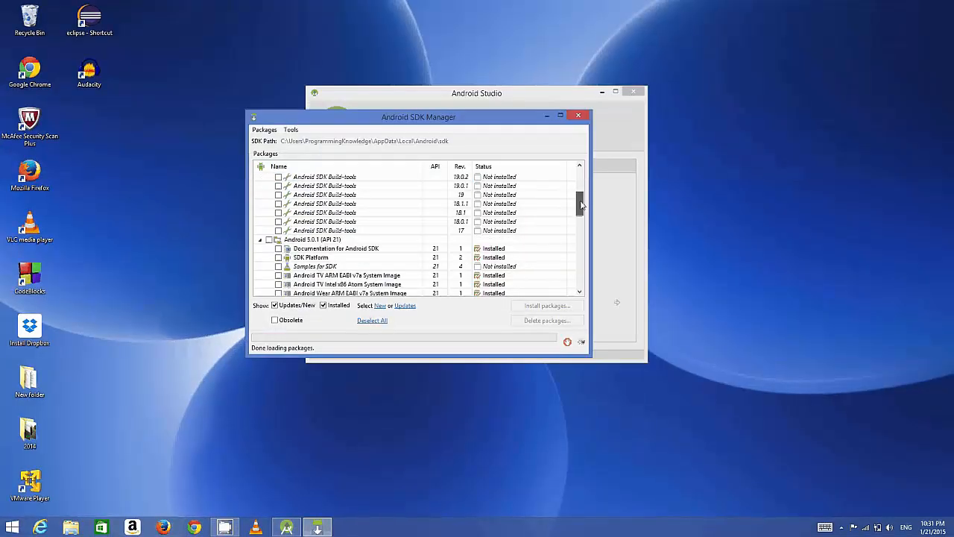
scroll(down, 3)
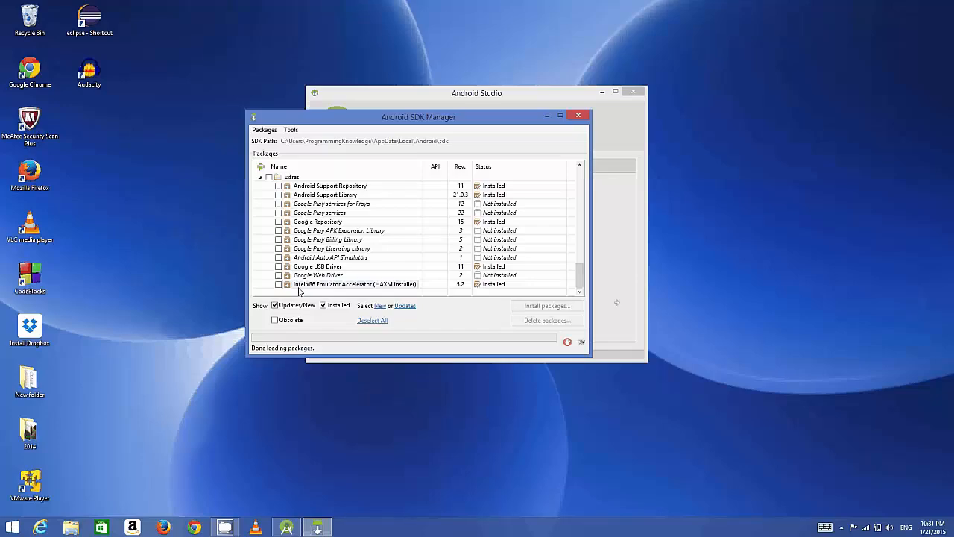
mouse_move(322, 291)
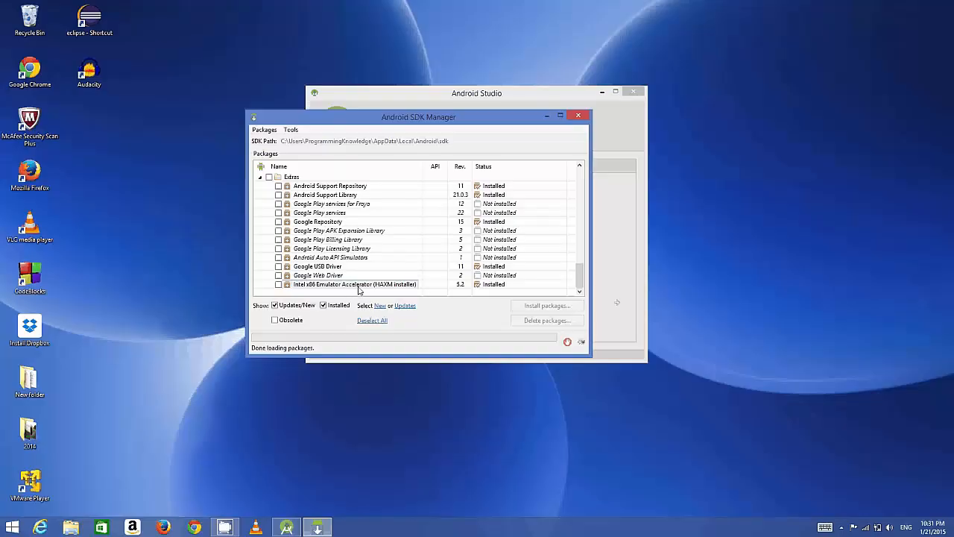
mouse_move(443, 293)
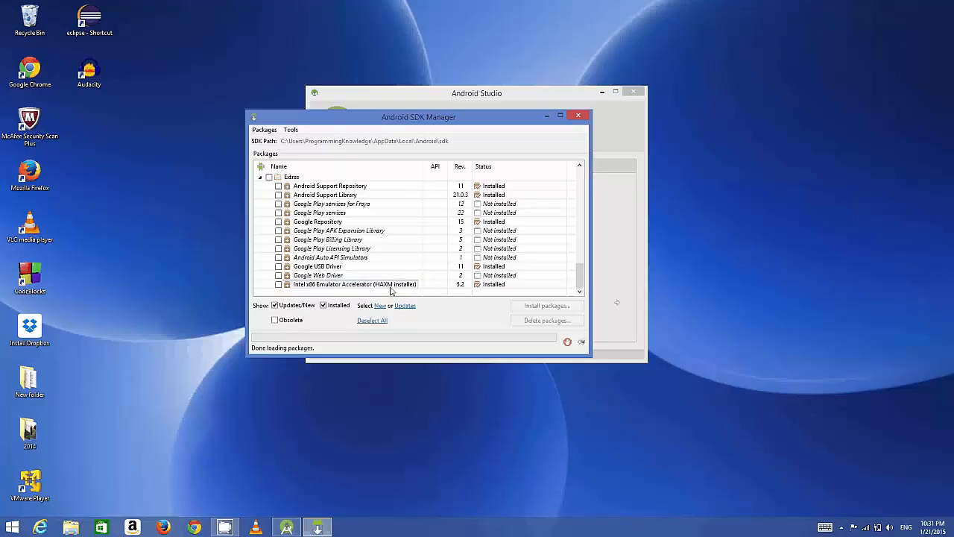
mouse_move(320, 275)
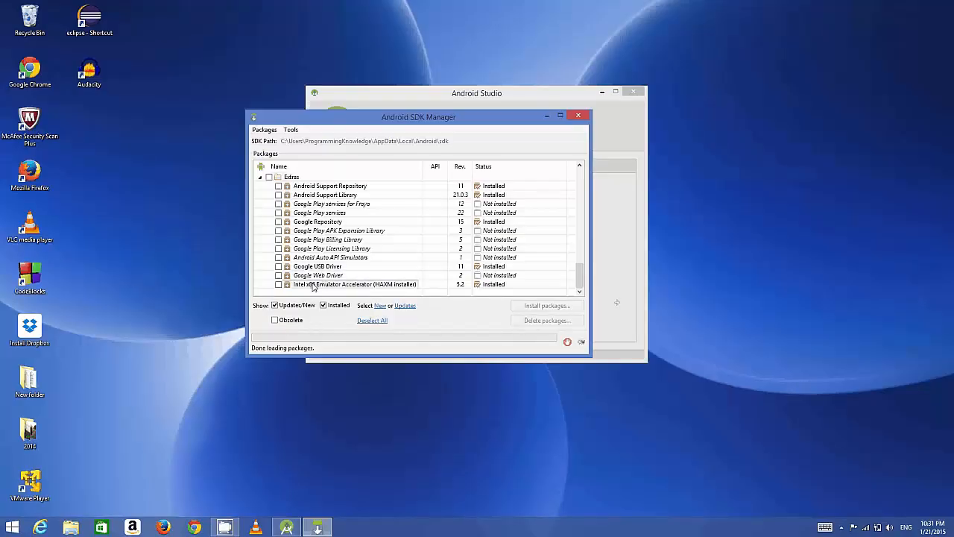
mouse_move(578, 115)
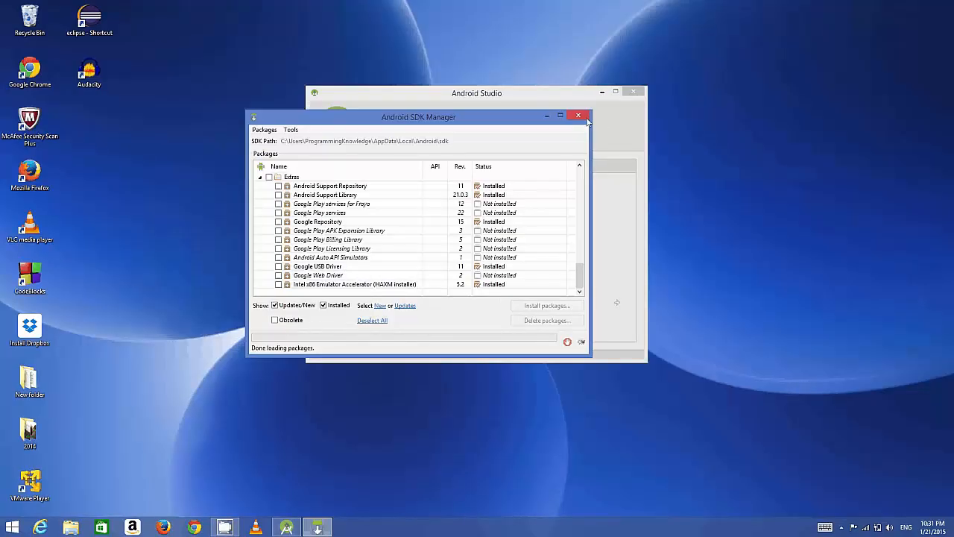
Step: Close the SDK Manager and go back to the welcome screen's Quick Start options
click(577, 115)
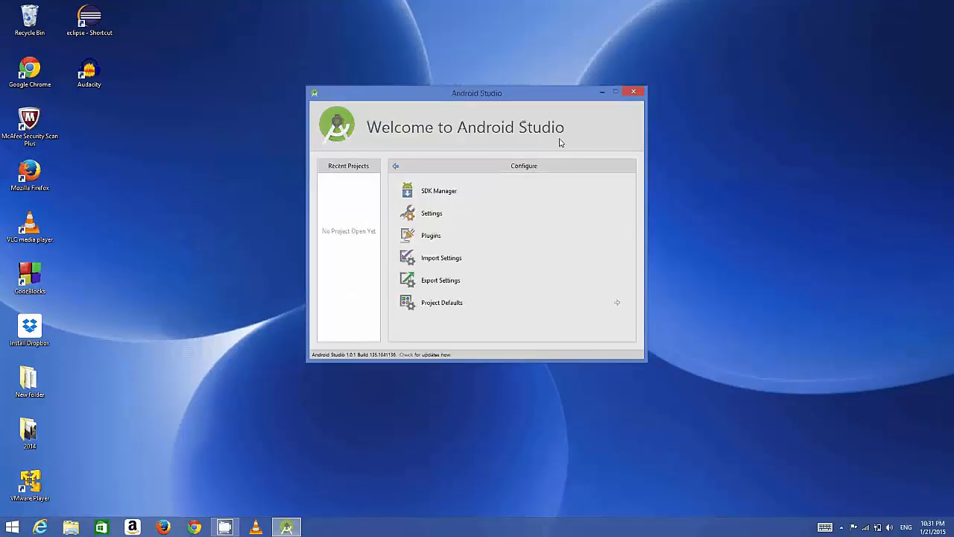
click(396, 165)
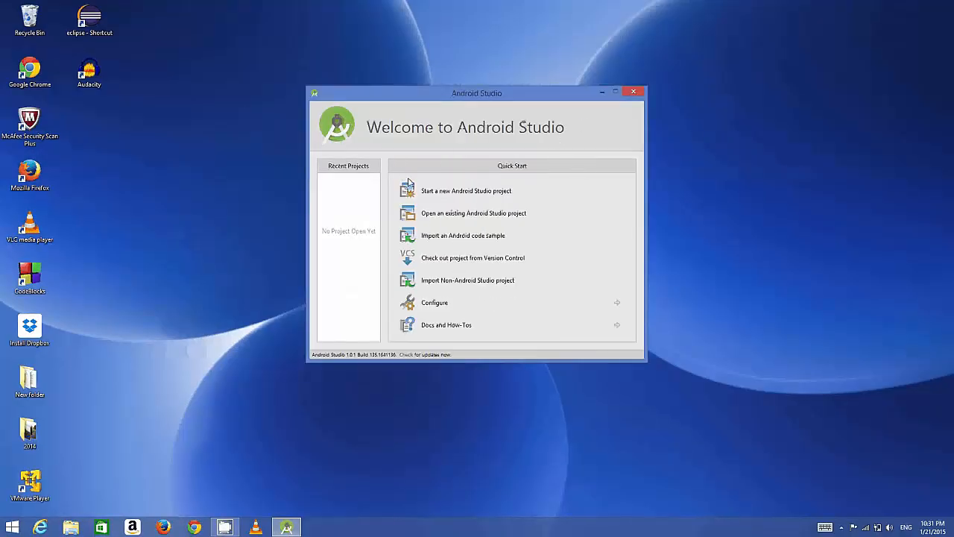
mouse_move(466, 190)
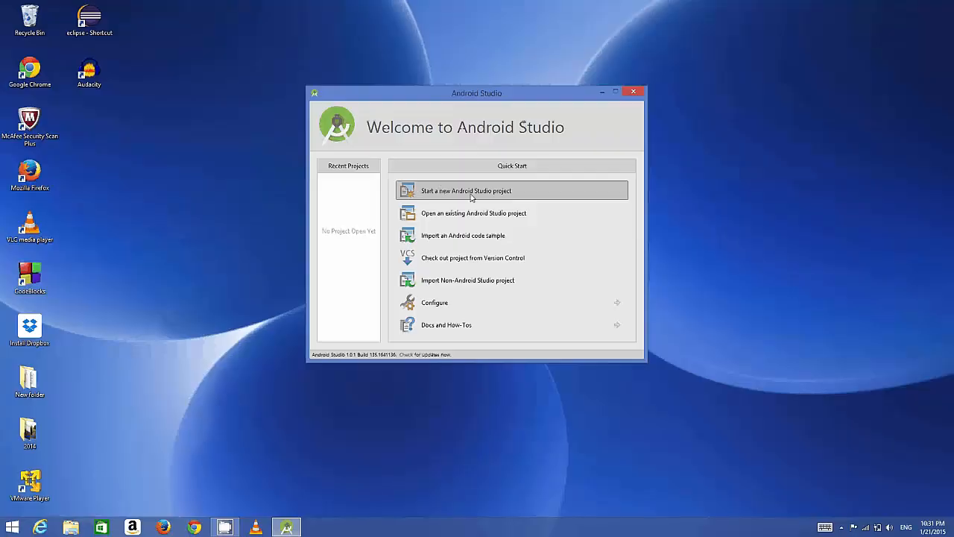
mouse_move(466, 302)
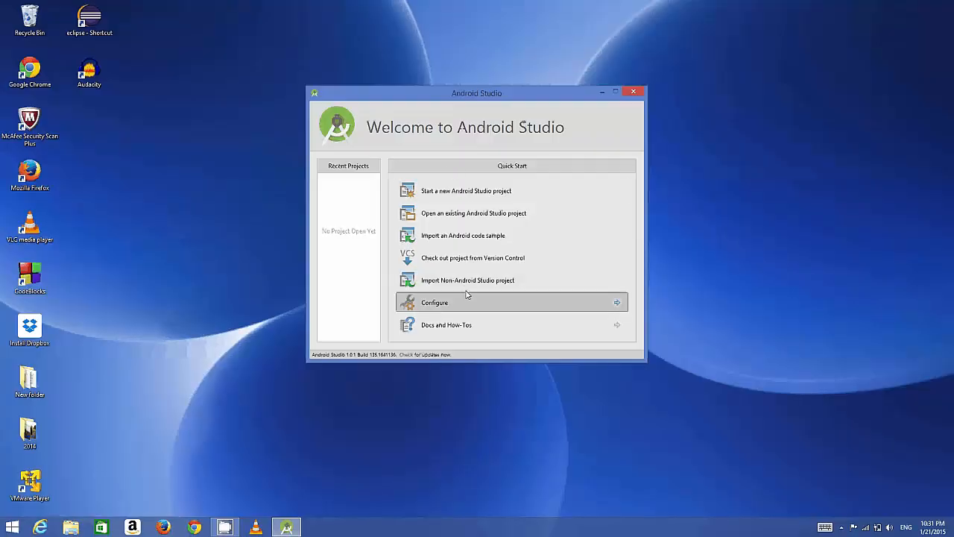
mouse_move(449, 205)
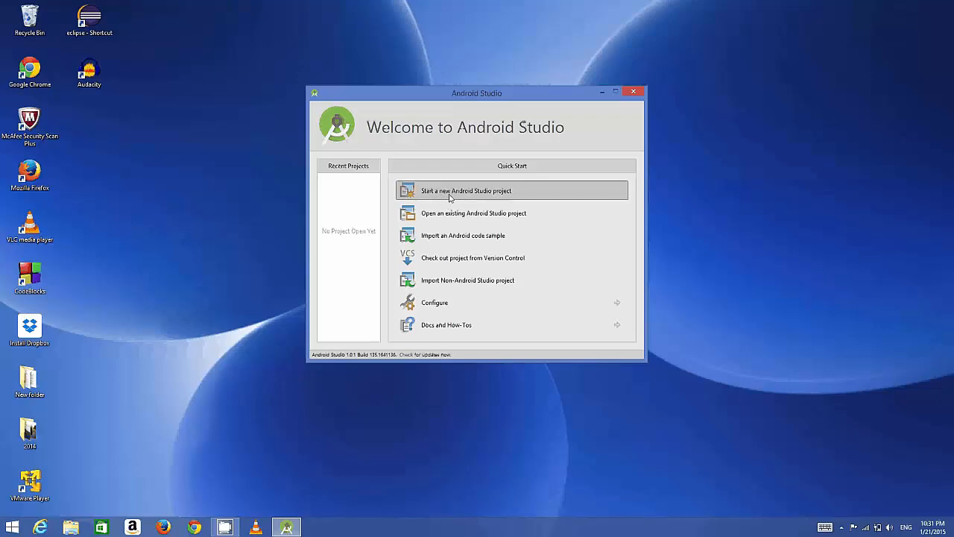
mouse_move(457, 194)
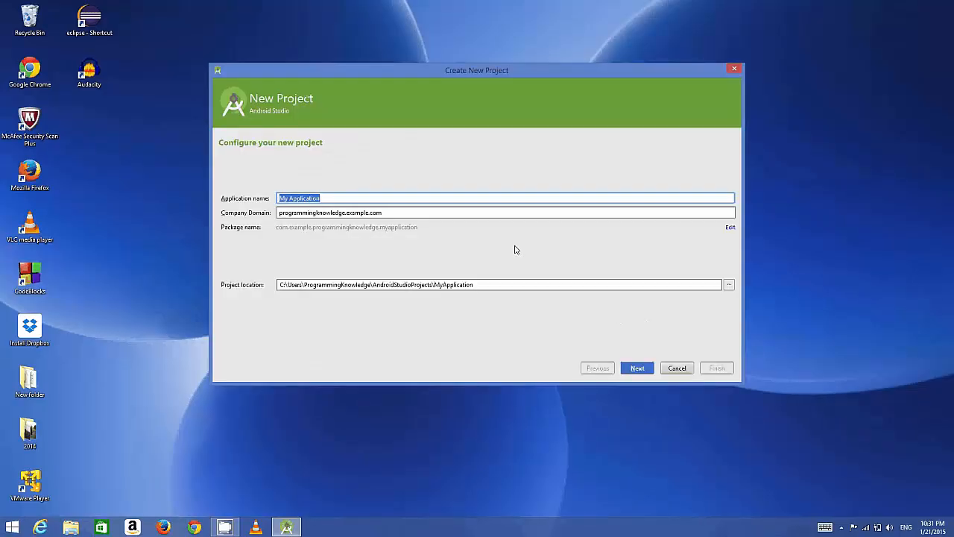
mouse_move(351, 205)
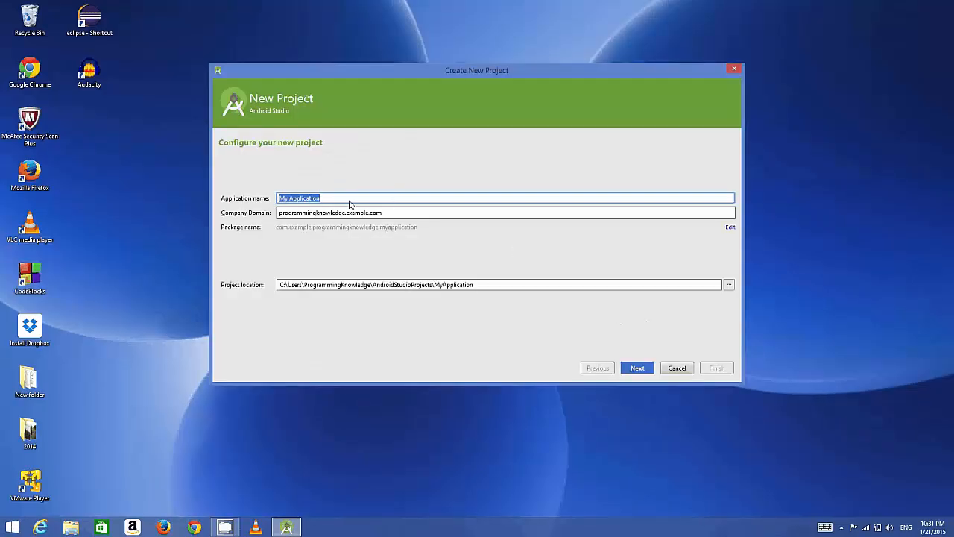
Step: Replace the default application name with MyFirstApp, correcting the lowercase first letter
click(351, 198)
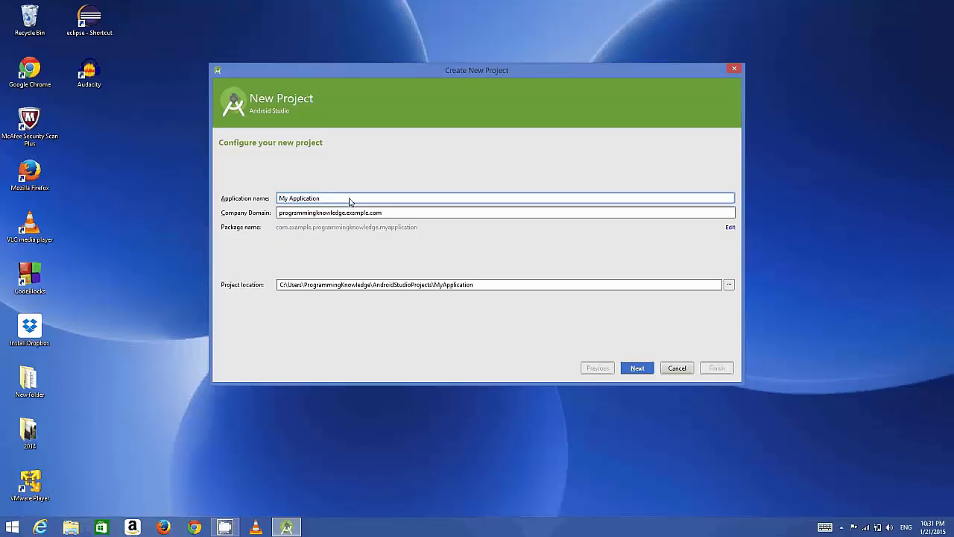
double_click(298, 197)
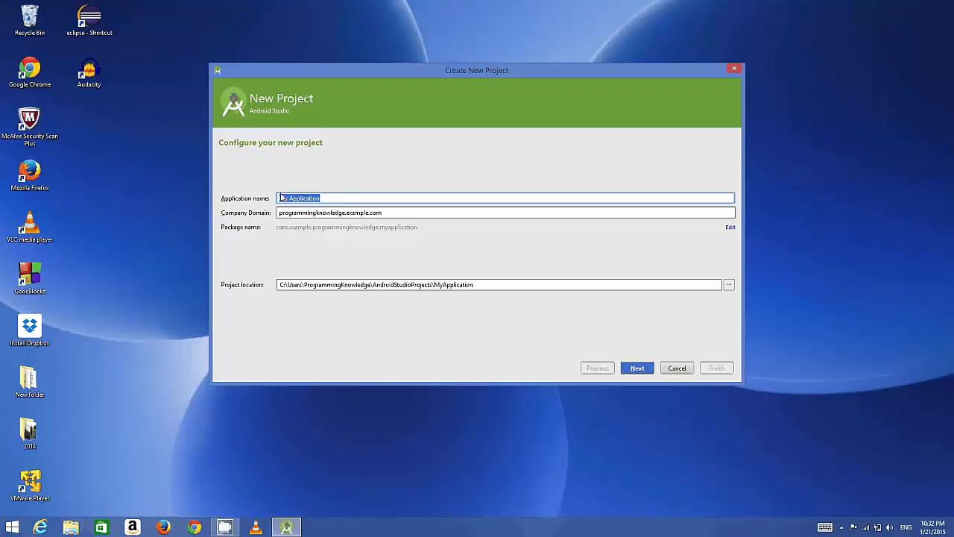
click(330, 199)
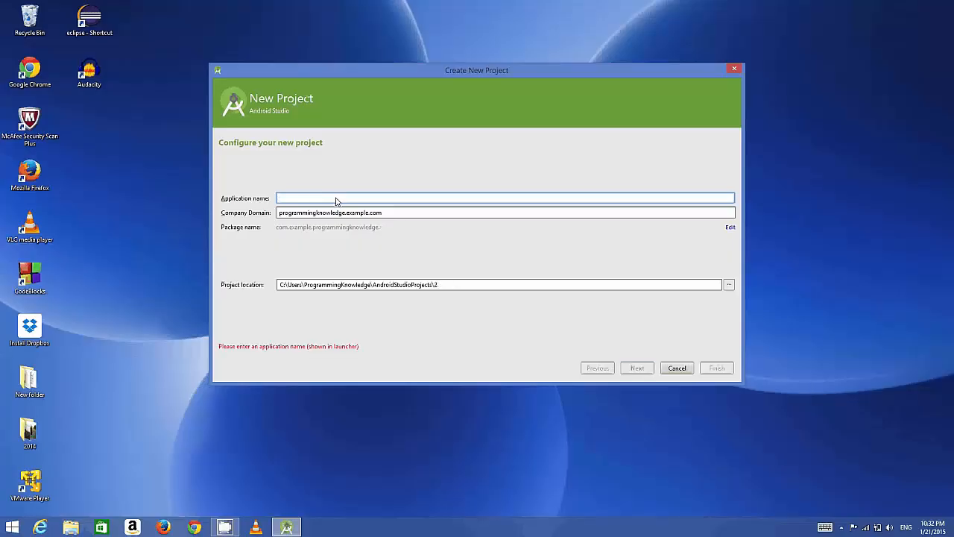
text(My)
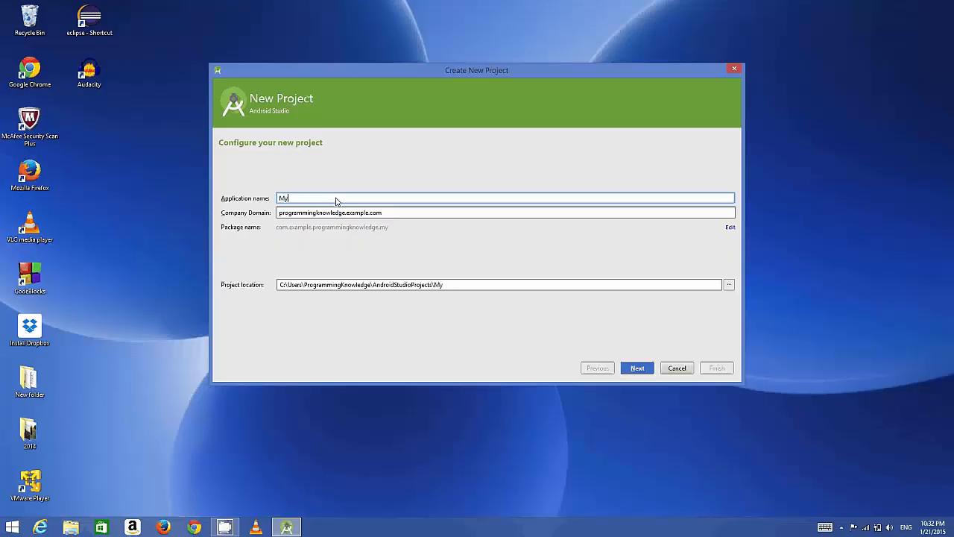
text(Fir)
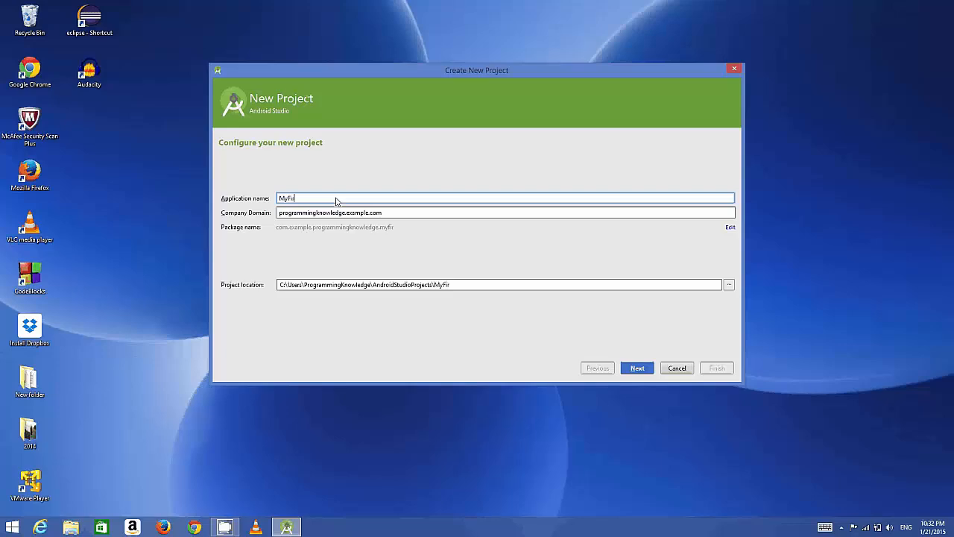
text(stApp)
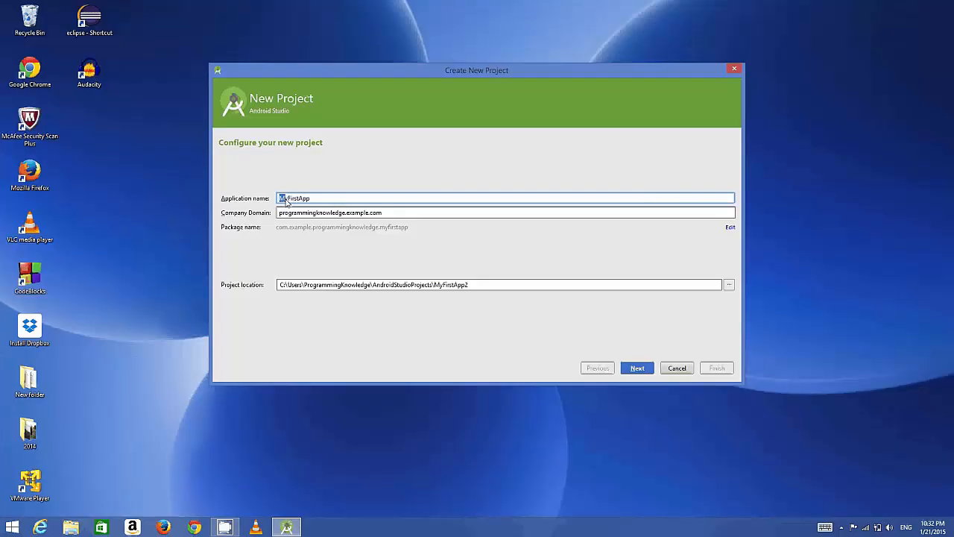
text(myFirstApp)
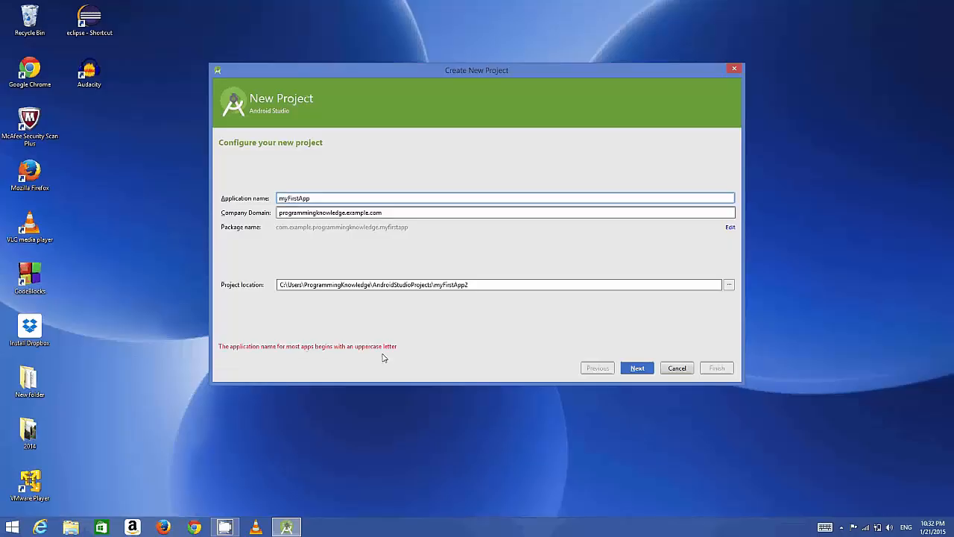
mouse_move(227, 354)
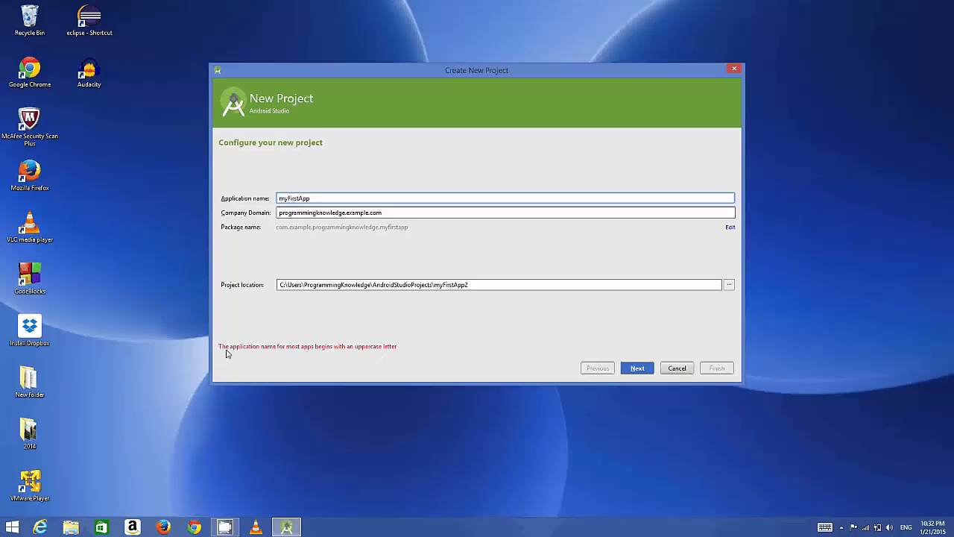
mouse_move(289, 354)
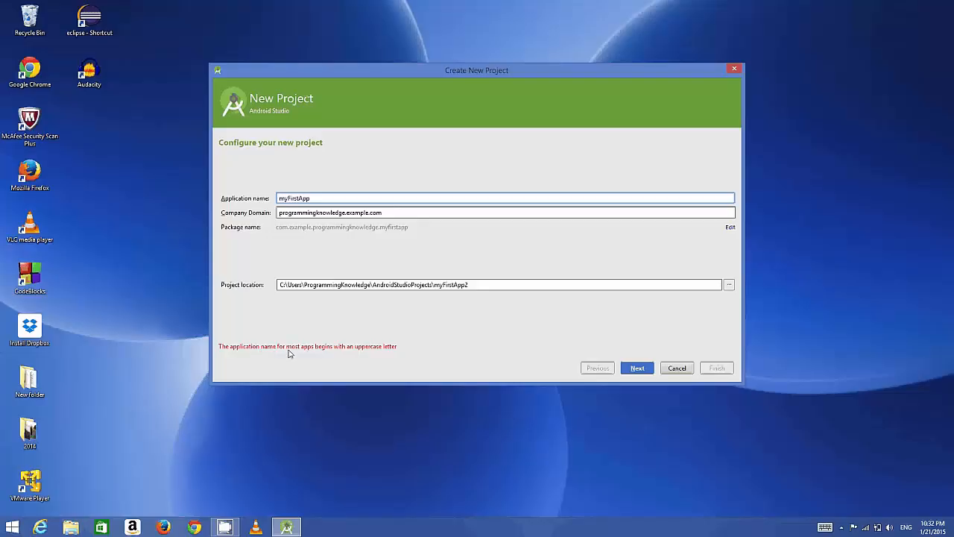
mouse_move(348, 354)
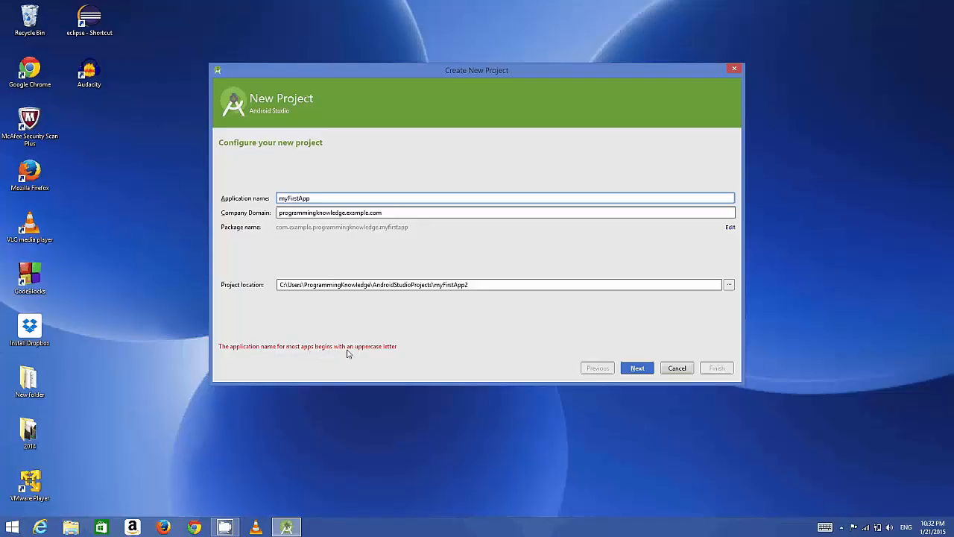
mouse_move(286, 202)
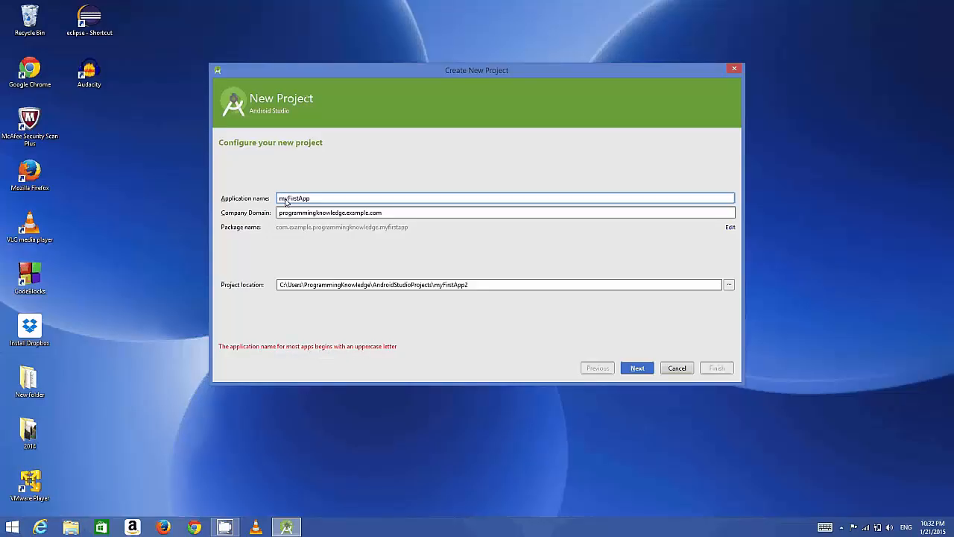
key(Backspace)
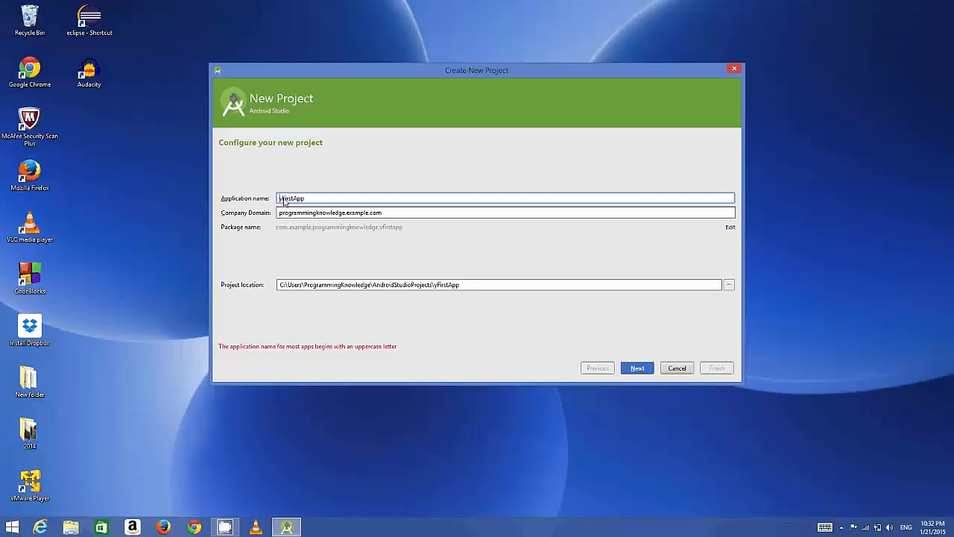
text(MyFirstApp)
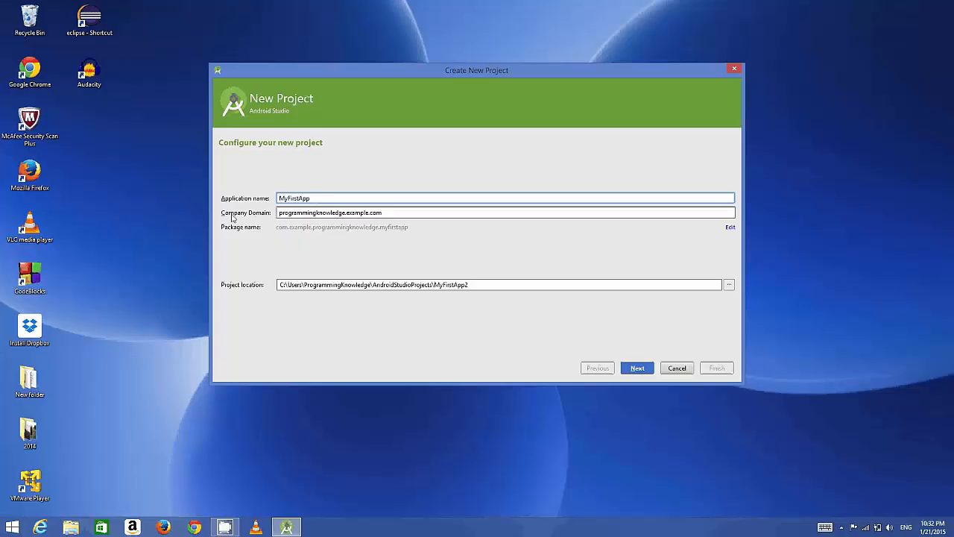
mouse_move(270, 217)
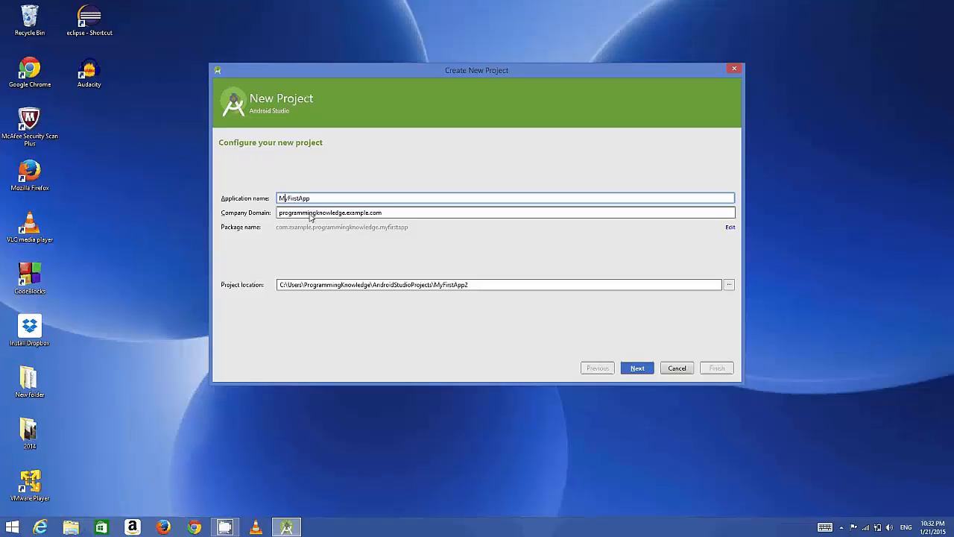
Step: Review the domain programmingknowledge.example.com and the project location ending in MyFirstApp2
click(386, 212)
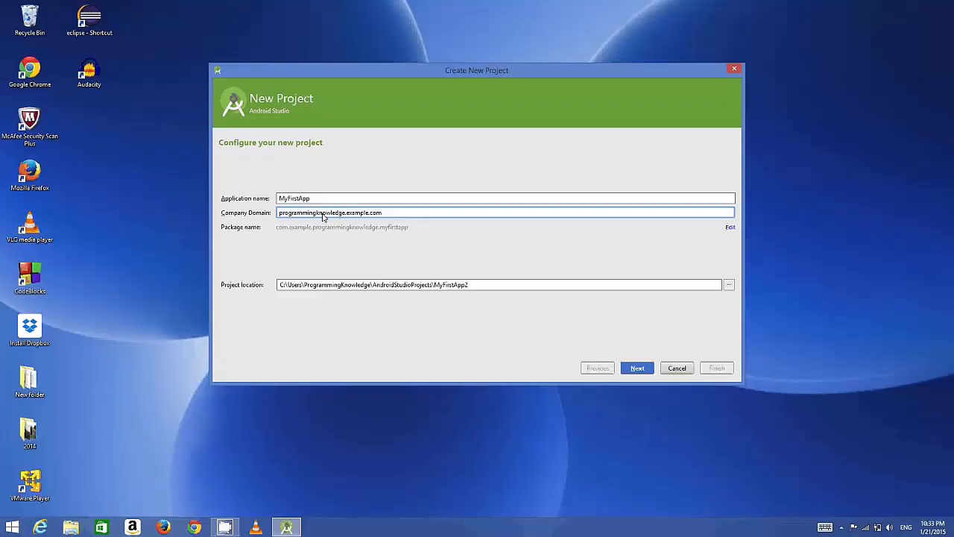
mouse_move(336, 219)
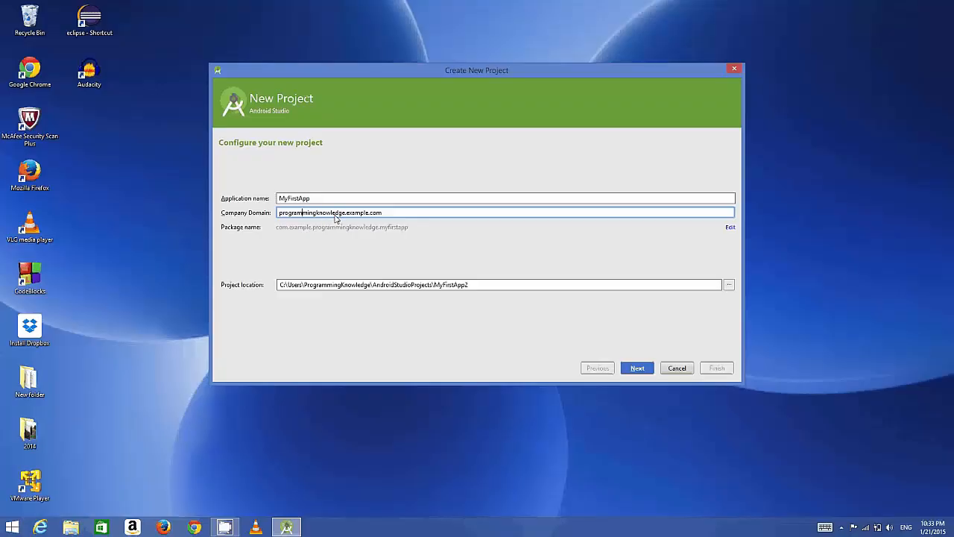
click(498, 284)
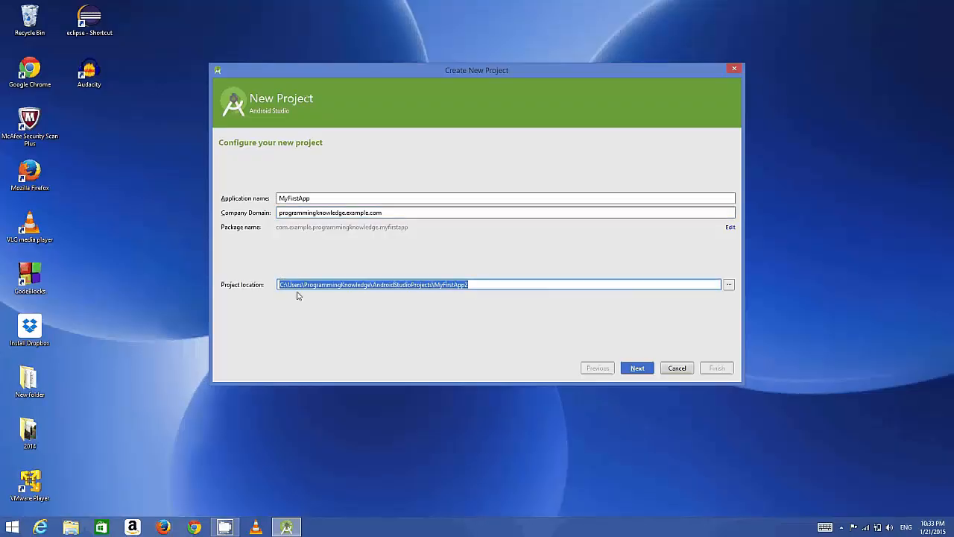
mouse_move(337, 292)
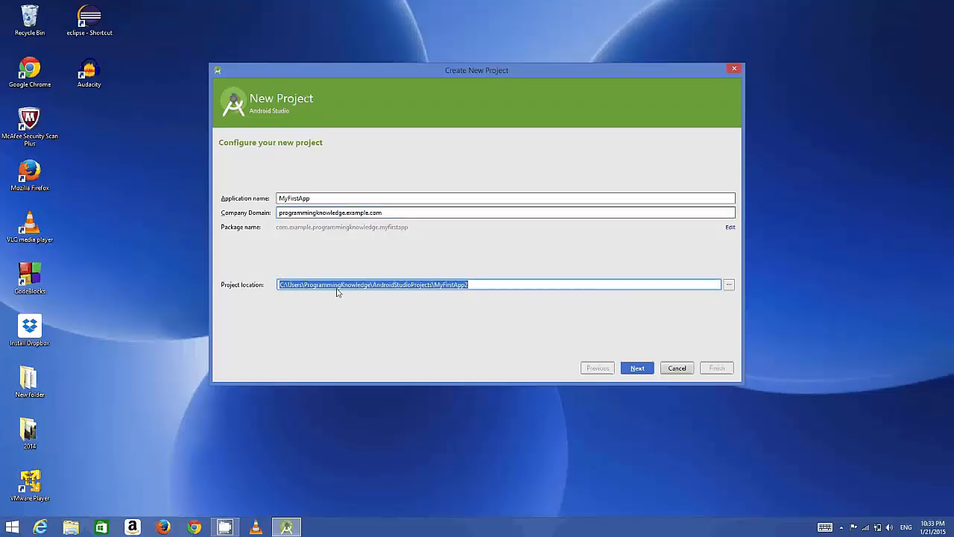
mouse_move(416, 290)
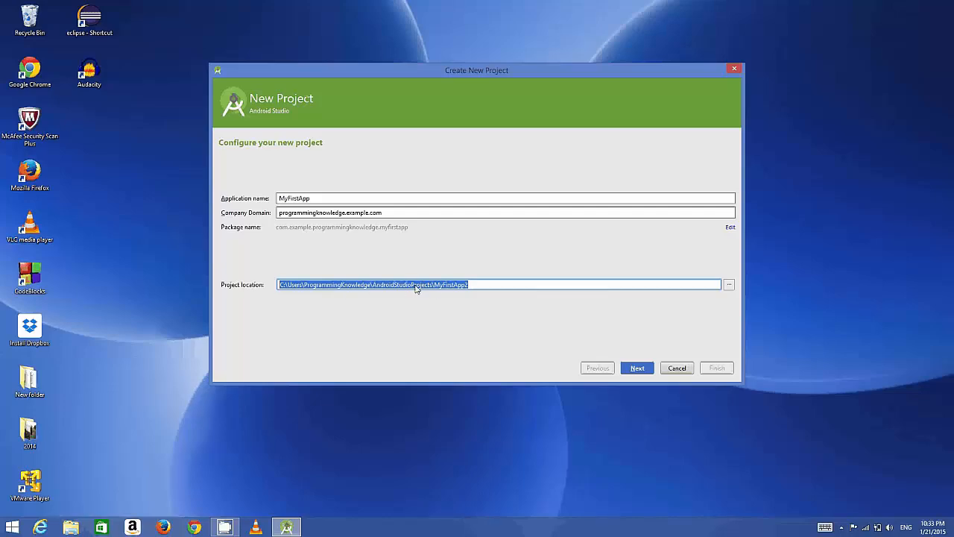
mouse_move(520, 332)
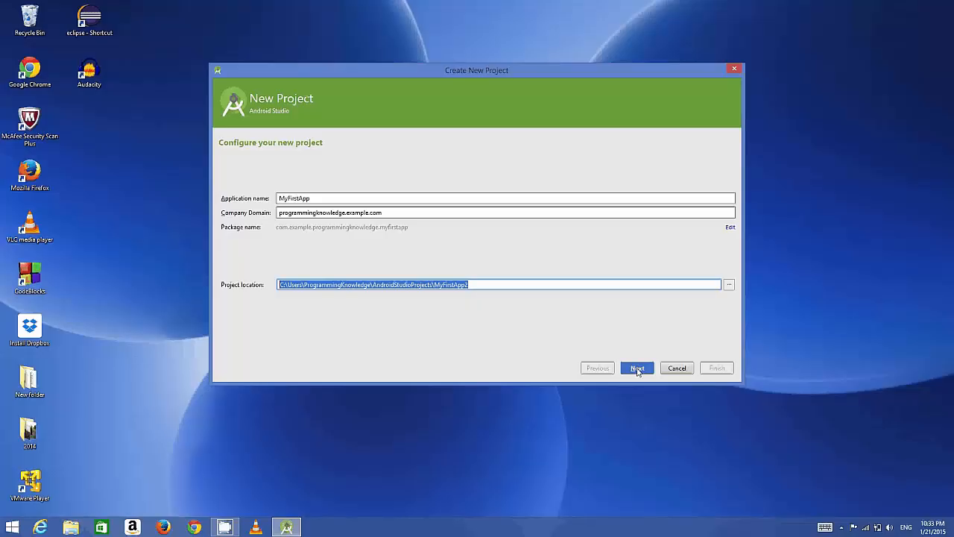
Step: Advance to form factors, keeping Phone and Tablet targeted at minimum API 15
click(636, 368)
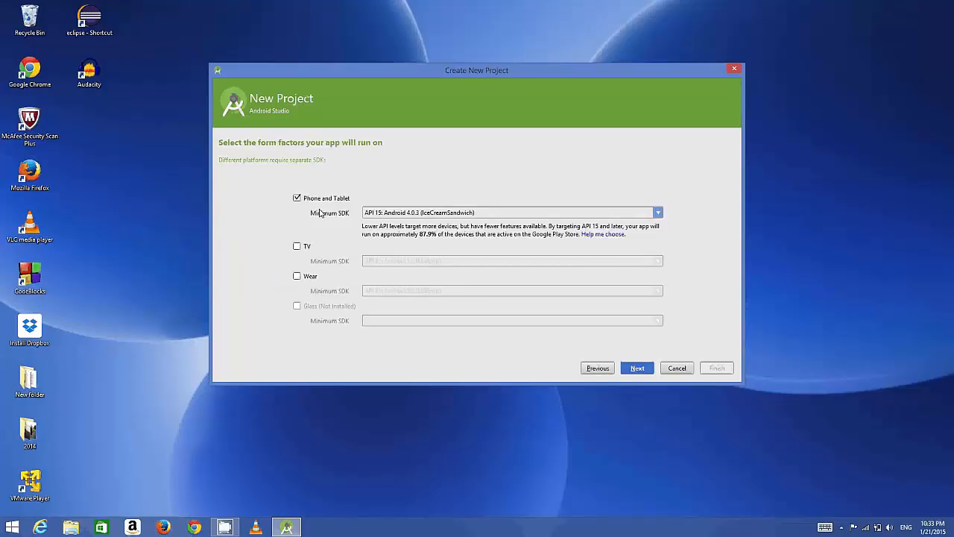
mouse_move(327, 192)
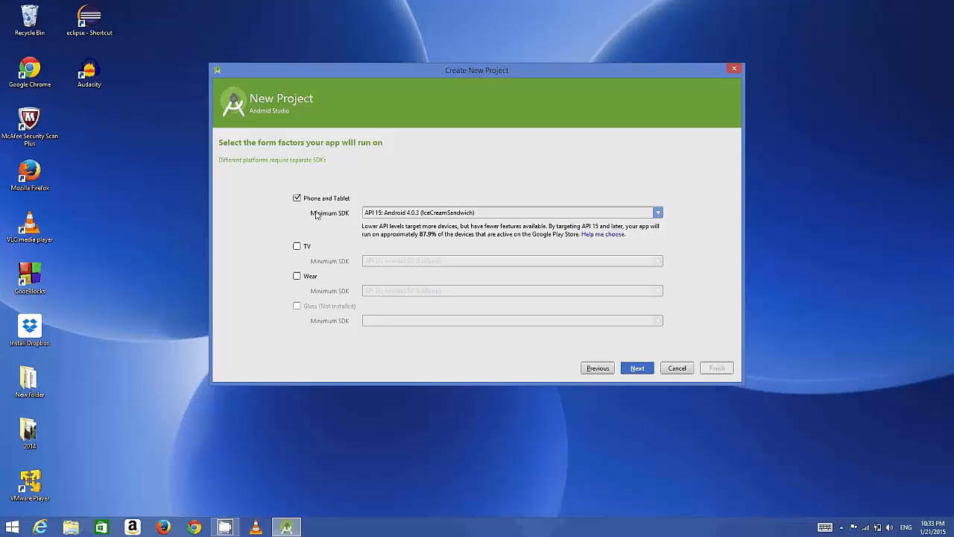
mouse_move(313, 249)
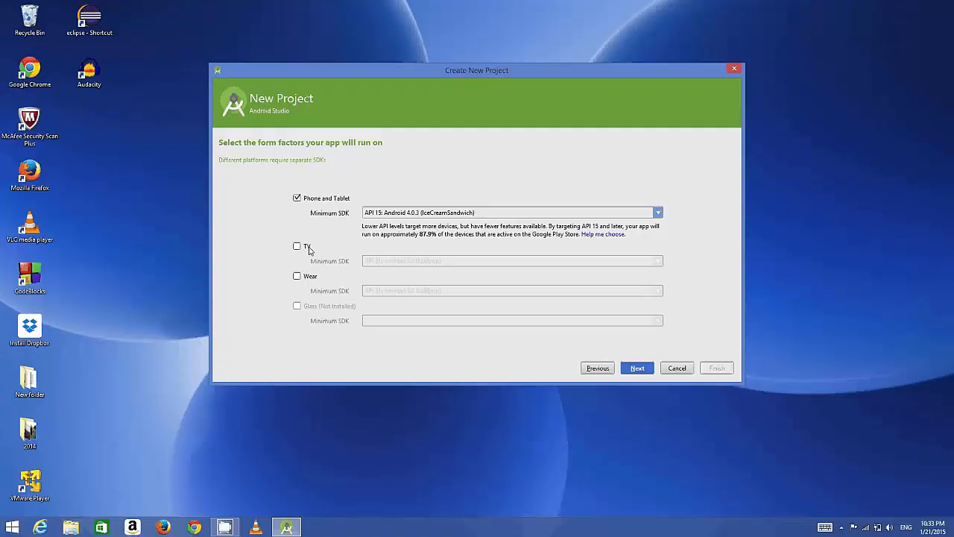
mouse_move(304, 269)
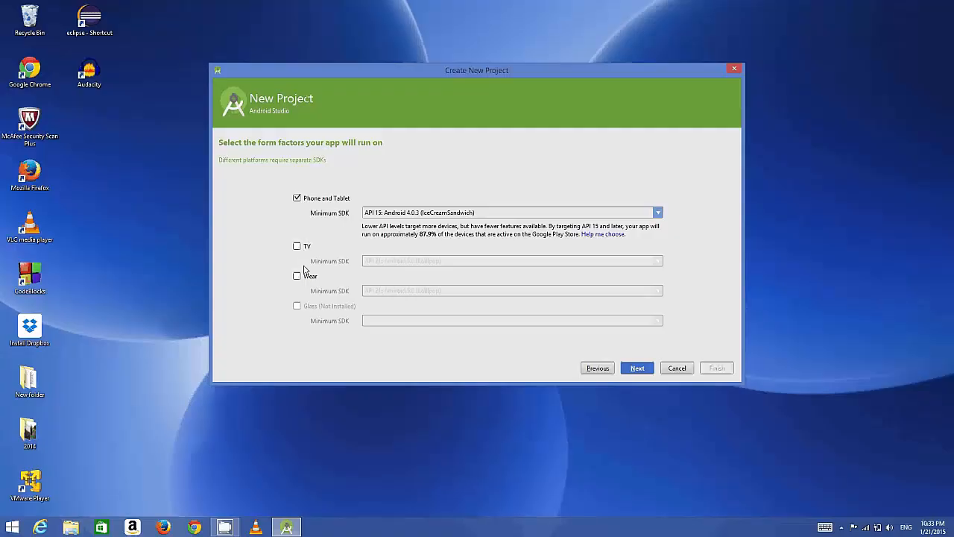
mouse_move(310, 289)
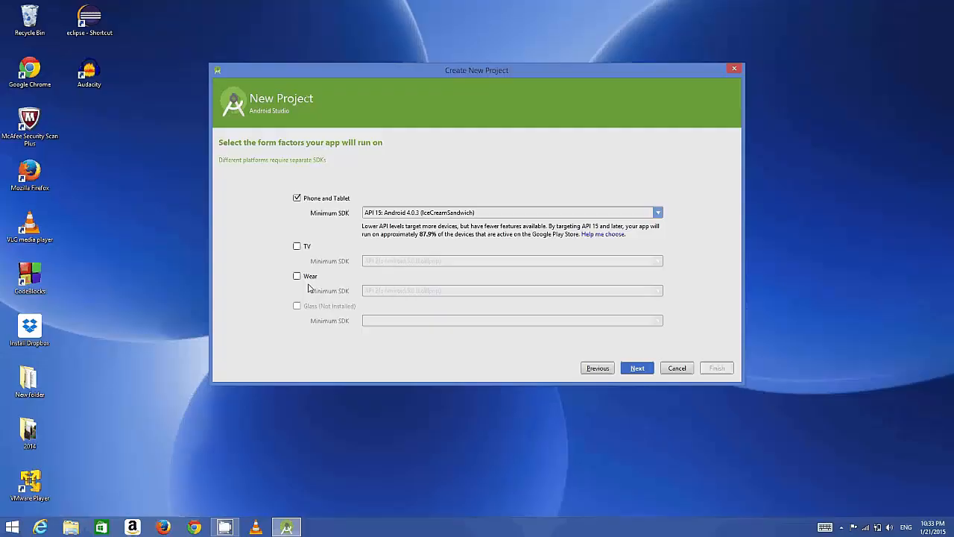
mouse_move(308, 224)
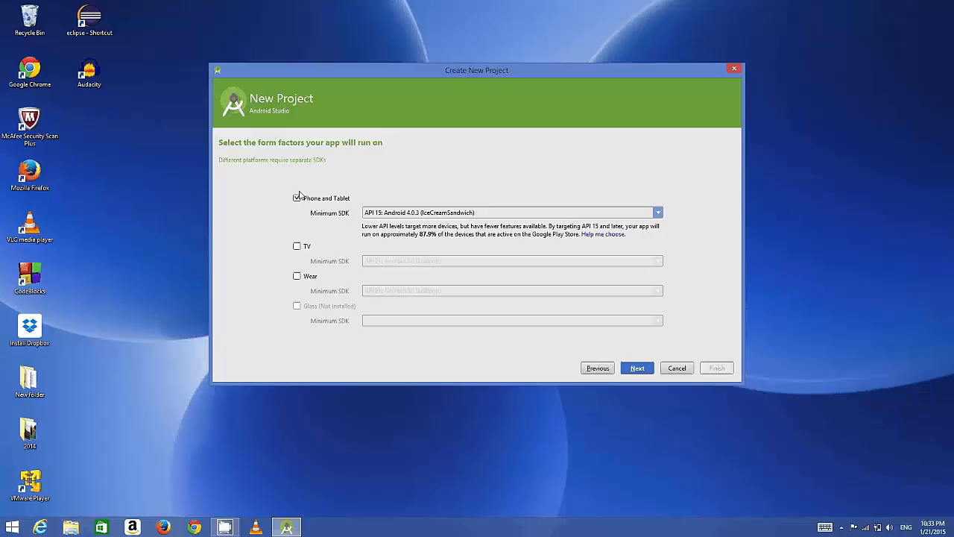
click(297, 197)
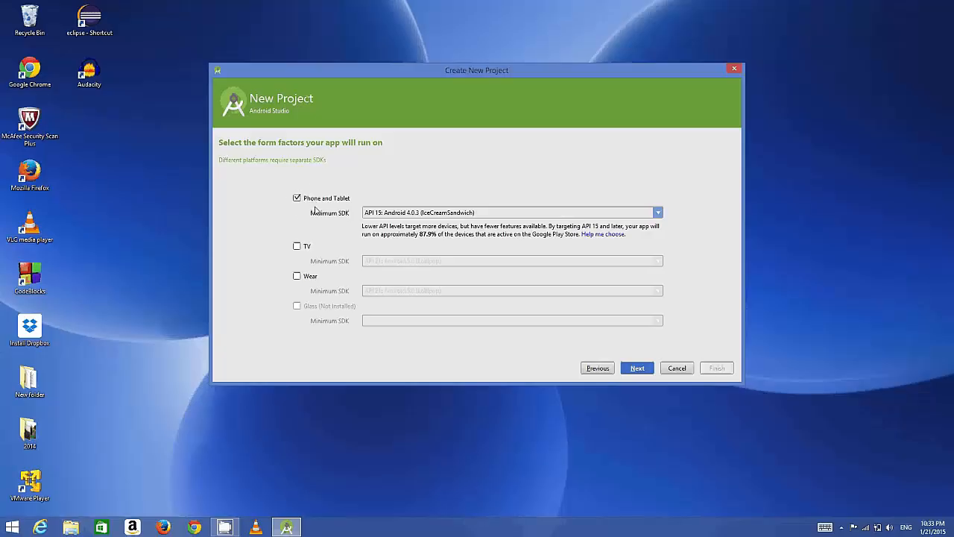
mouse_move(412, 235)
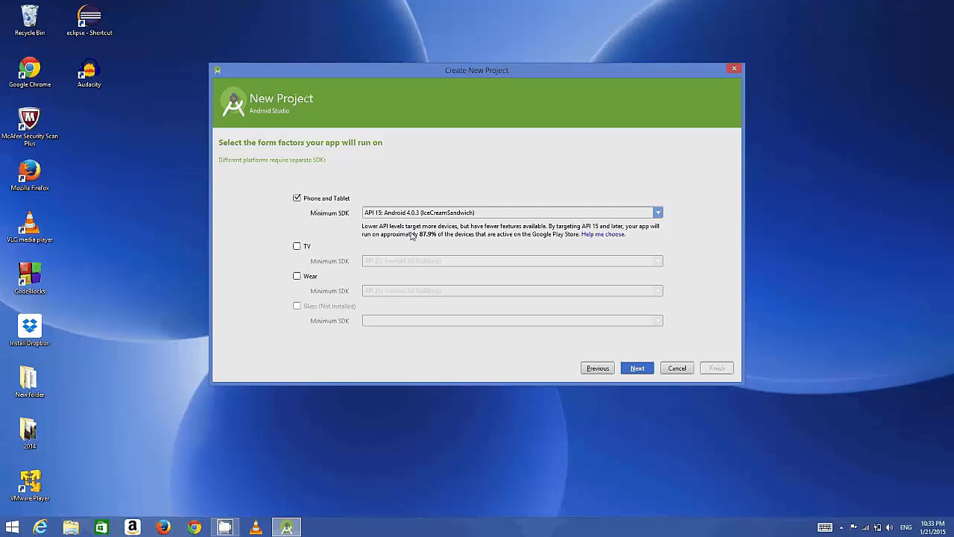
mouse_move(369, 231)
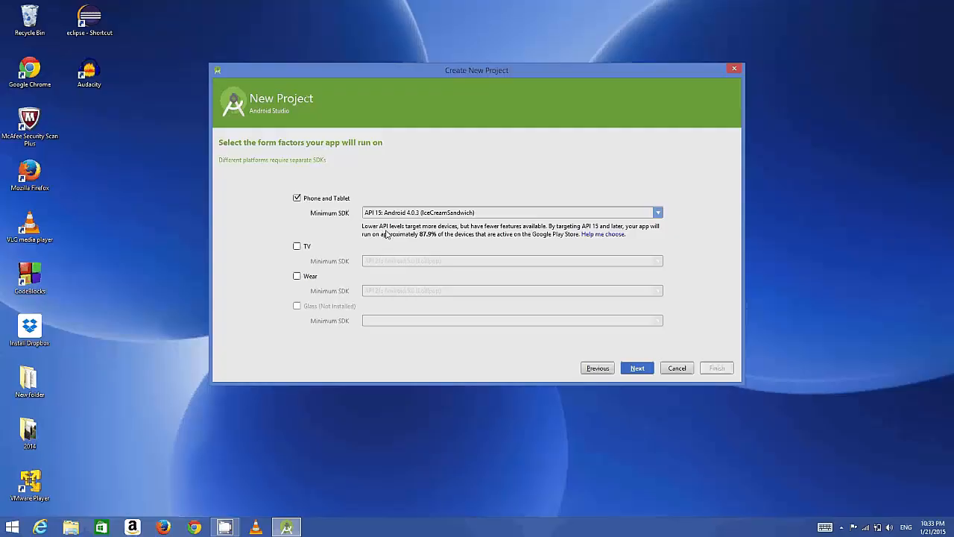
mouse_move(414, 232)
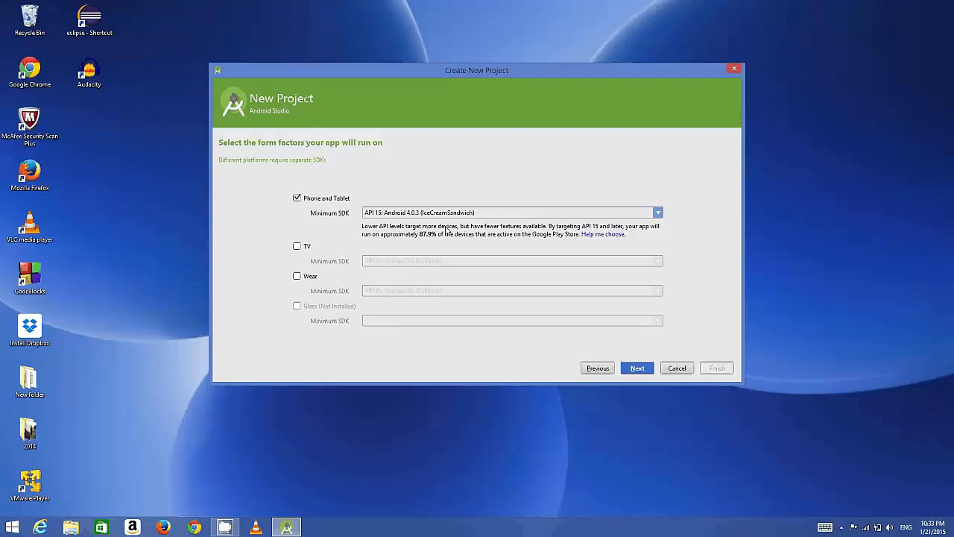
mouse_move(522, 233)
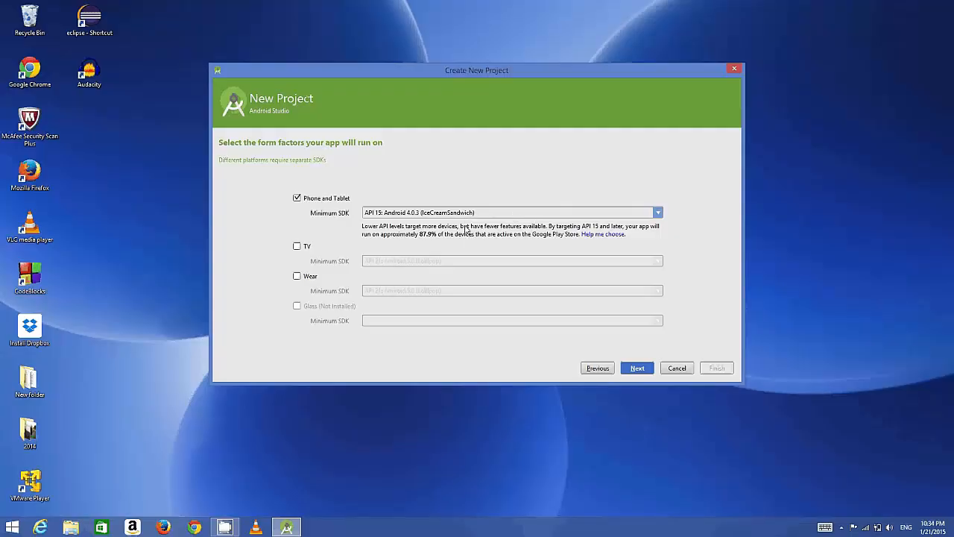
mouse_move(453, 240)
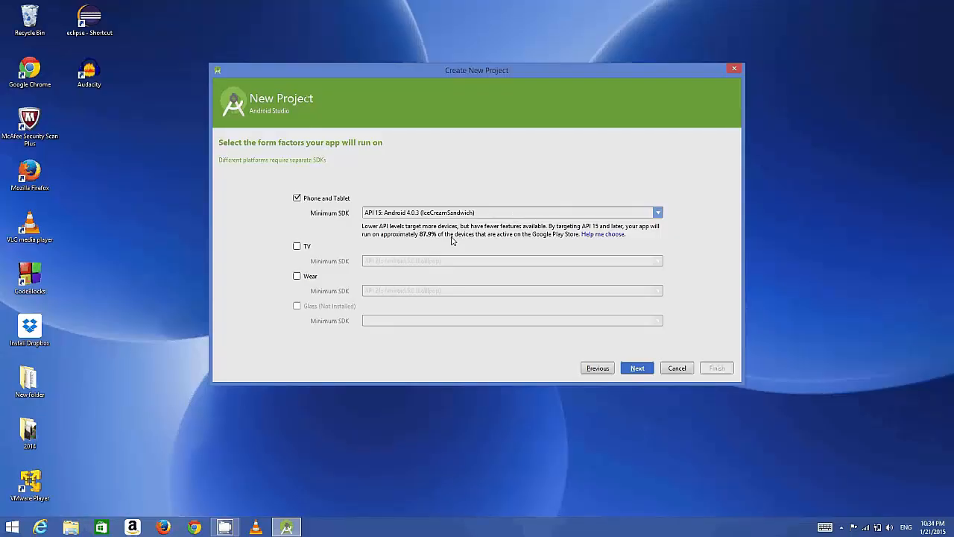
mouse_move(415, 222)
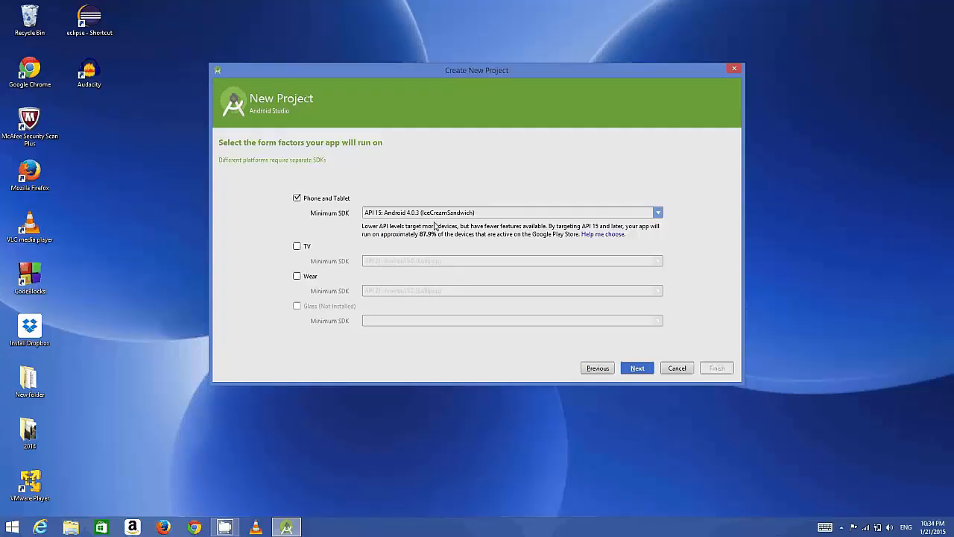
mouse_move(429, 240)
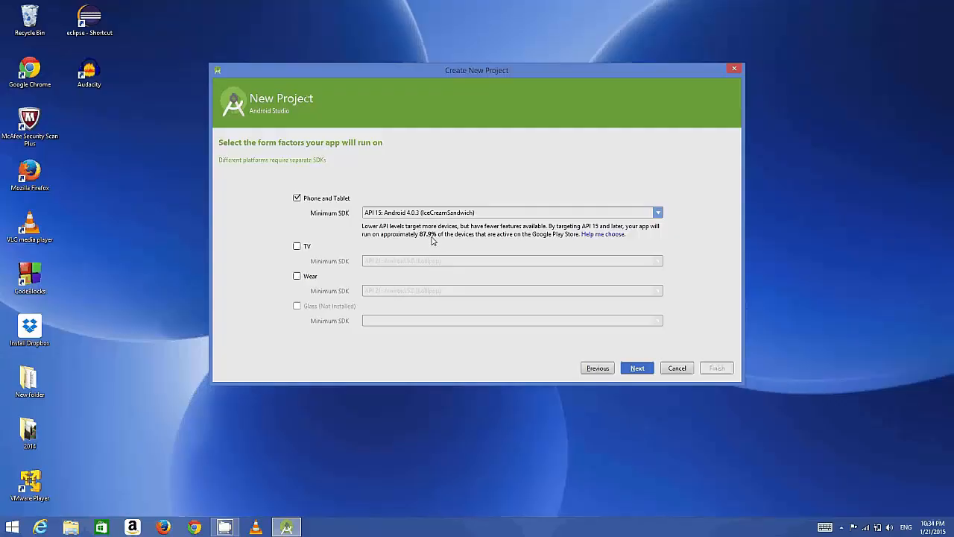
mouse_move(646, 220)
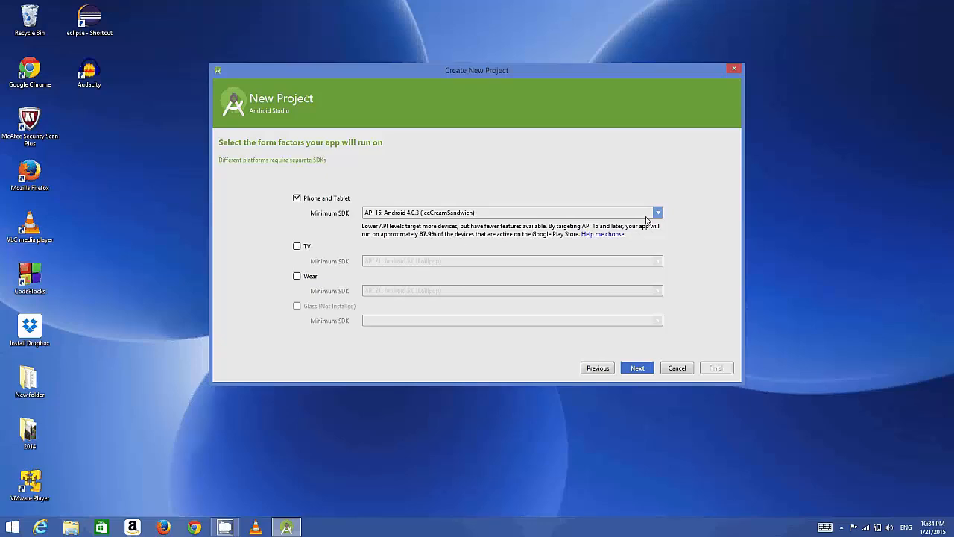
Step: Try minimum SDK API 21 and API 19, then scroll the version list toward API 8 Froyo
click(658, 212)
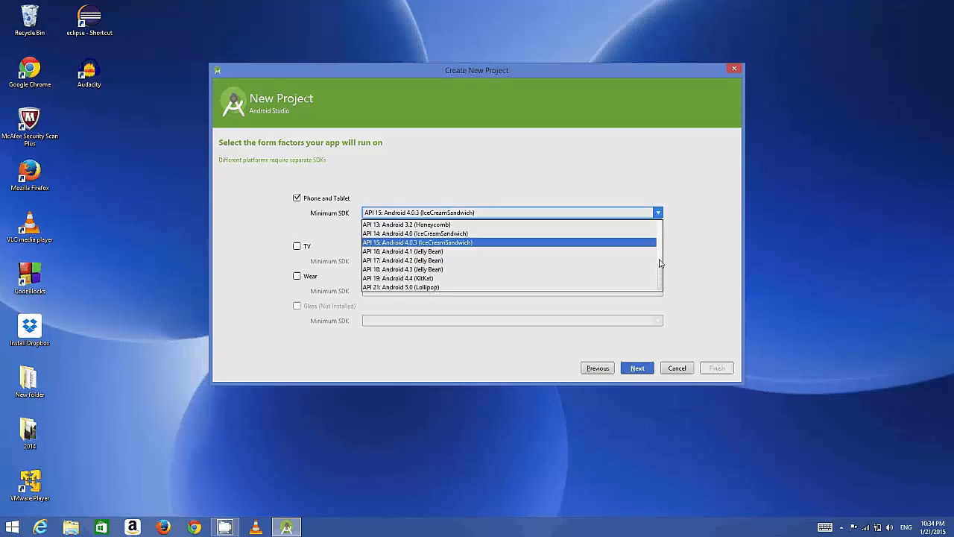
mouse_move(444, 287)
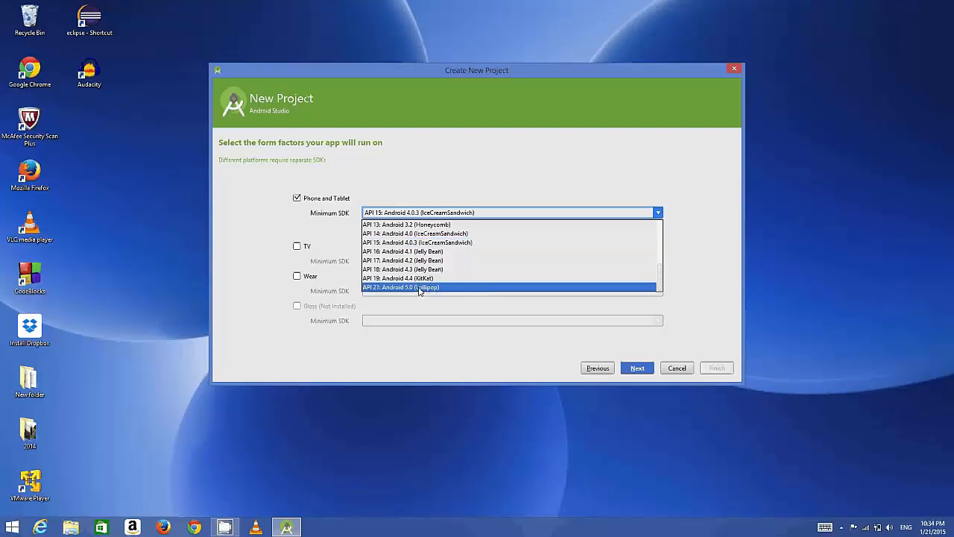
click(400, 287)
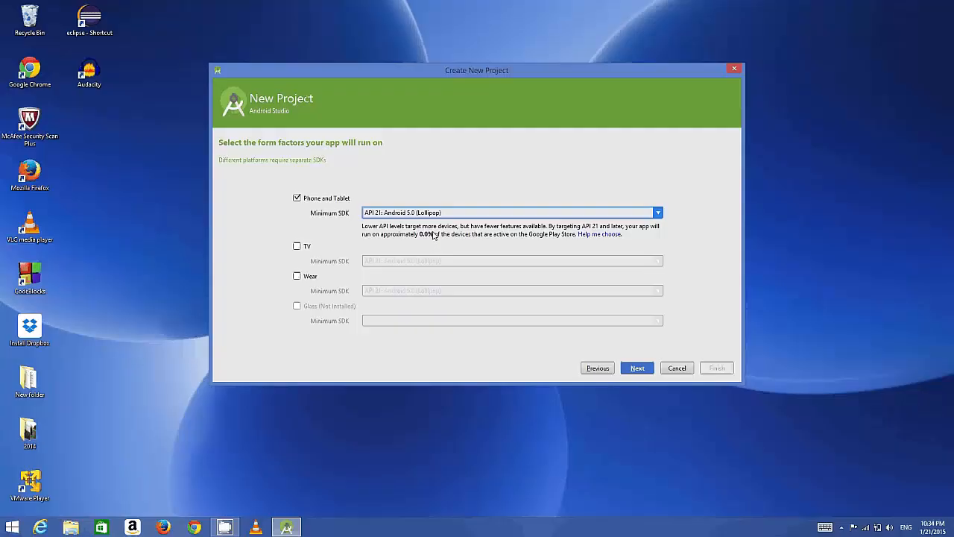
click(657, 212)
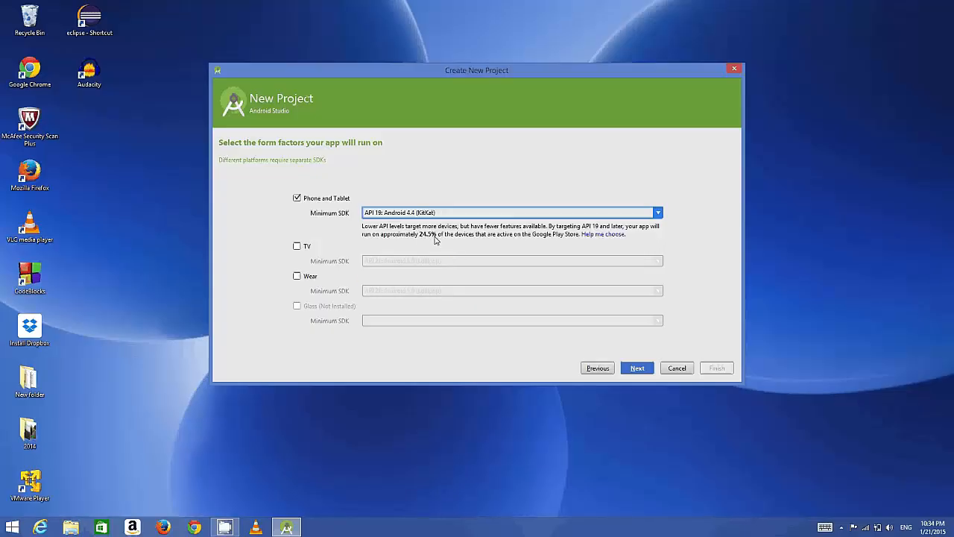
mouse_move(441, 234)
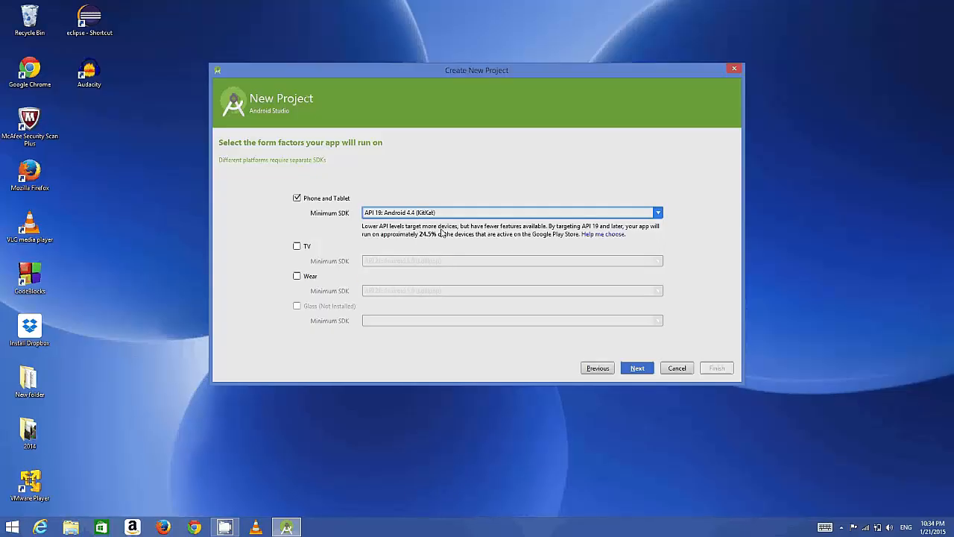
mouse_move(532, 246)
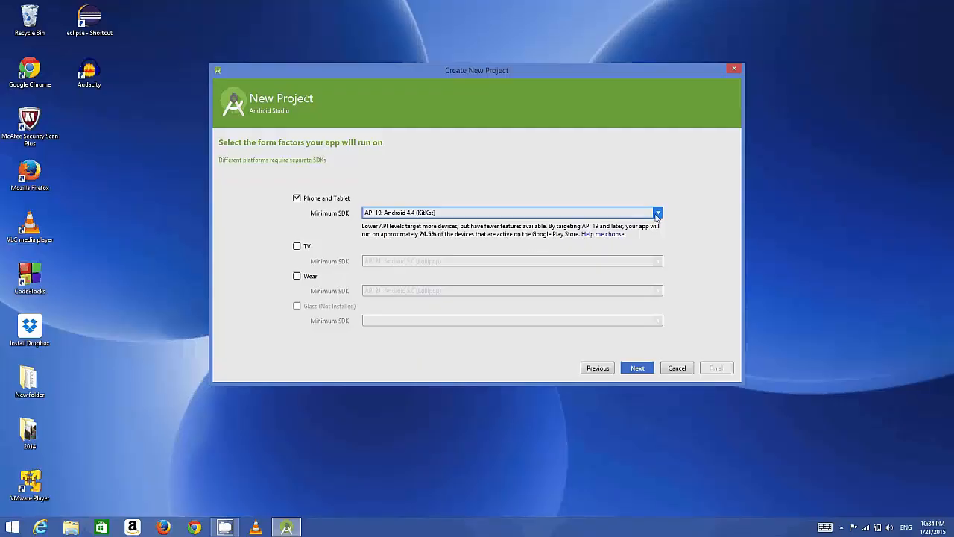
click(657, 212)
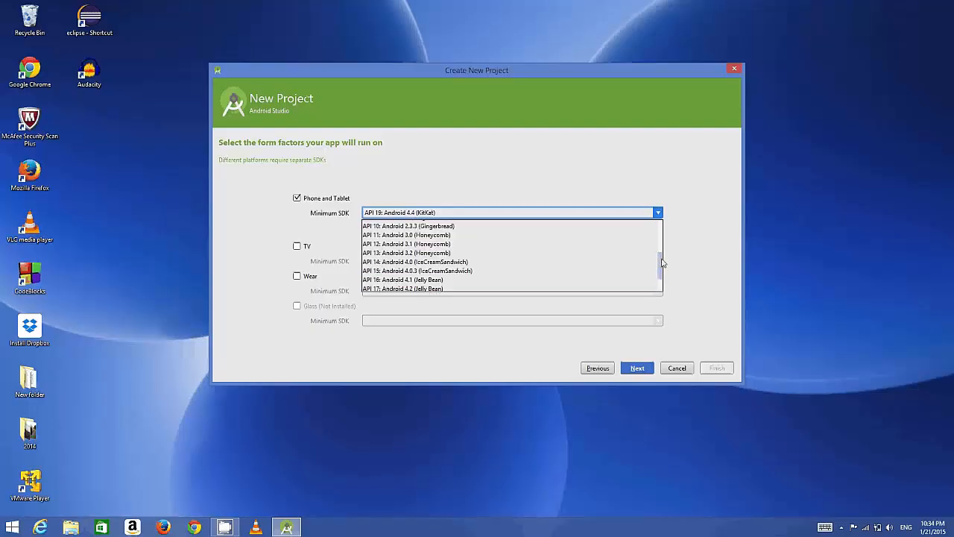
scroll(up, 3)
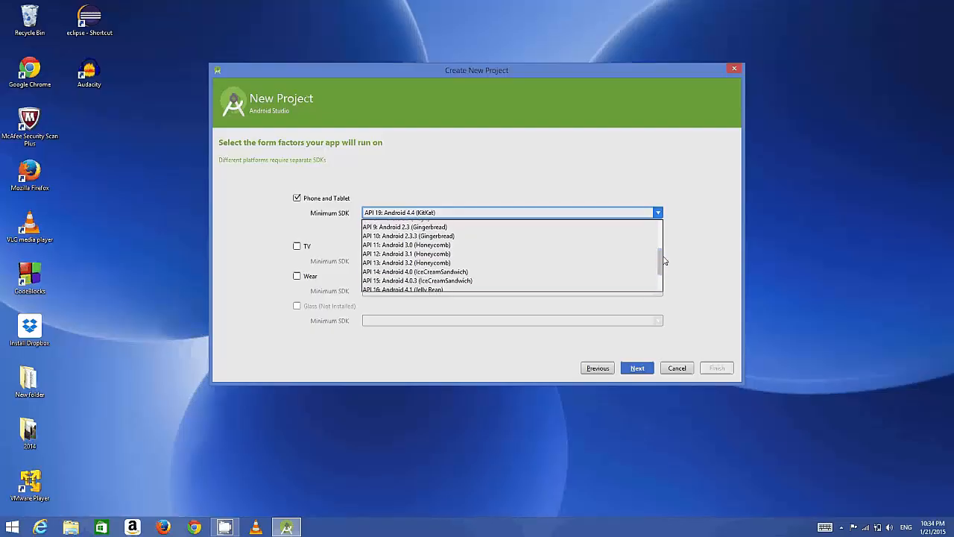
scroll(up, 3)
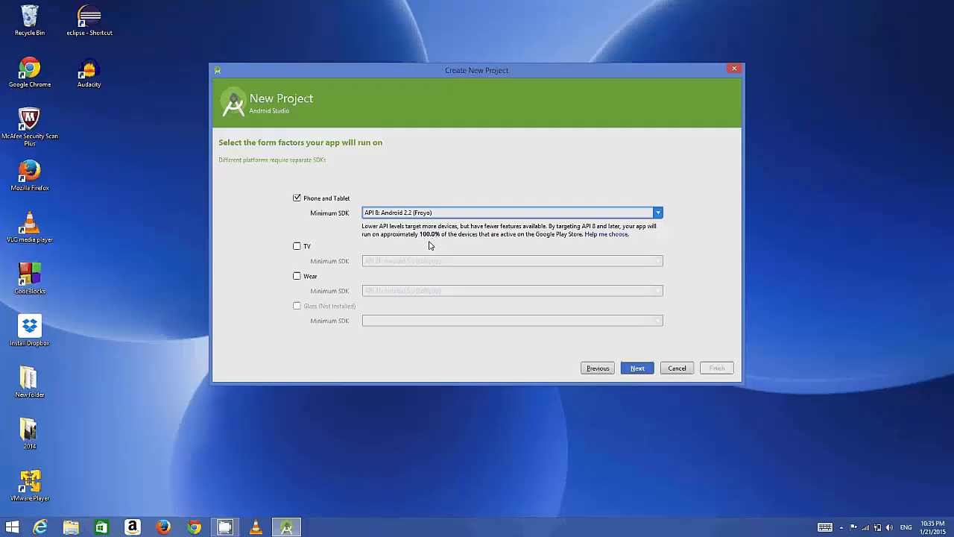
mouse_move(423, 252)
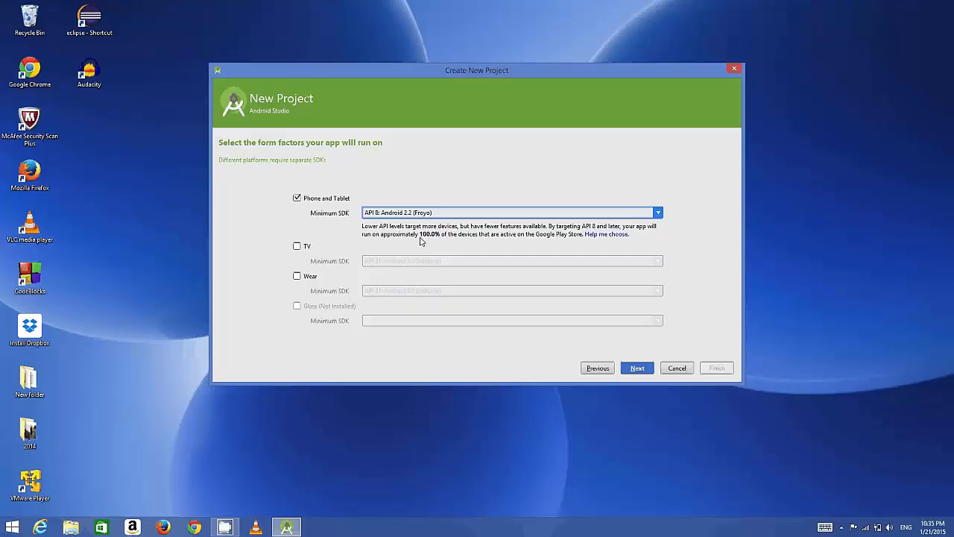
mouse_move(415, 221)
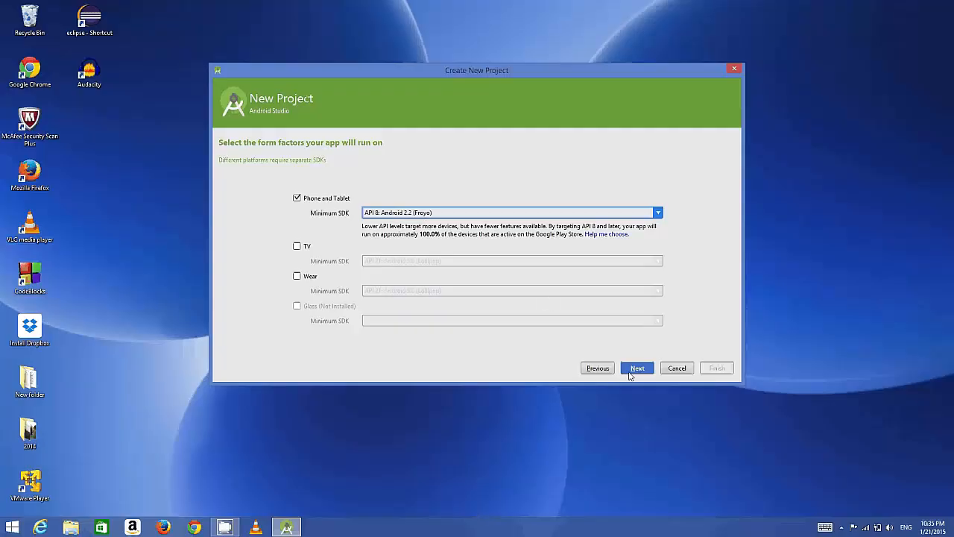
click(637, 368)
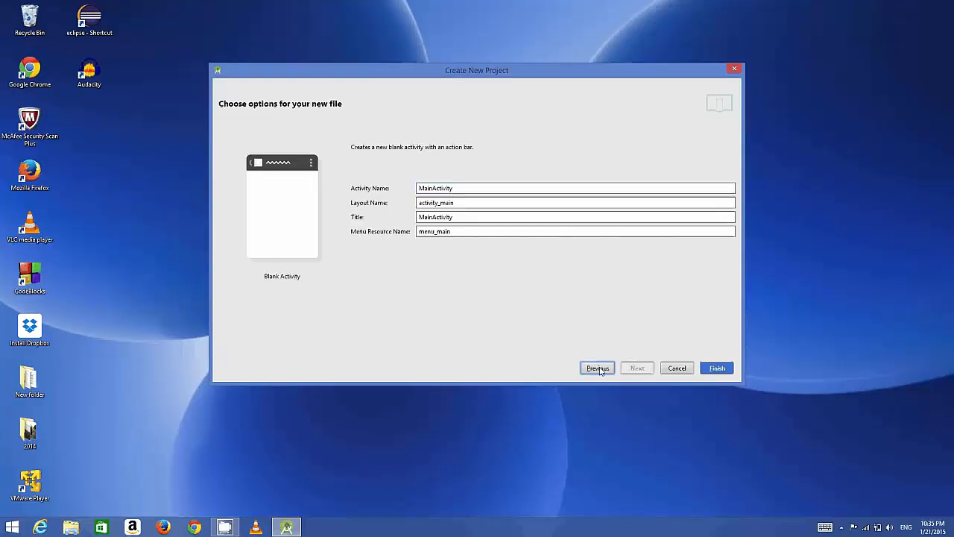
click(574, 188)
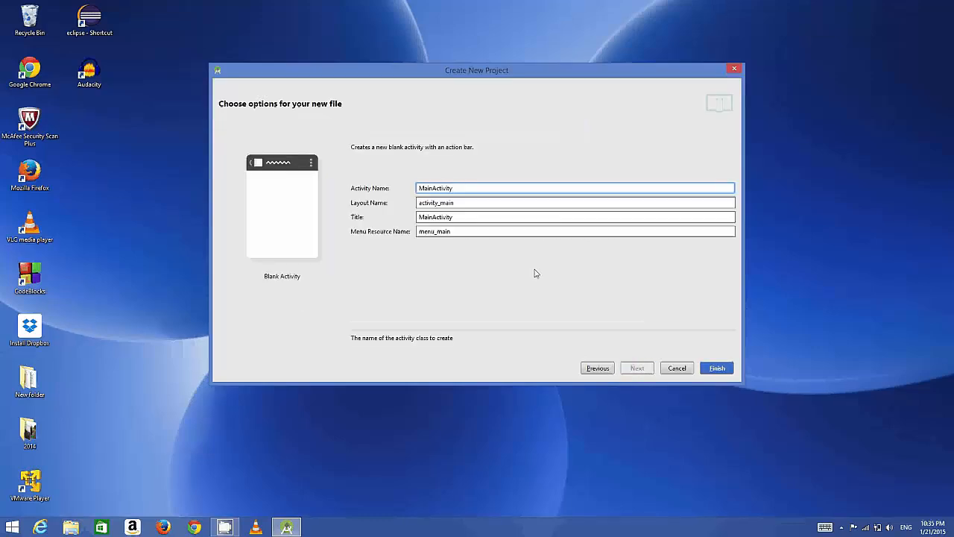
mouse_move(404, 182)
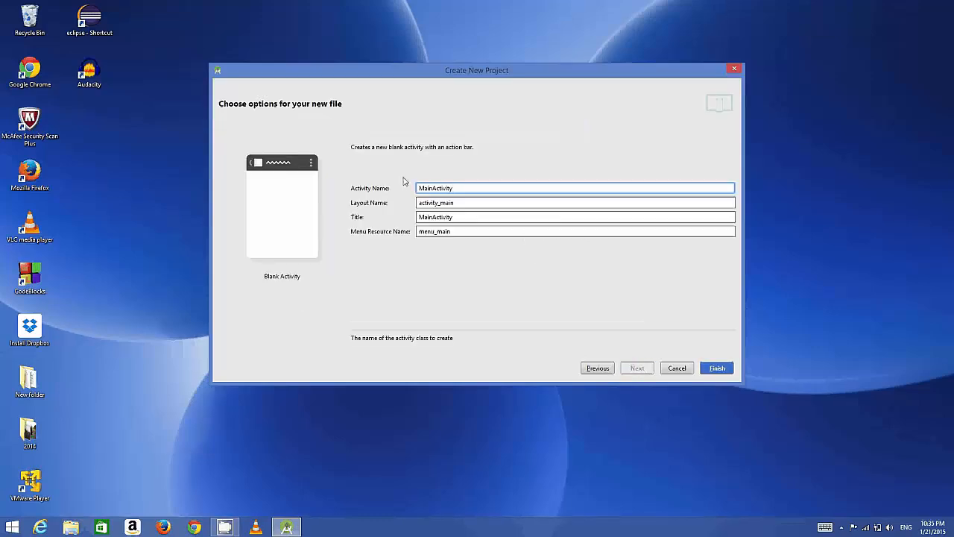
mouse_move(346, 163)
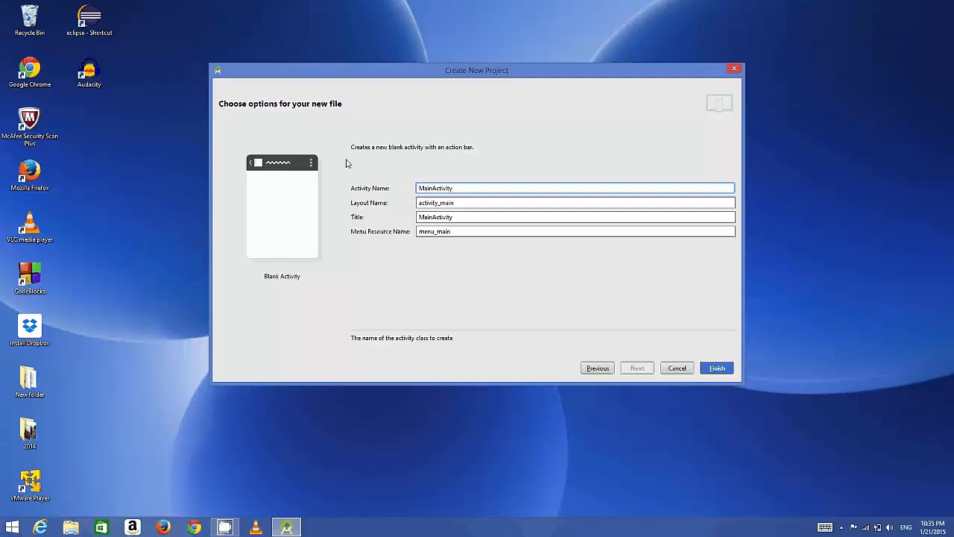
mouse_move(502, 300)
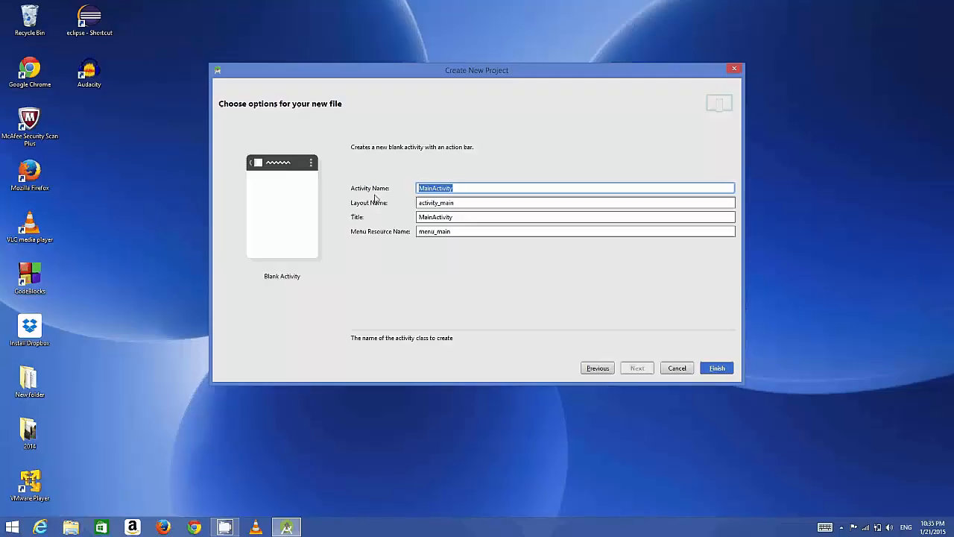
mouse_move(372, 193)
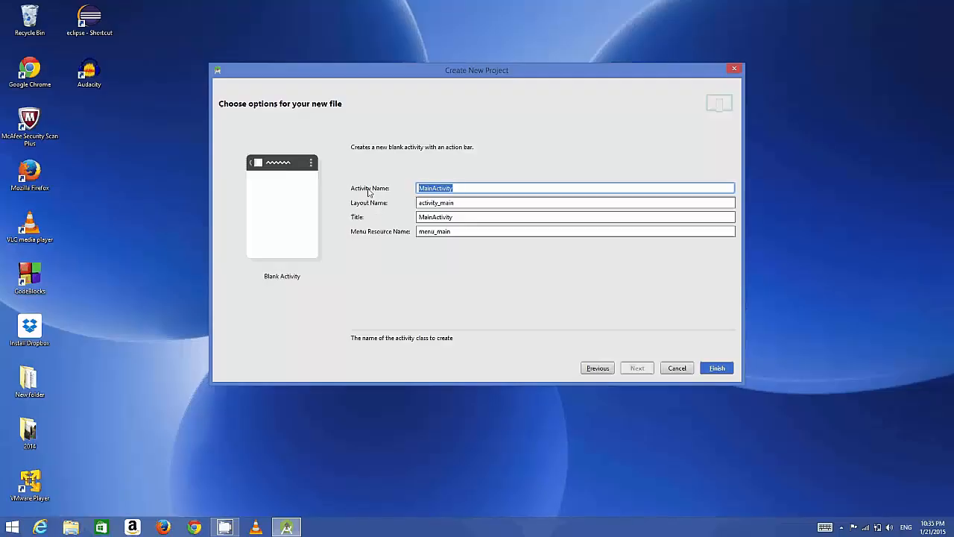
mouse_move(299, 185)
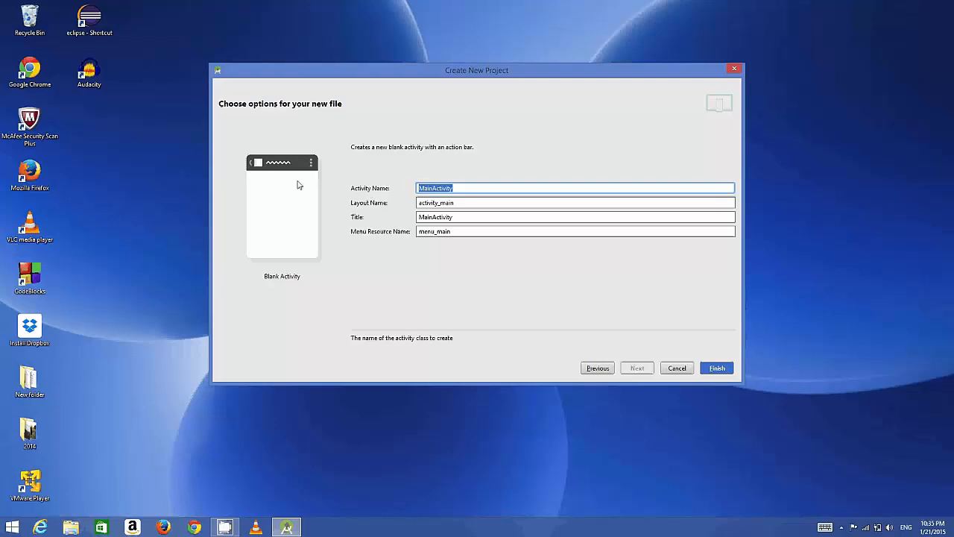
mouse_move(288, 170)
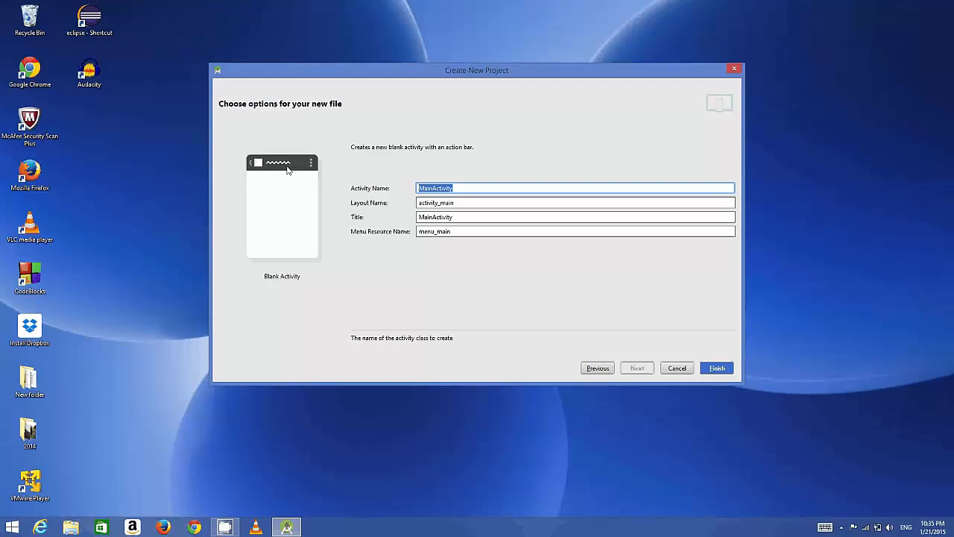
mouse_move(298, 188)
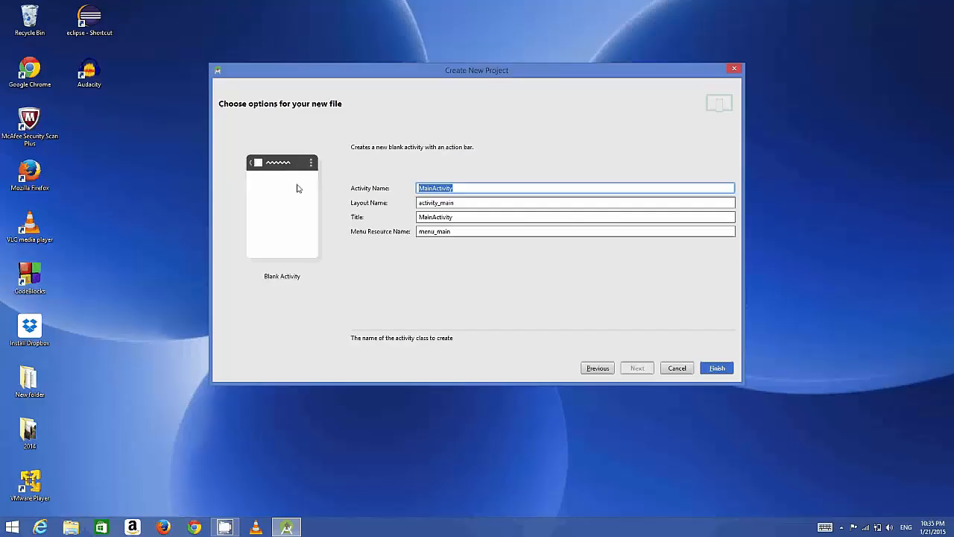
mouse_move(282, 177)
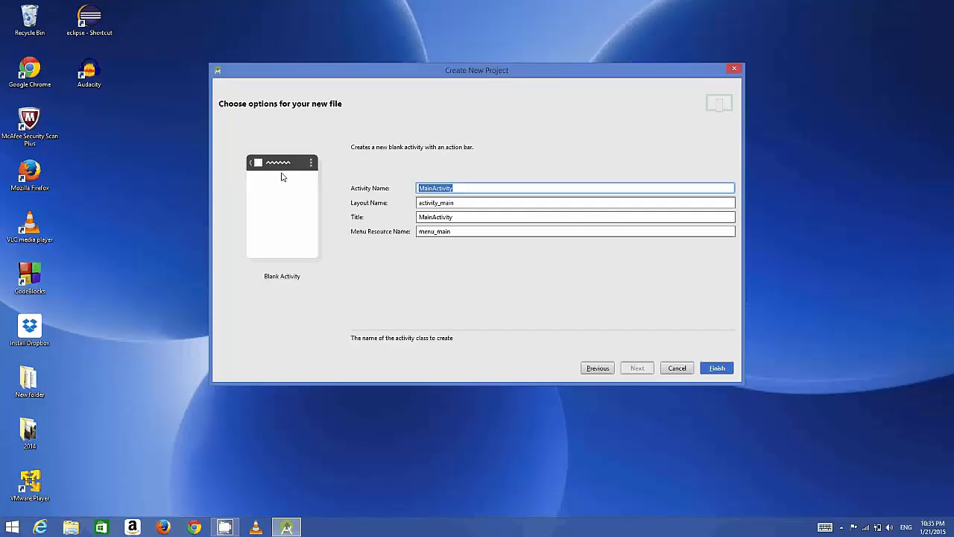
mouse_move(275, 170)
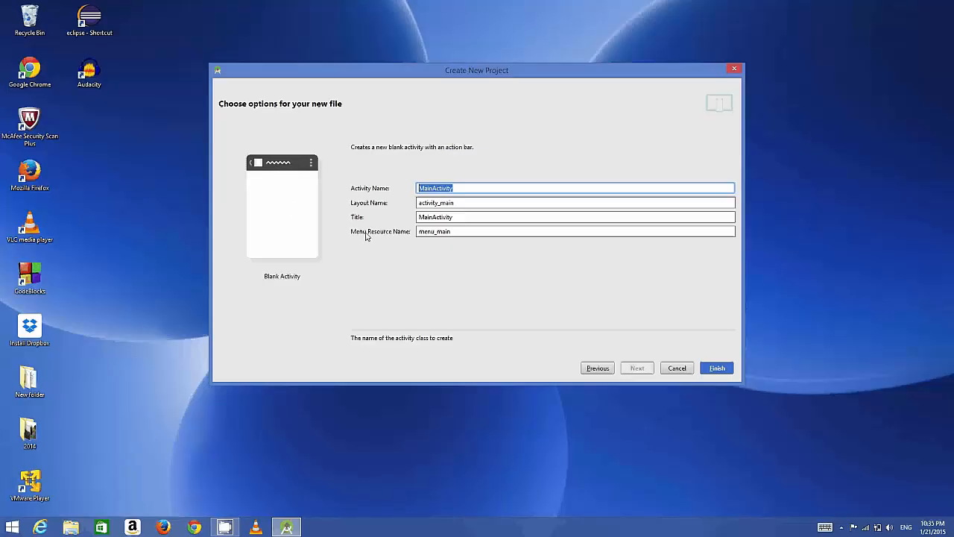
mouse_move(589, 369)
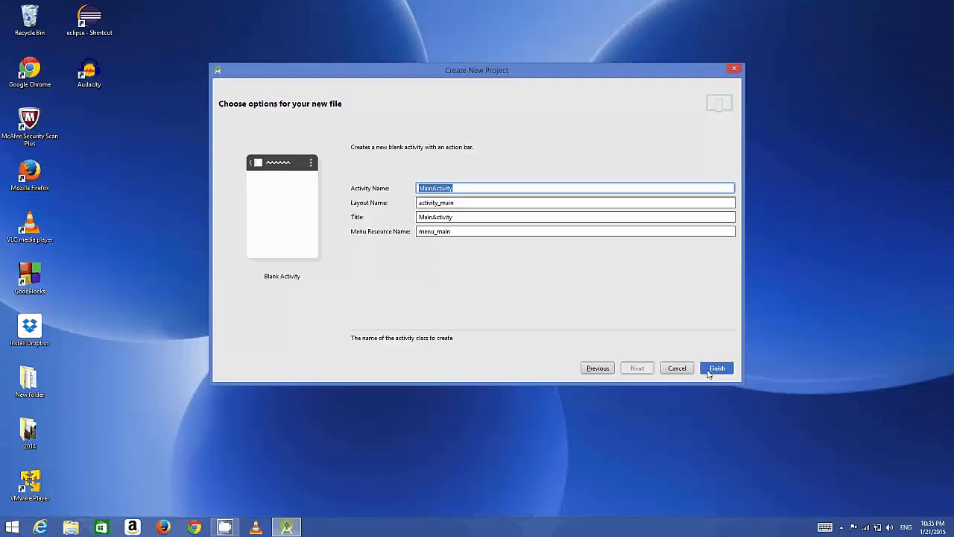
Step: Finish the wizard to build MyFirstApp2, then dismiss the Tip of the Day
click(716, 367)
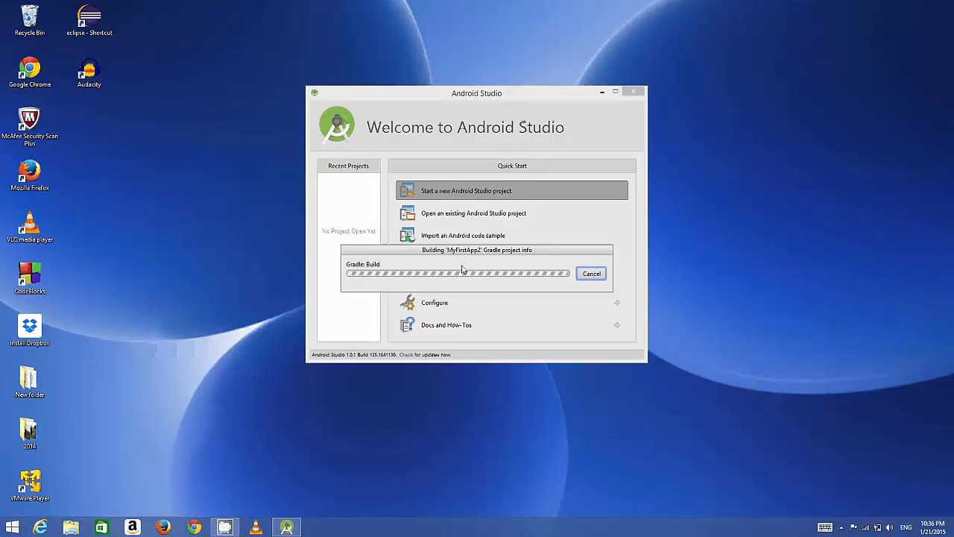
mouse_move(373, 284)
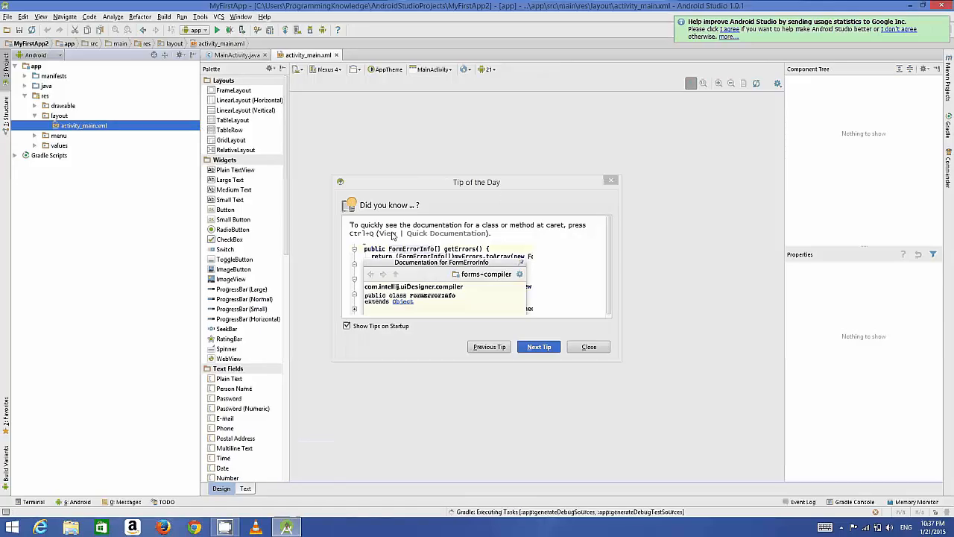
click(588, 346)
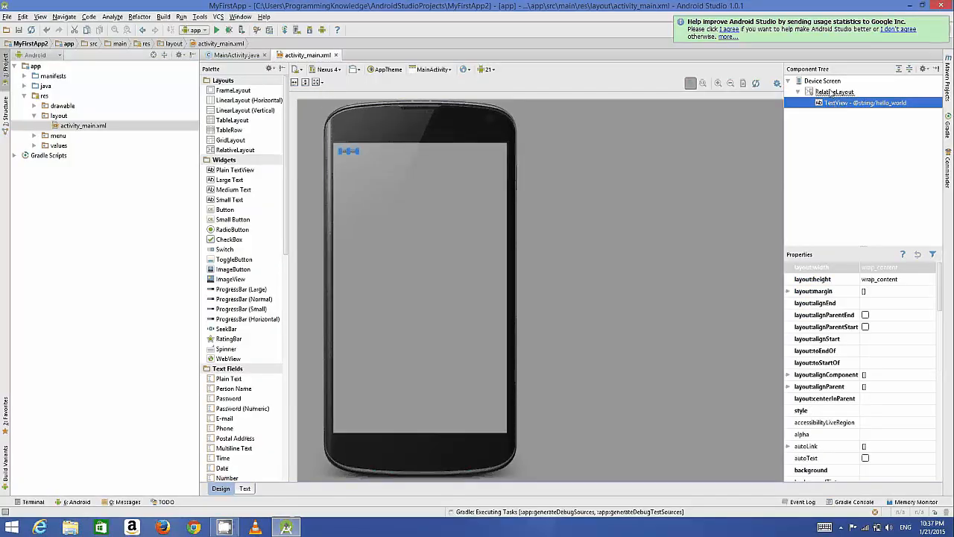
Step: Select the root RelativeLayout so the preview renders the Hello world! text
click(834, 91)
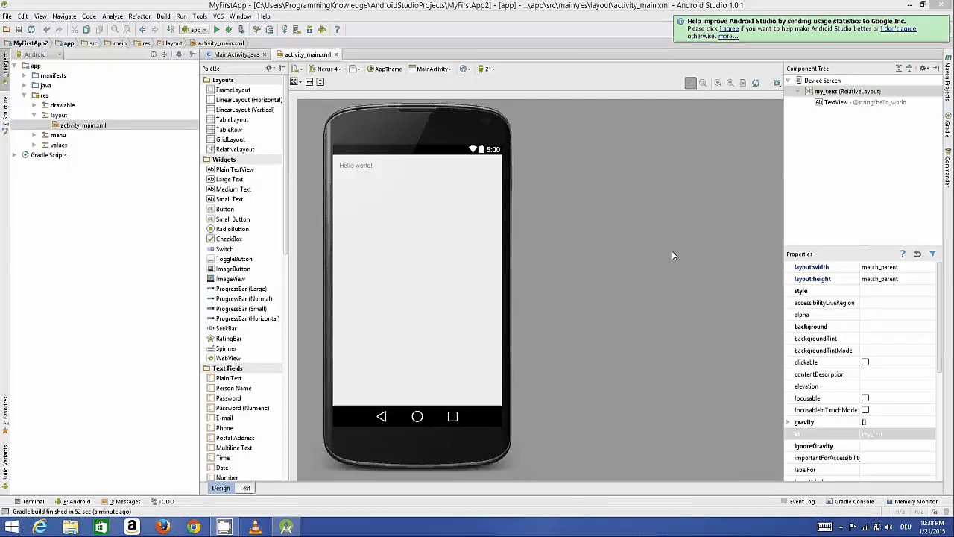
mouse_move(674, 223)
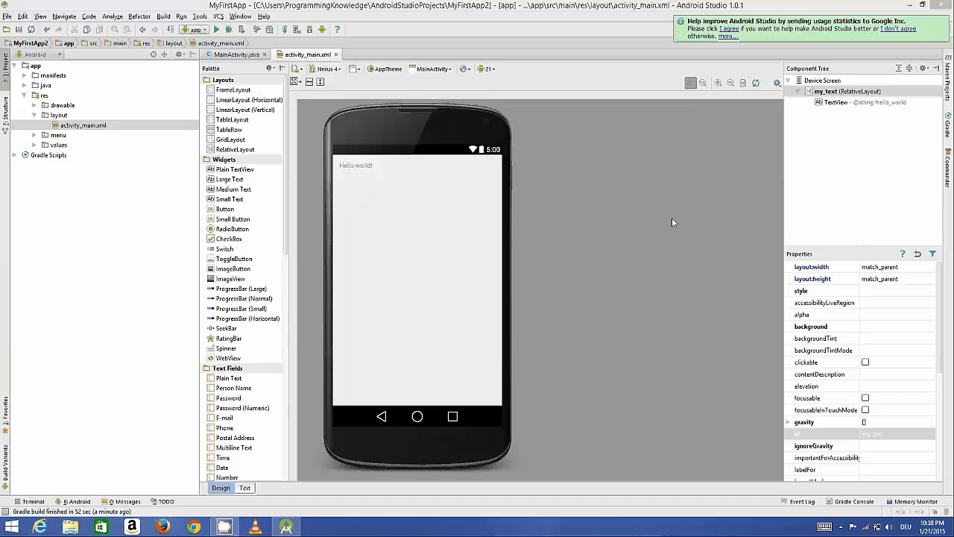
mouse_move(571, 268)
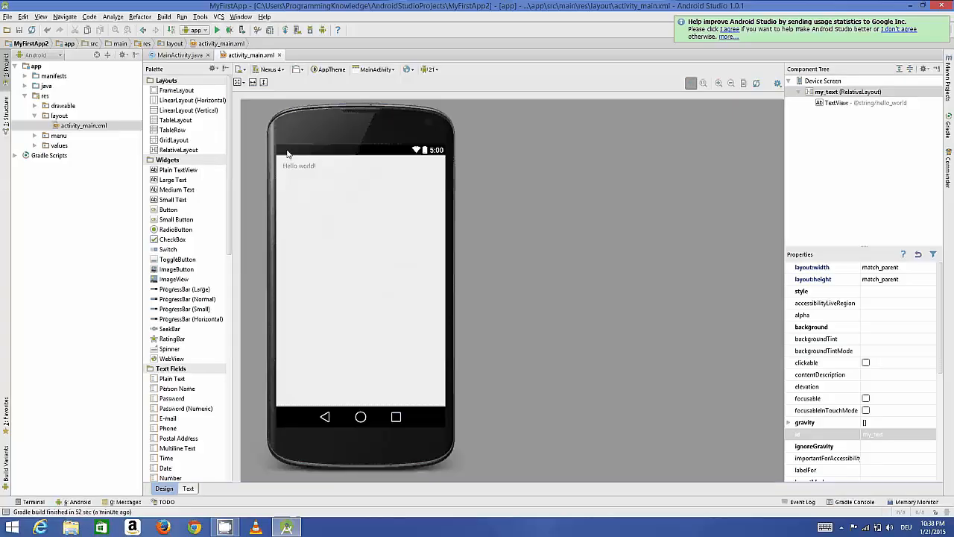
mouse_move(318, 173)
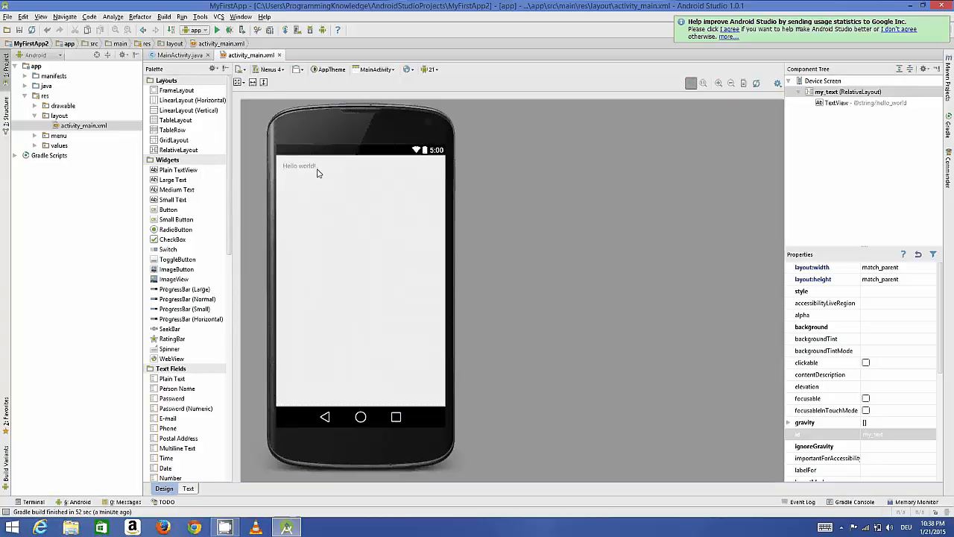
mouse_move(326, 185)
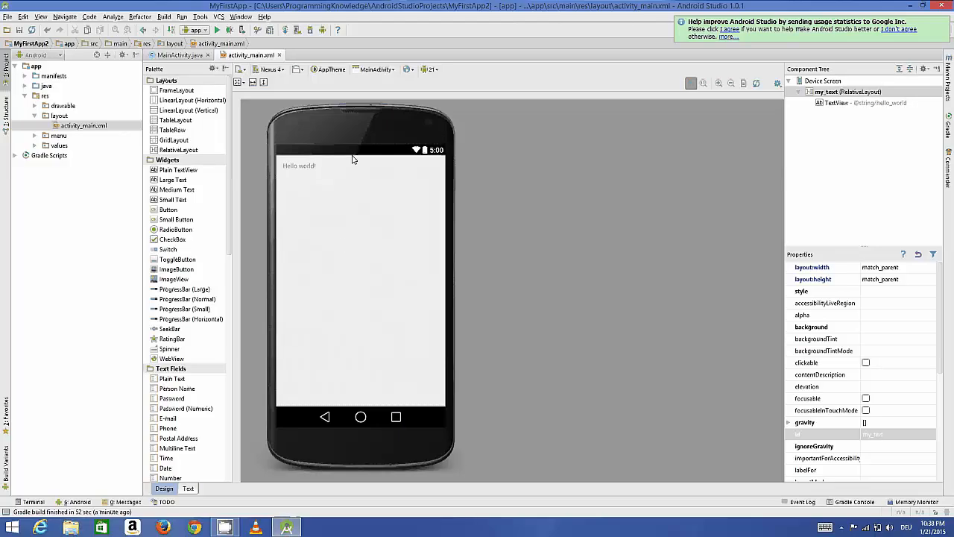
mouse_move(346, 176)
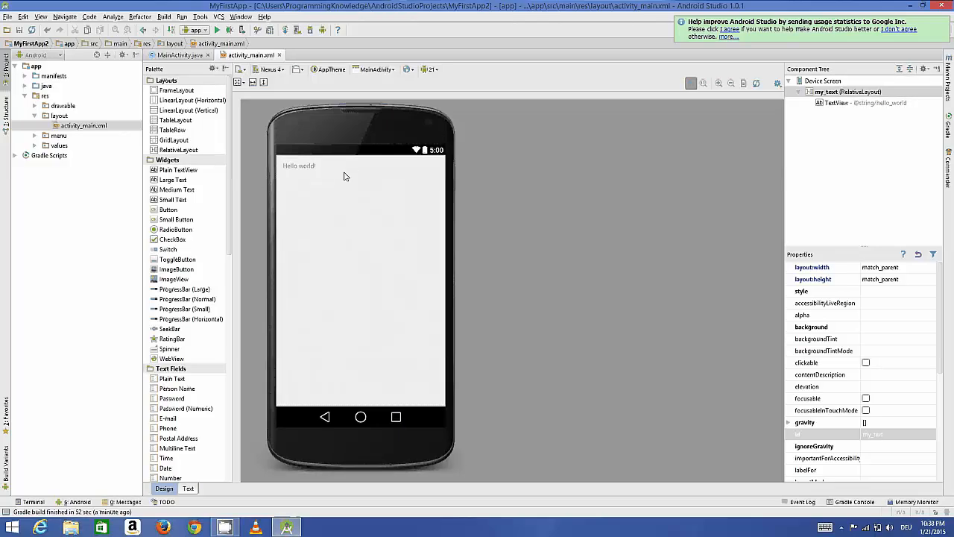
mouse_move(380, 182)
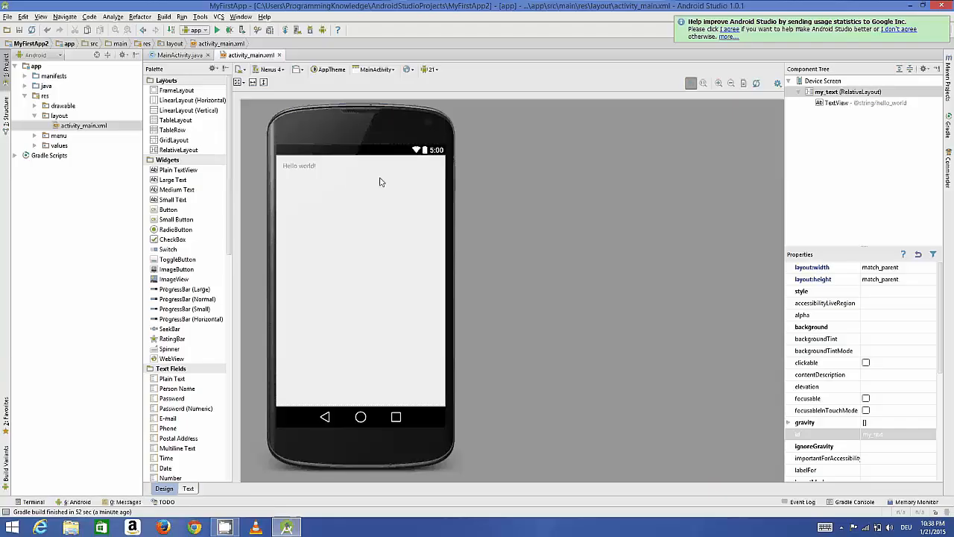
mouse_move(246, 267)
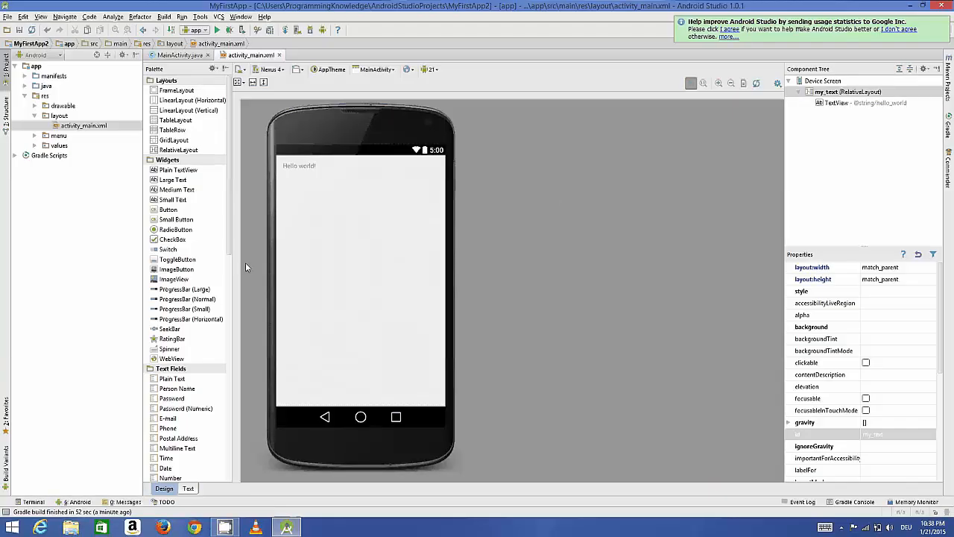
mouse_move(403, 165)
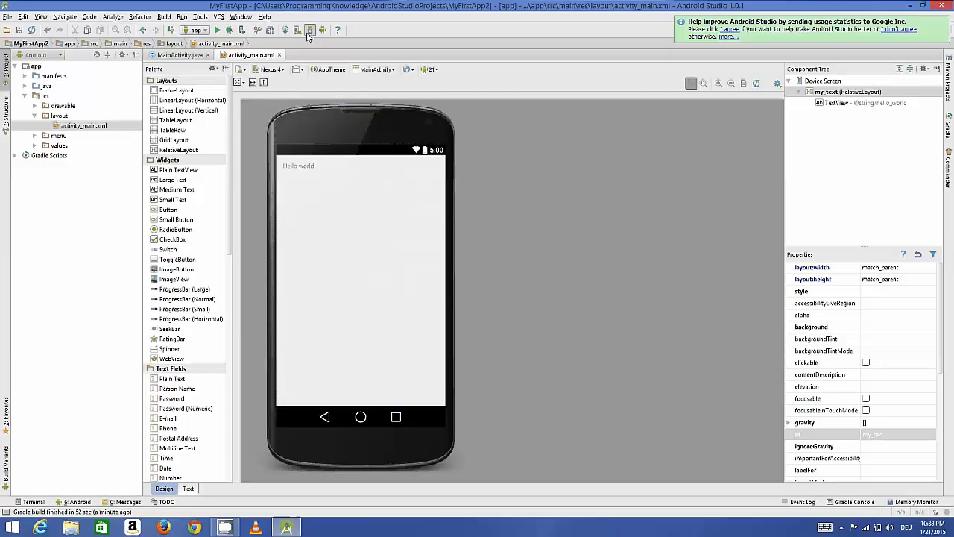
mouse_move(316, 30)
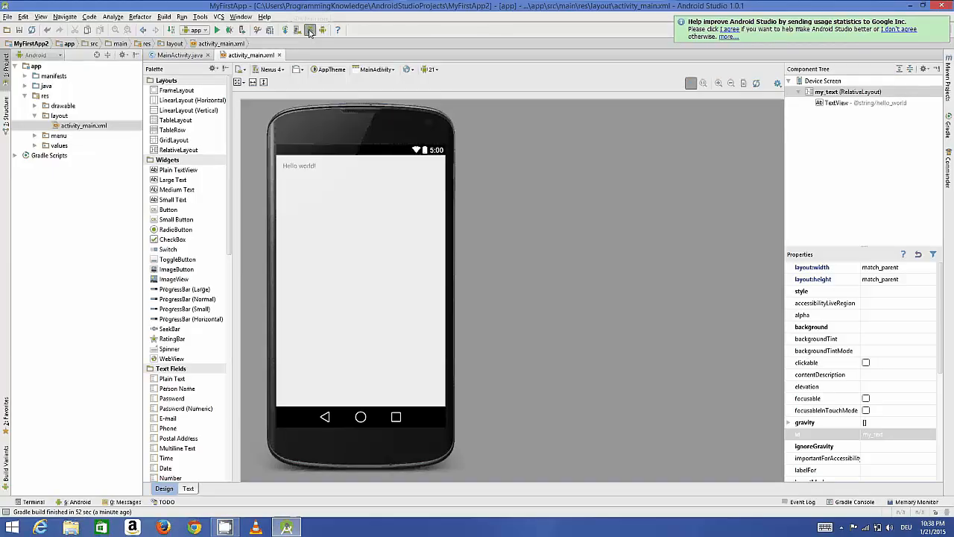
Step: Reopen the SDK Manager from the toolbar and scroll to Extras to check the Intel x86 Emulator Accelerator
click(310, 30)
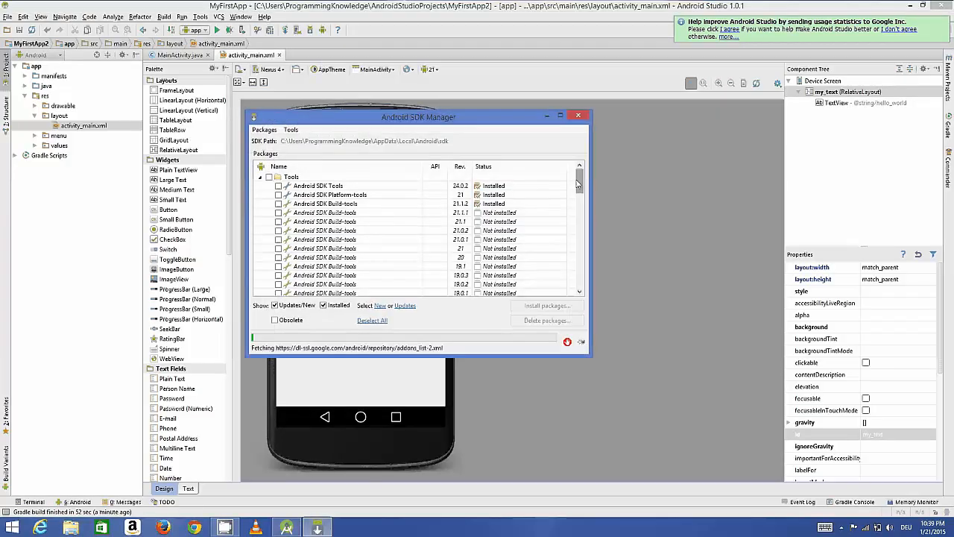
scroll(down, 3)
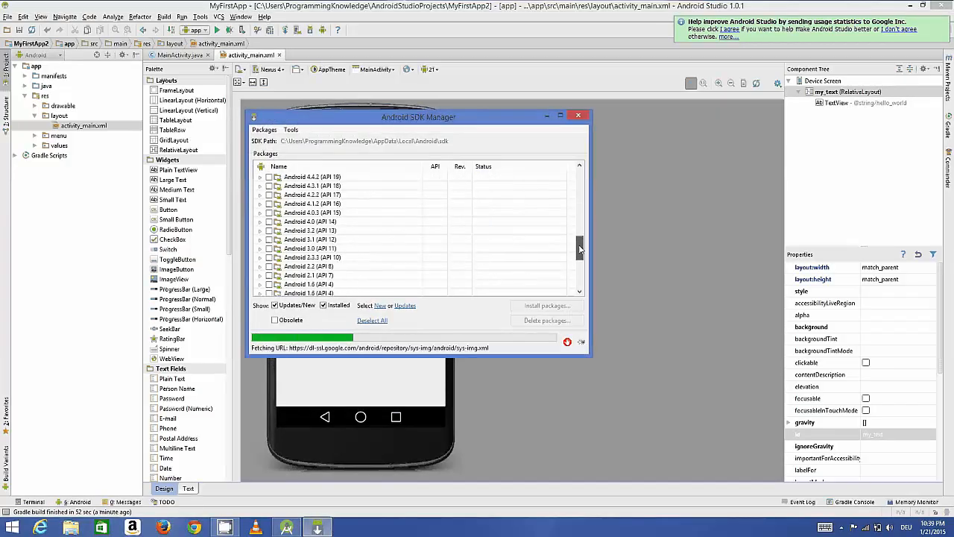
scroll(up, 3)
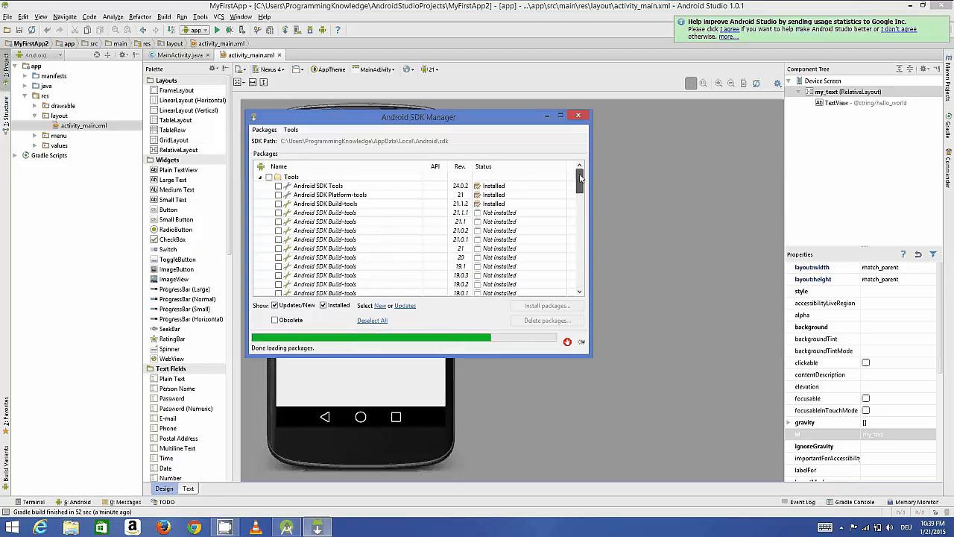
scroll(down, 3)
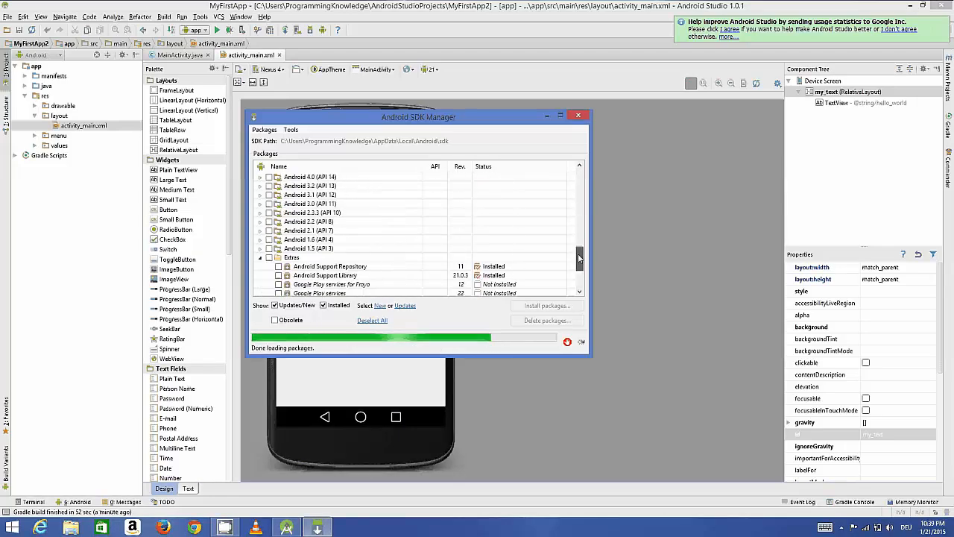
scroll(down, 3)
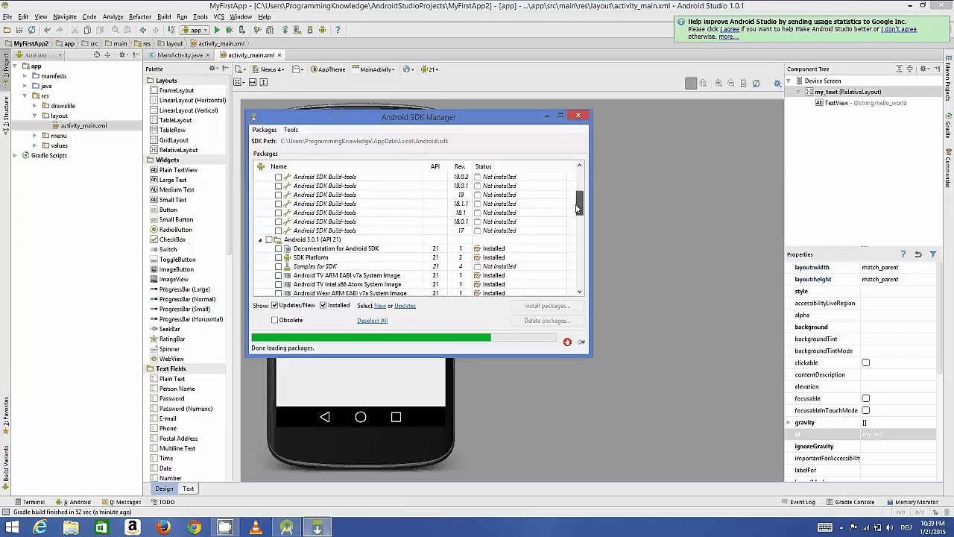
scroll(down, 3)
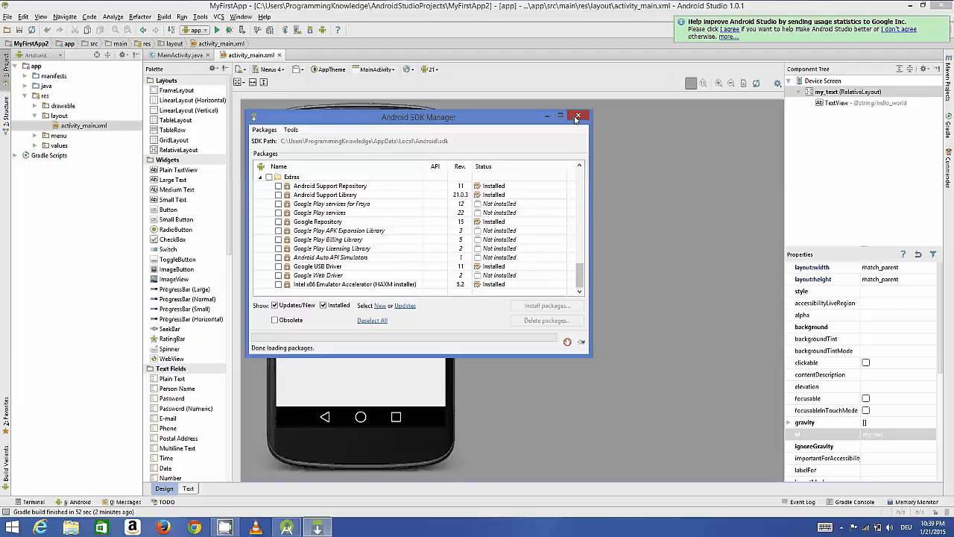
click(579, 116)
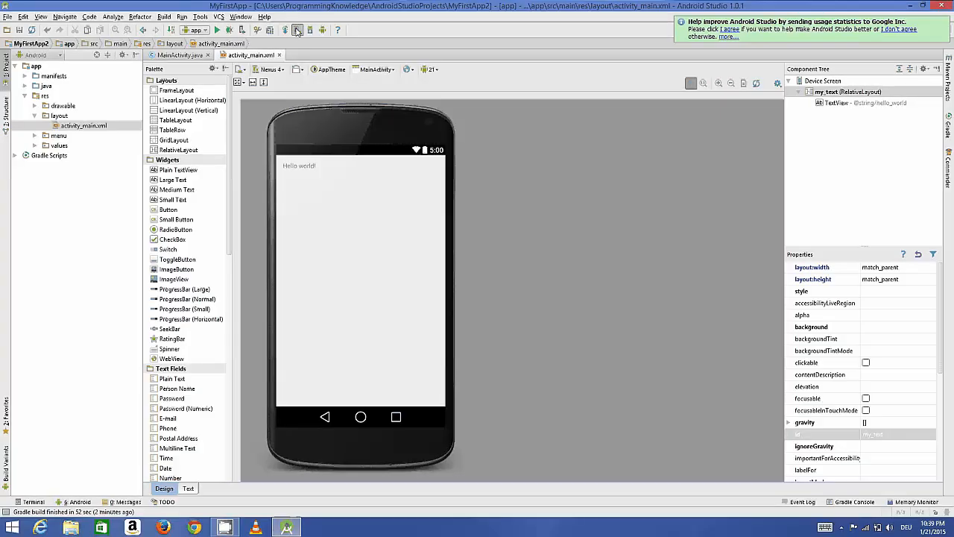
mouse_move(296, 30)
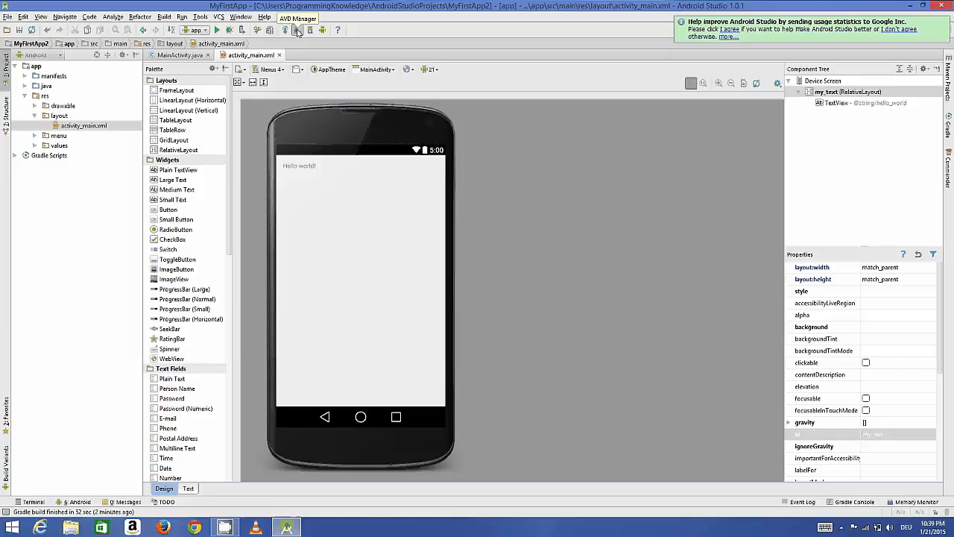
Step: Open the AVD Manager showing the Nexus 5 API 21 x86 device and drag it toward center
click(297, 30)
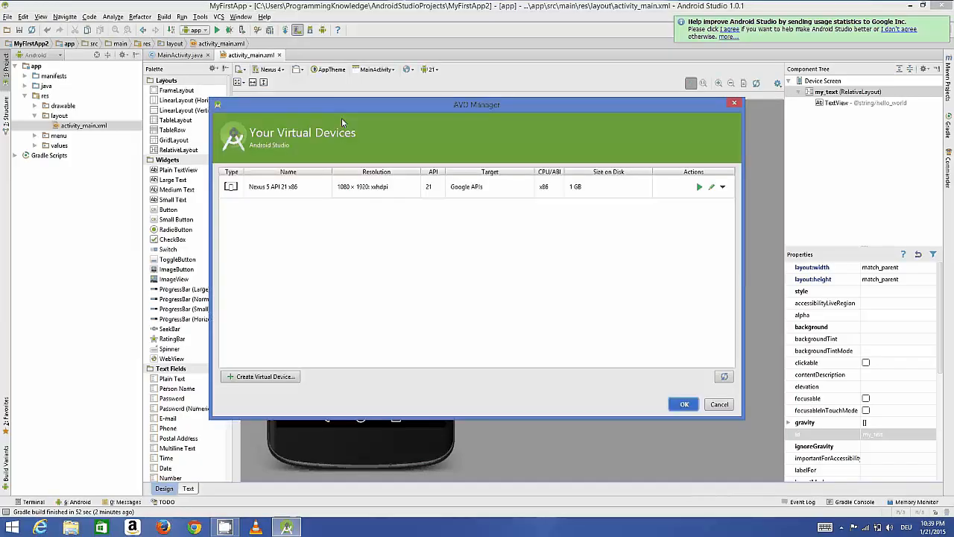
mouse_move(511, 233)
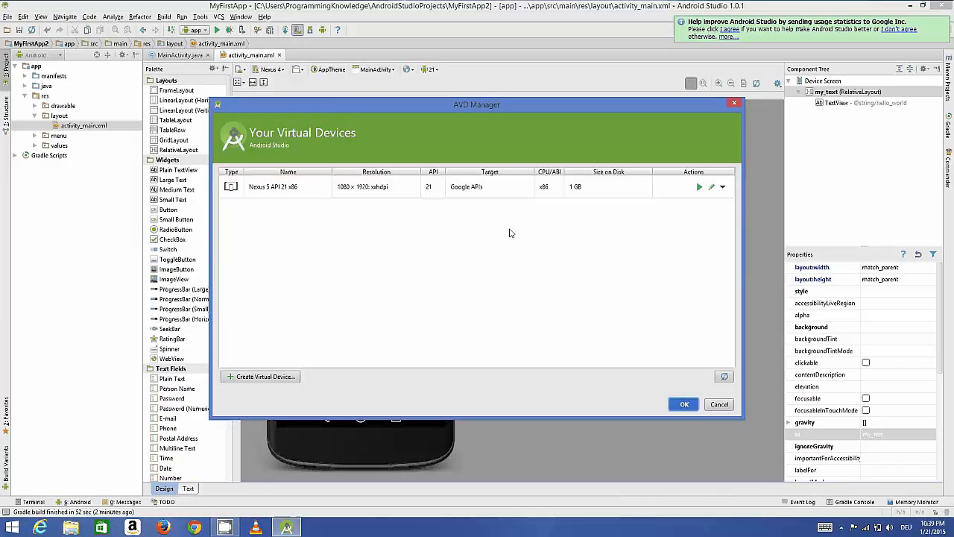
mouse_move(477, 168)
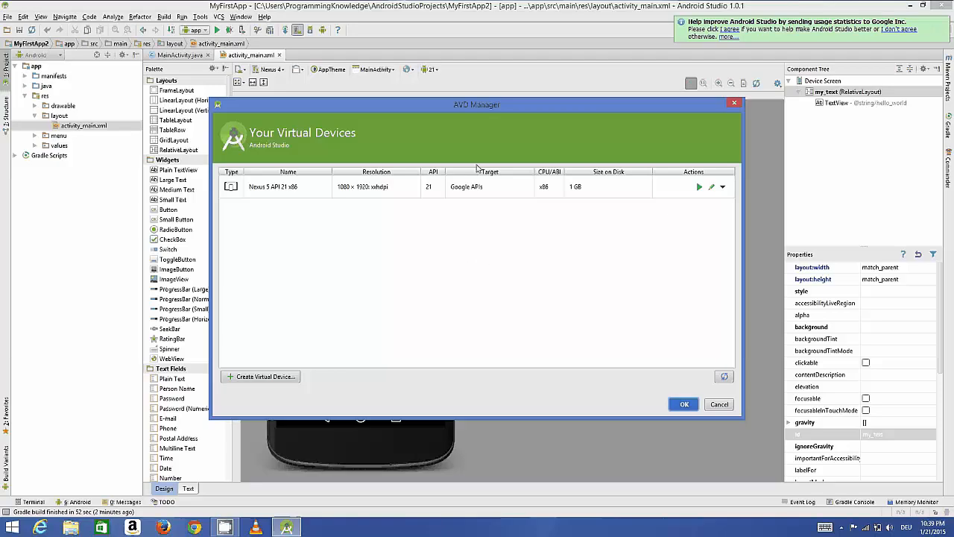
mouse_move(451, 265)
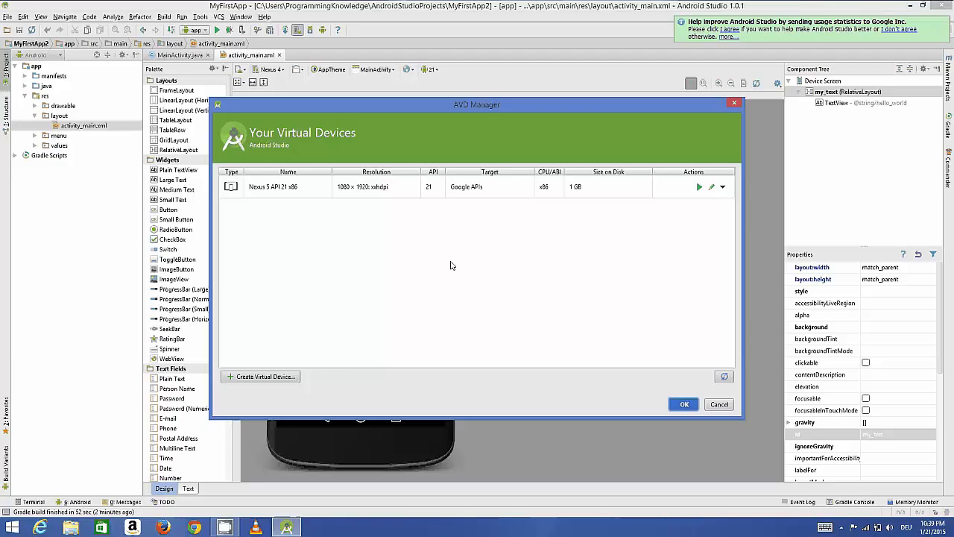
mouse_move(544, 219)
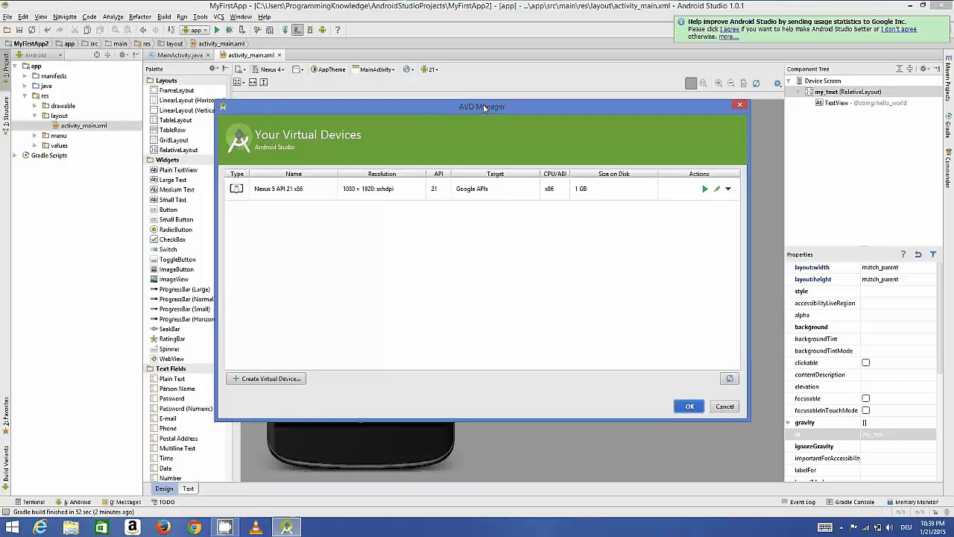
drag(482, 107, 532, 123)
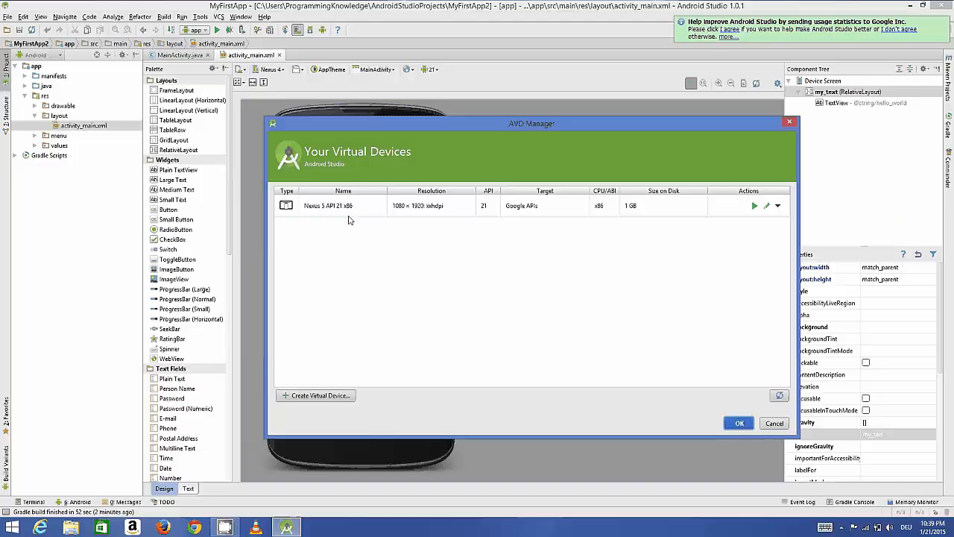
mouse_move(405, 219)
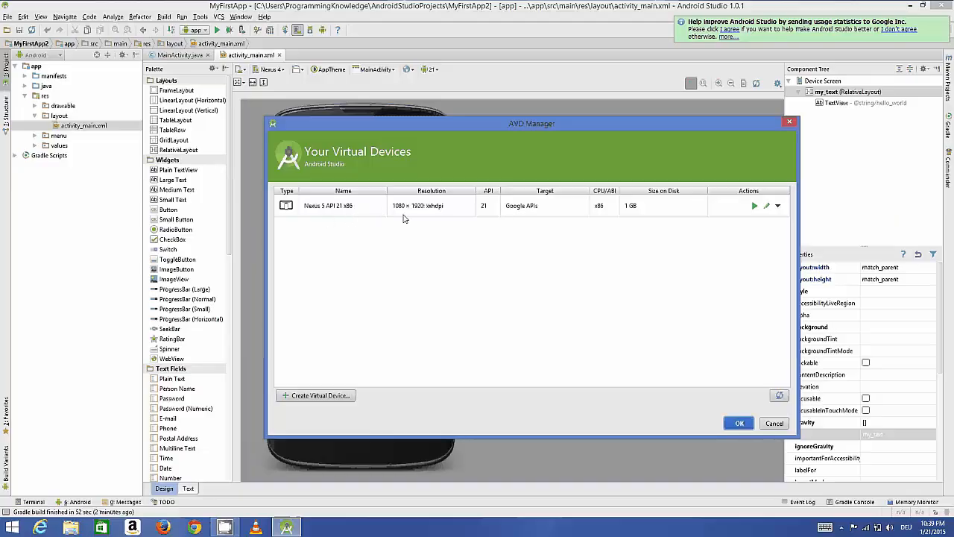
mouse_move(396, 211)
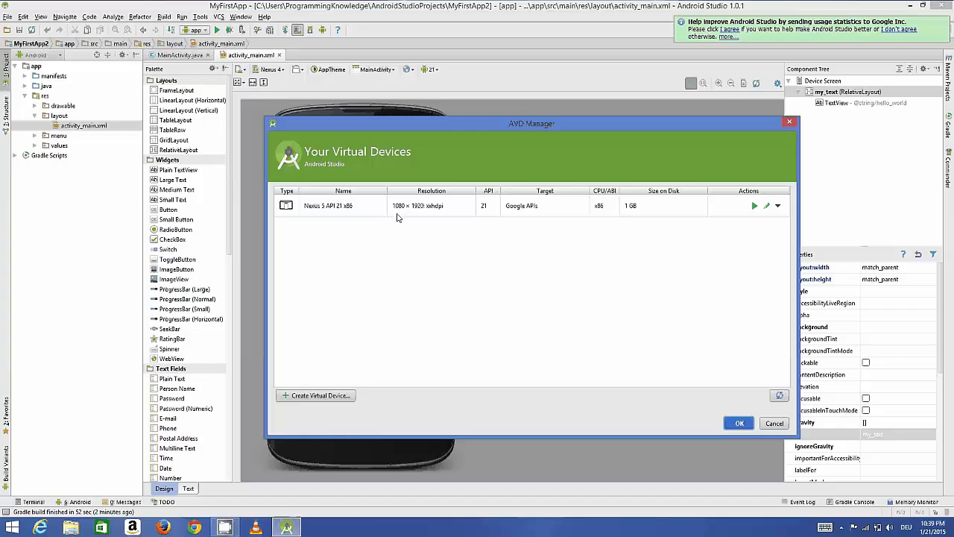
mouse_move(392, 226)
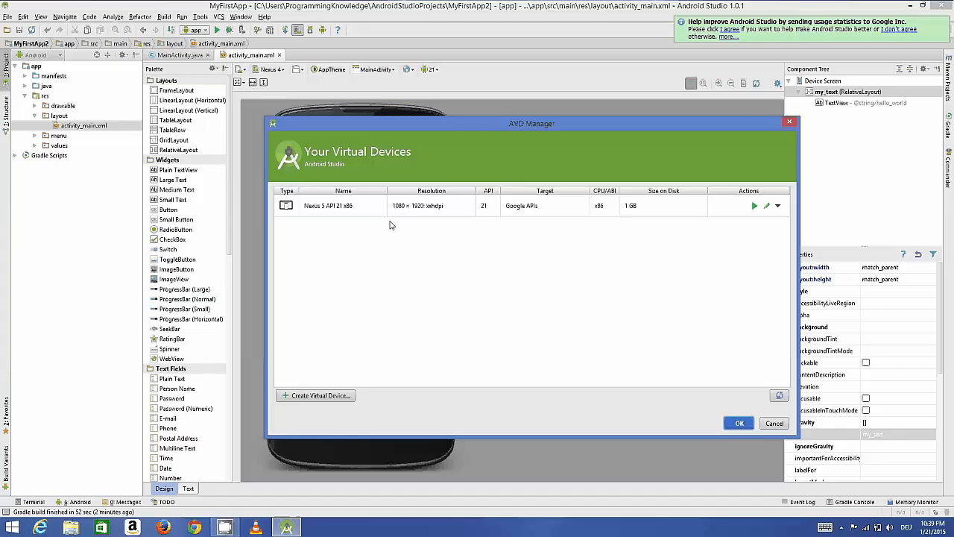
mouse_move(431, 216)
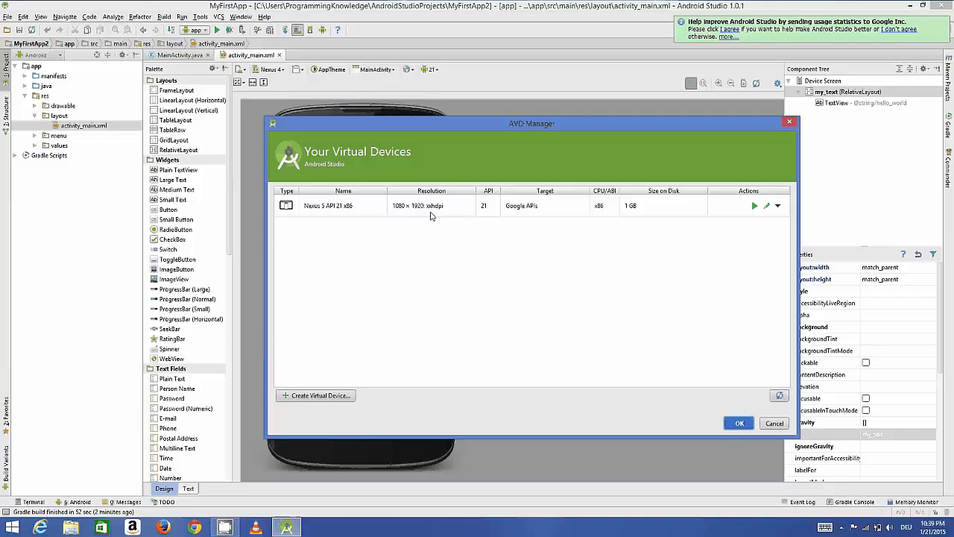
mouse_move(460, 215)
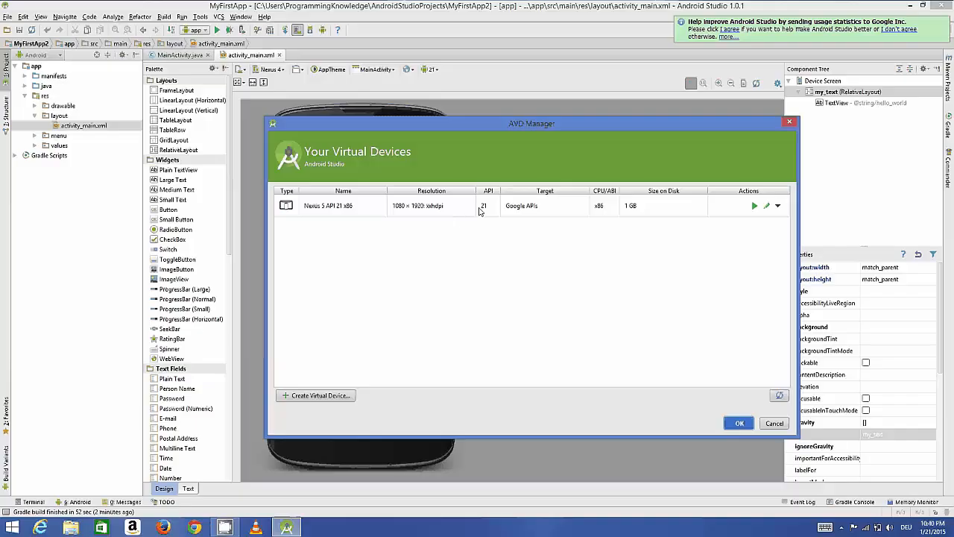
mouse_move(498, 235)
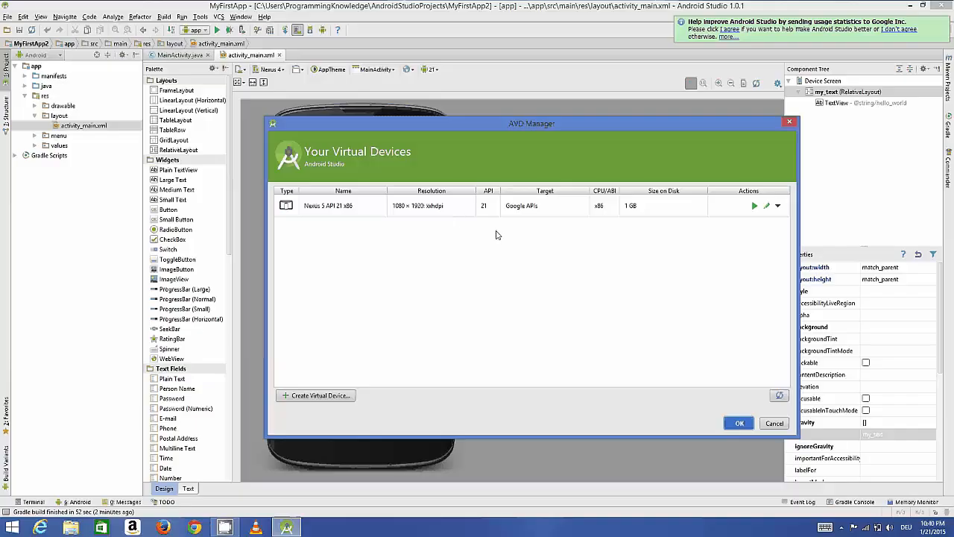
mouse_move(436, 360)
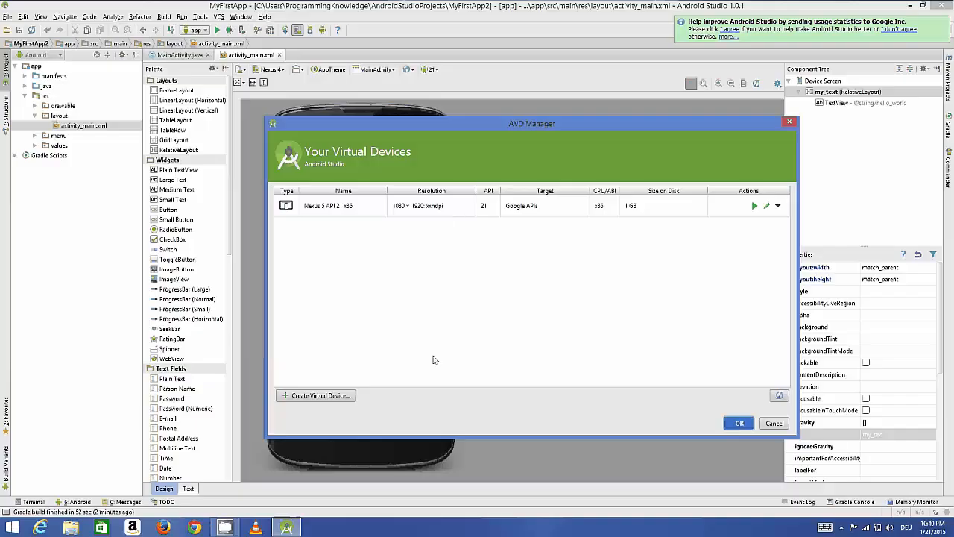
mouse_move(332, 401)
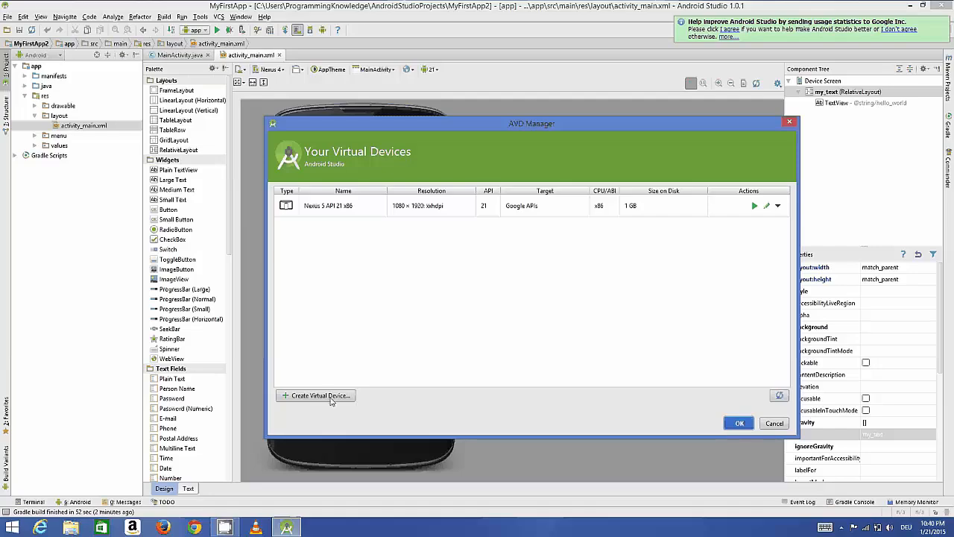
click(316, 395)
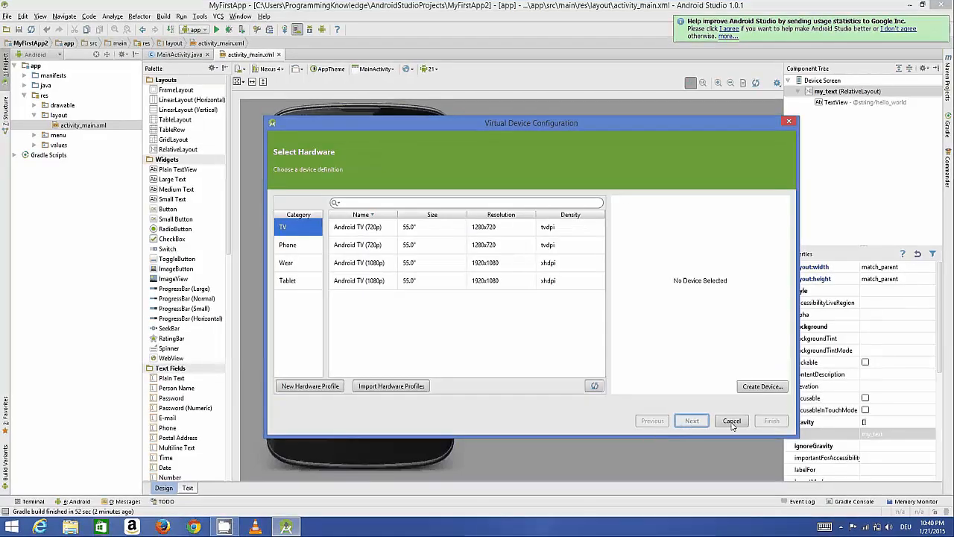
click(732, 421)
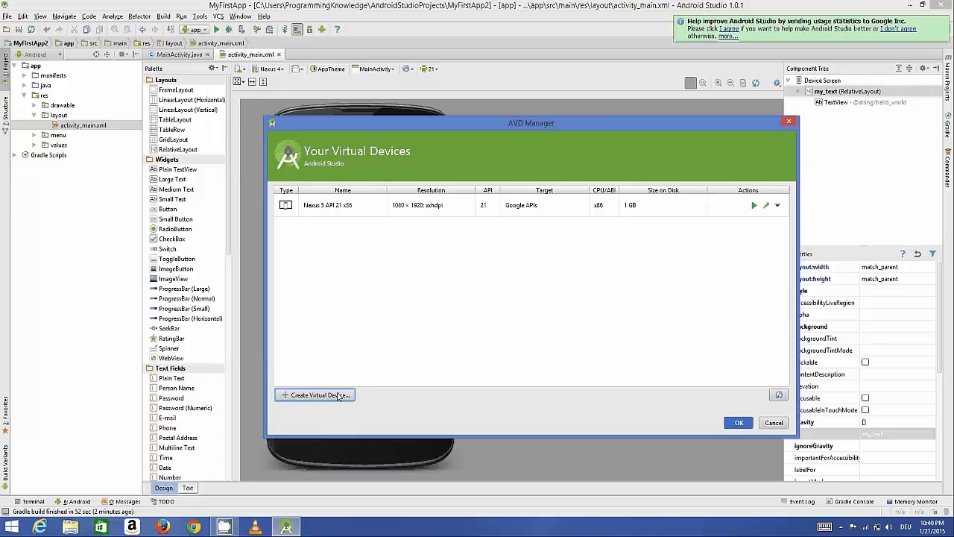
mouse_move(498, 215)
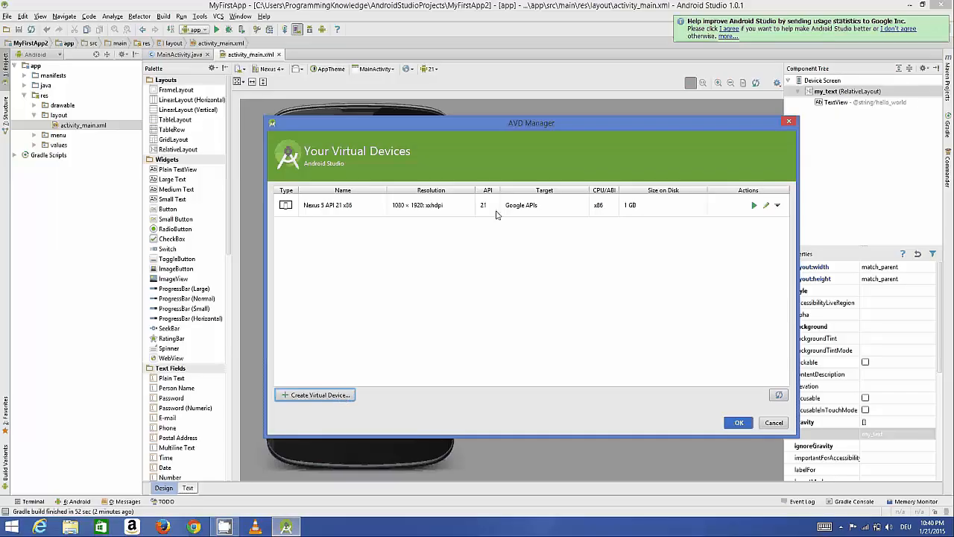
mouse_move(615, 211)
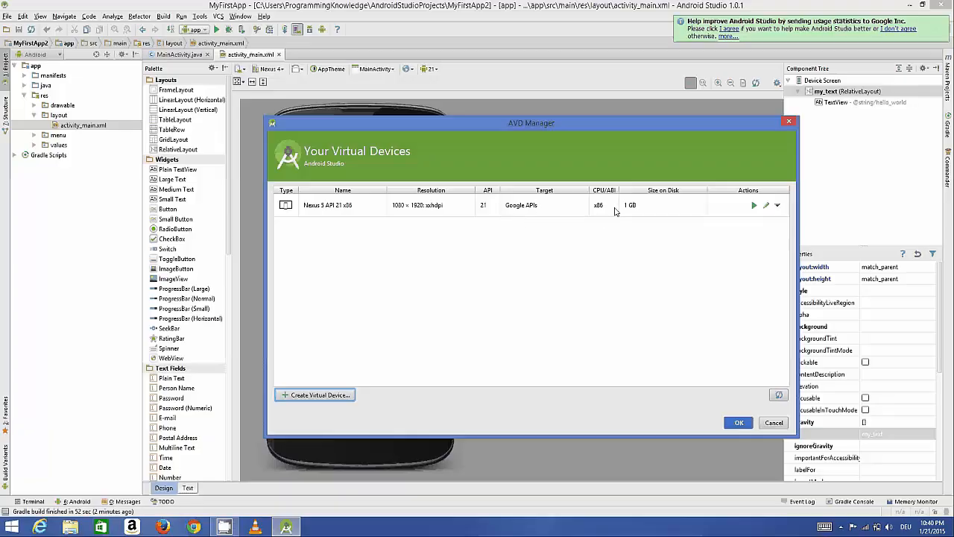
mouse_move(606, 216)
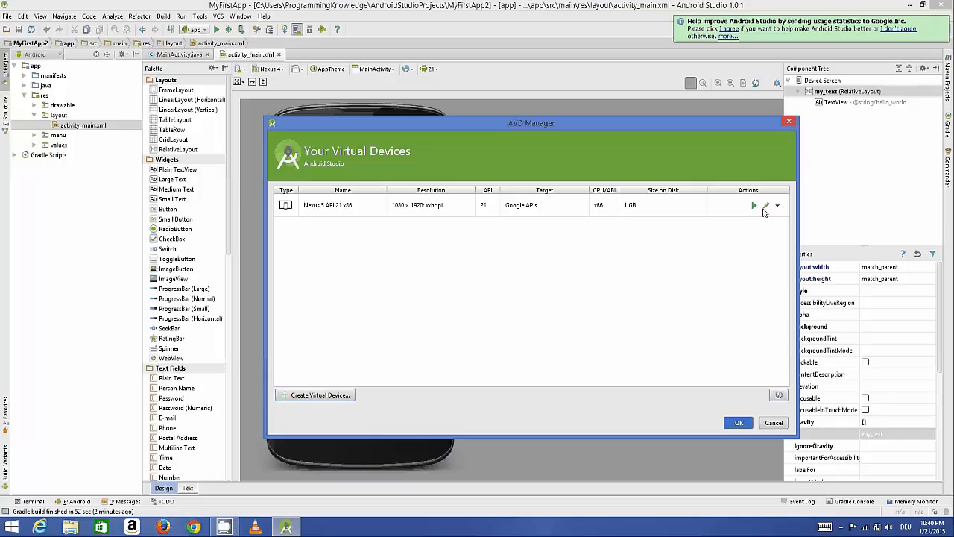
mouse_move(776, 217)
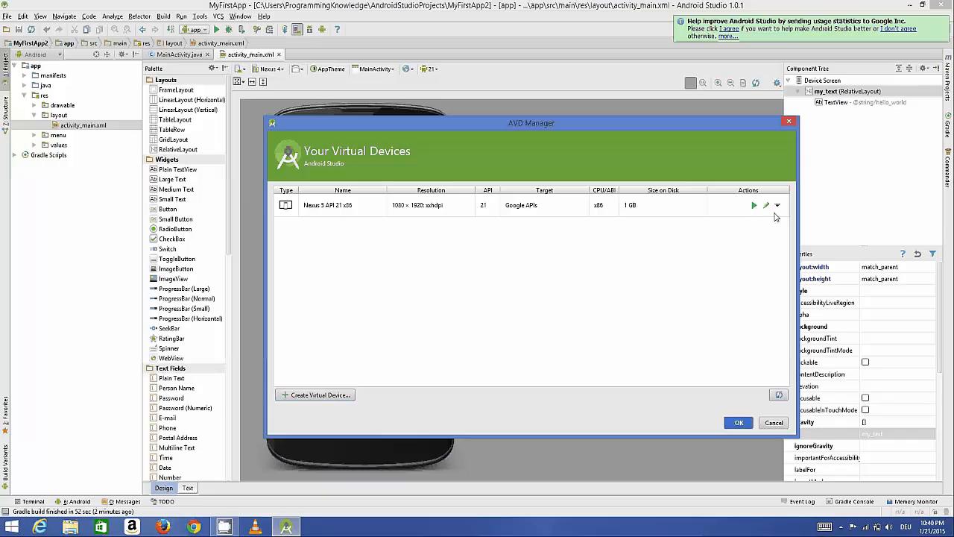
mouse_move(771, 214)
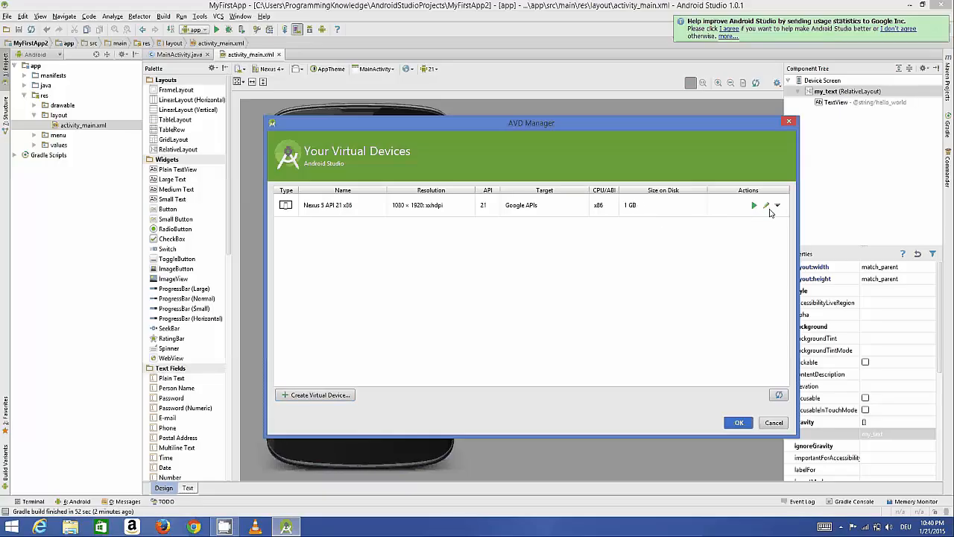
mouse_move(755, 209)
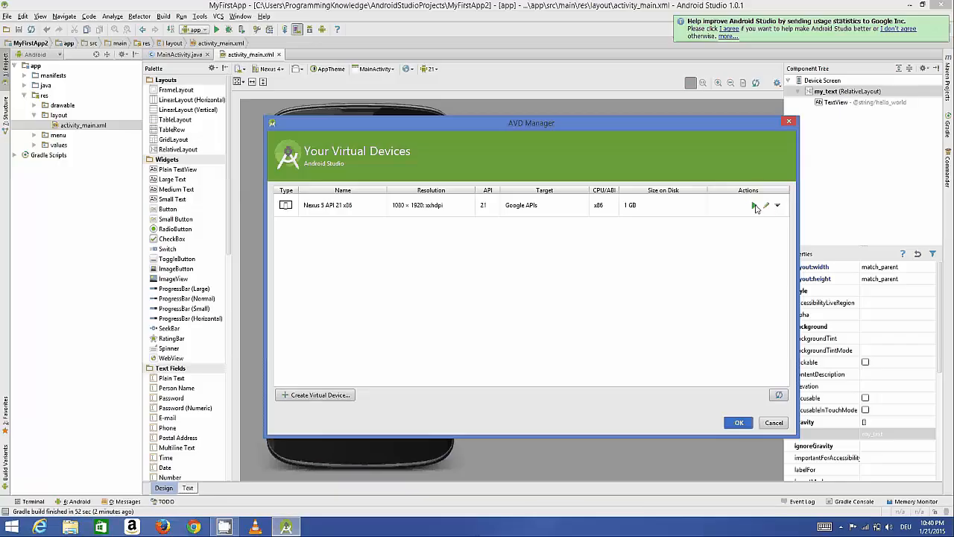
mouse_move(755, 205)
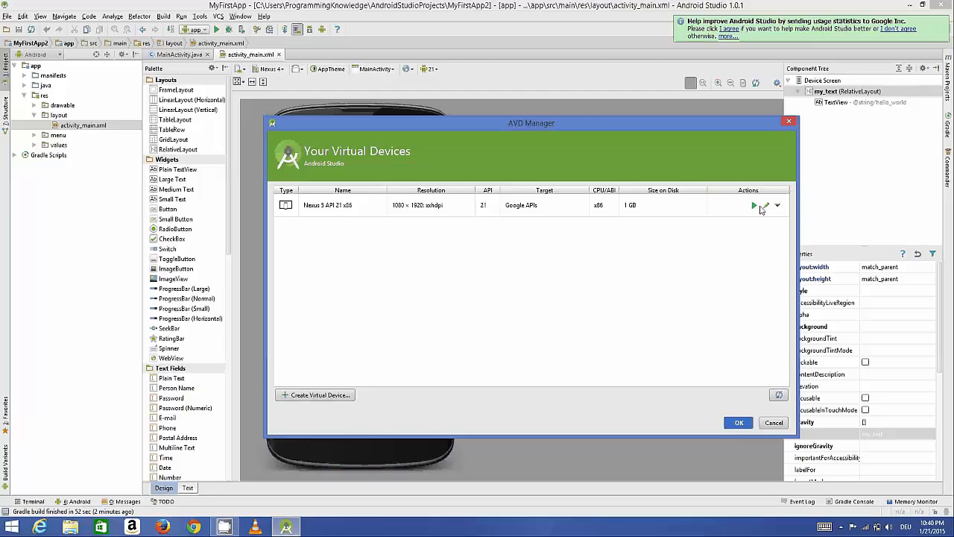
mouse_move(766, 210)
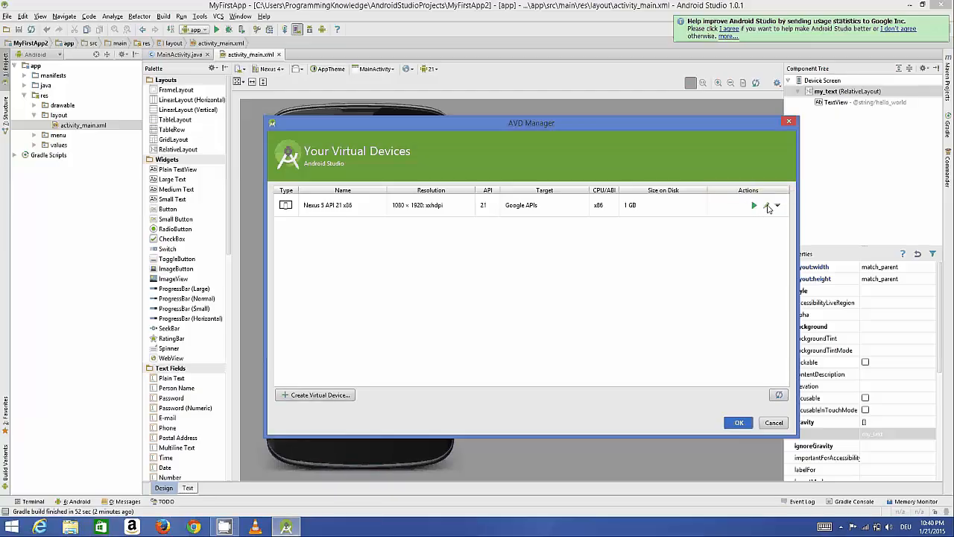
mouse_move(753, 205)
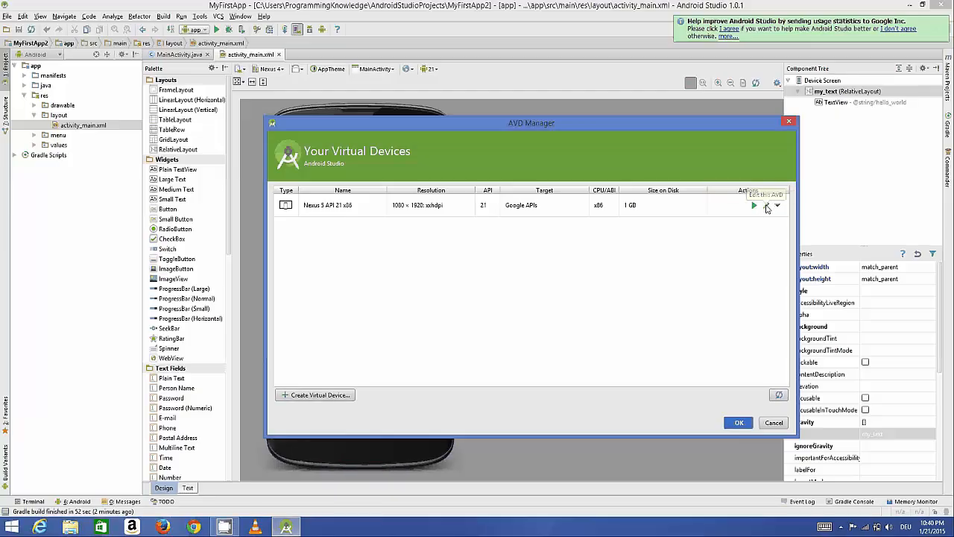
mouse_move(768, 207)
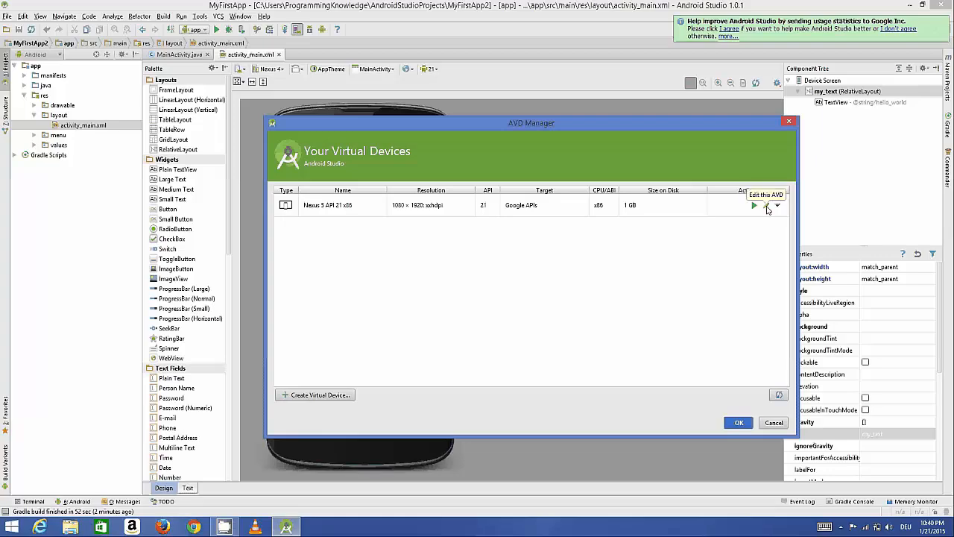
Step: Open the Nexus 5 API 21 x86 virtual device's configuration for editing
click(755, 205)
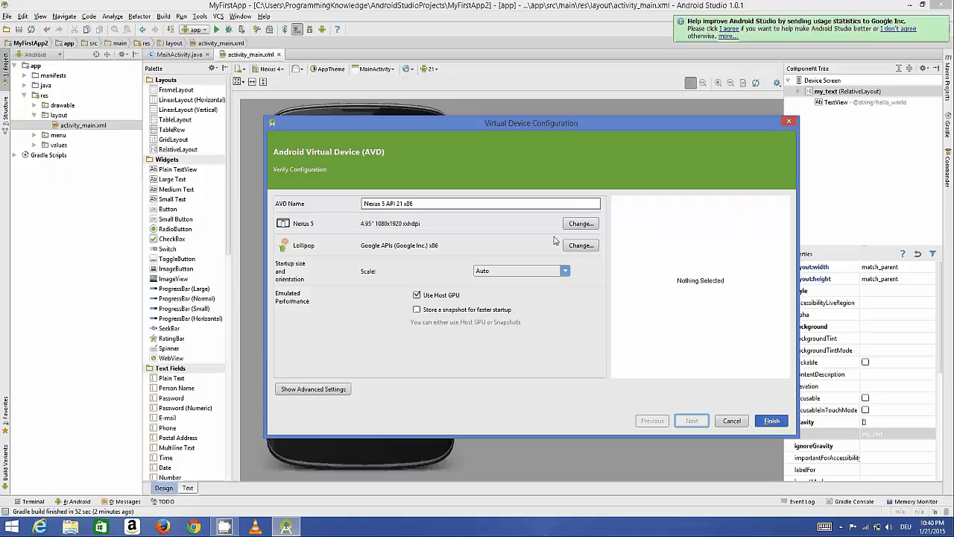
mouse_move(434, 209)
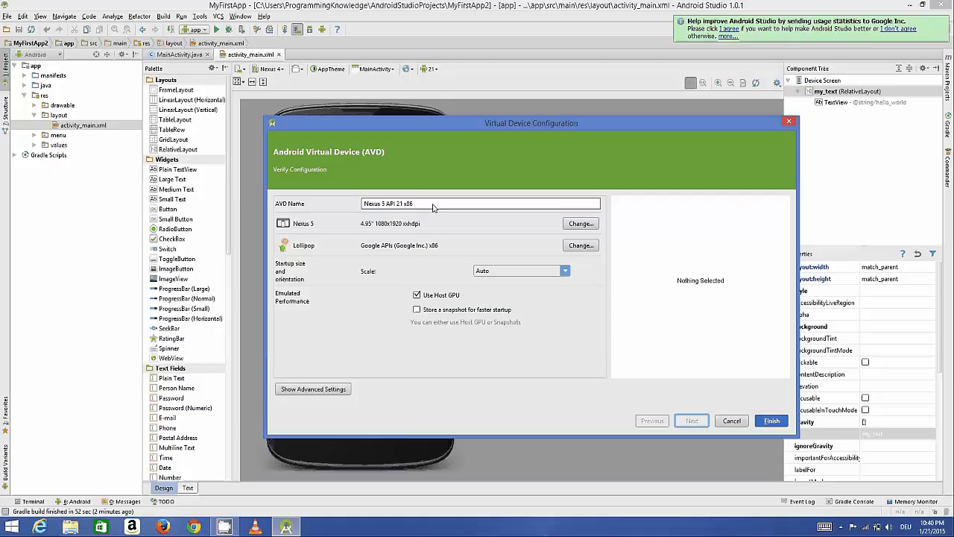
mouse_move(408, 263)
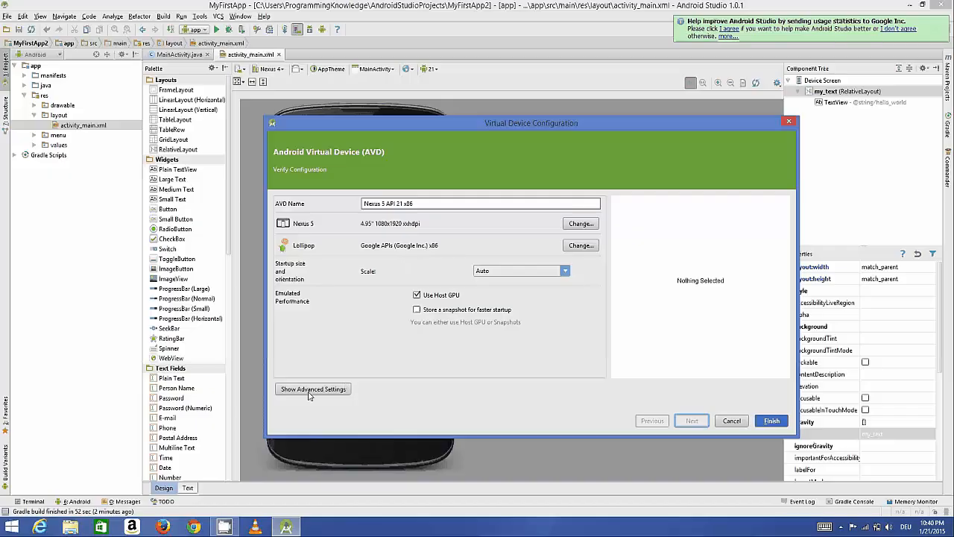
Step: Reveal the Nexus 5's advanced settings: 1536 MB RAM, 64 MB VM heap, 200 MB storage
click(312, 389)
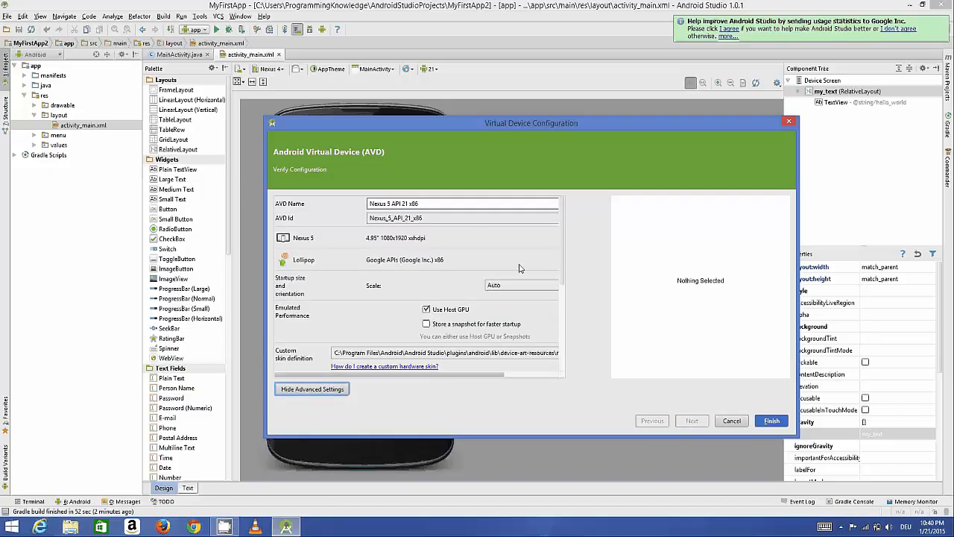
scroll(down, 3)
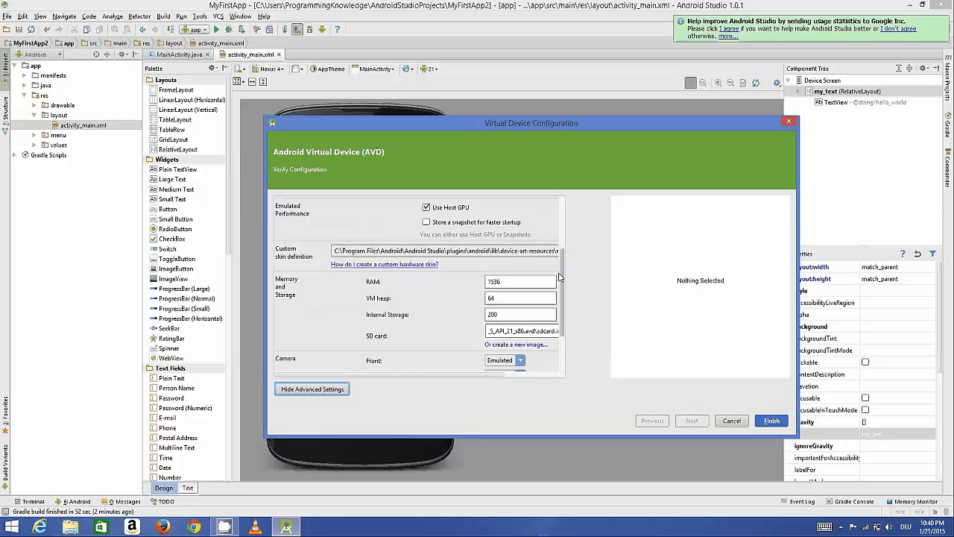
scroll(down, 3)
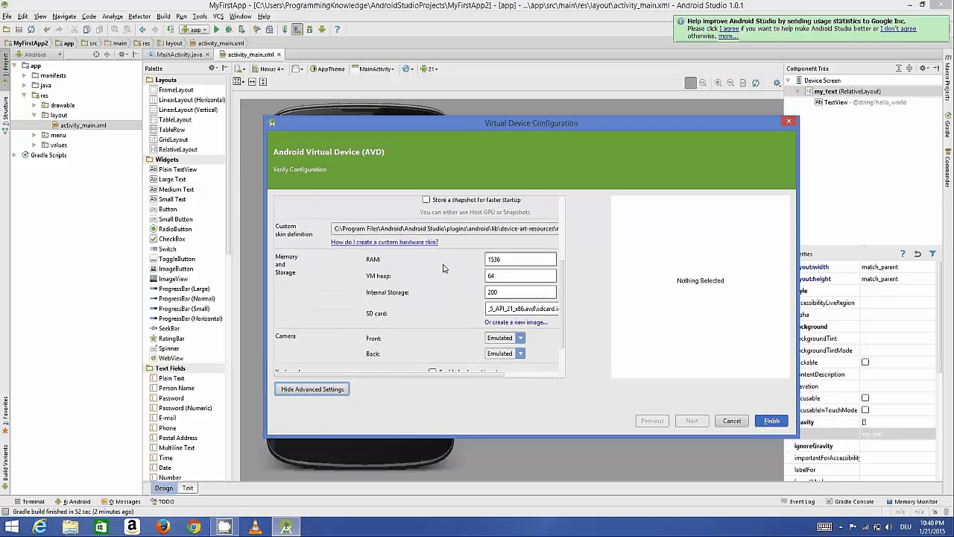
mouse_move(397, 291)
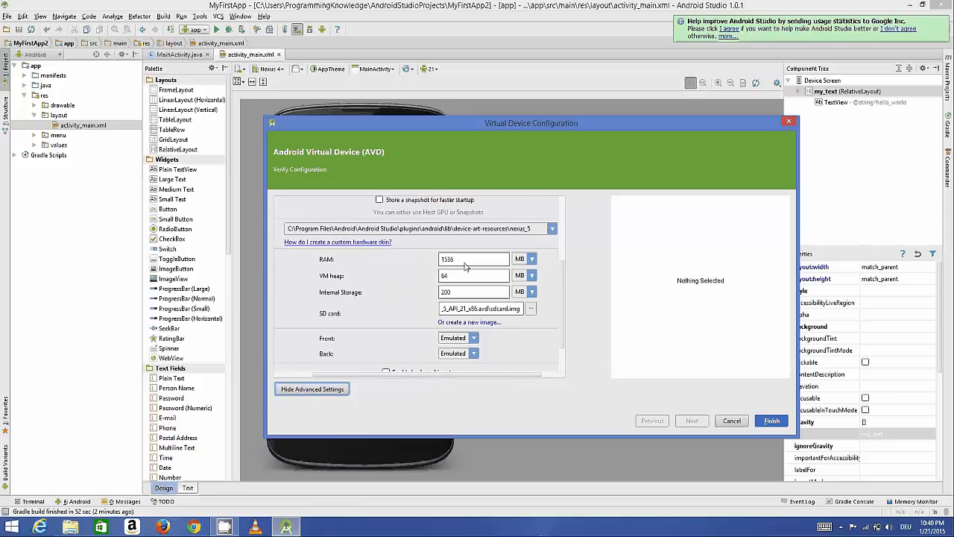
click(473, 259)
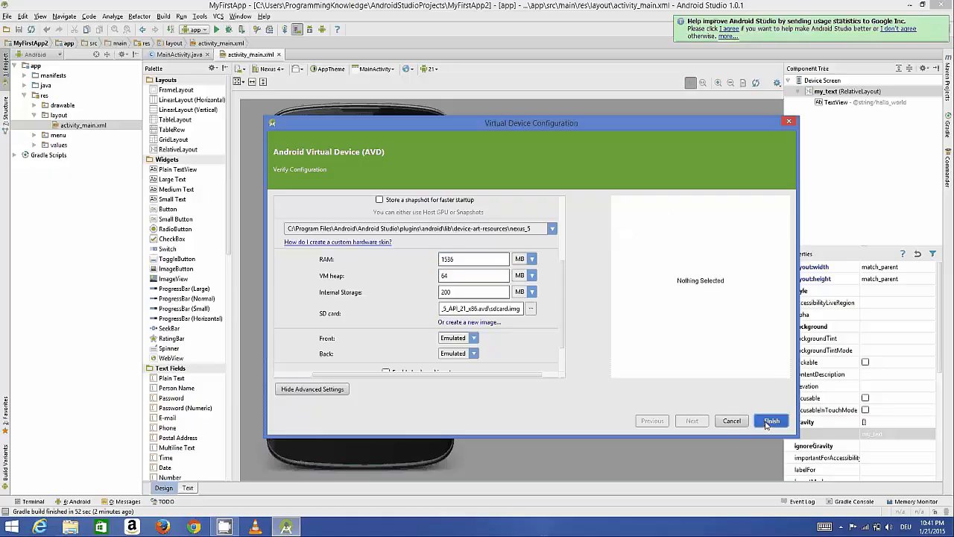
Step: Save the Nexus 5 API 21 x86 device and close the AVD Manager
click(771, 420)
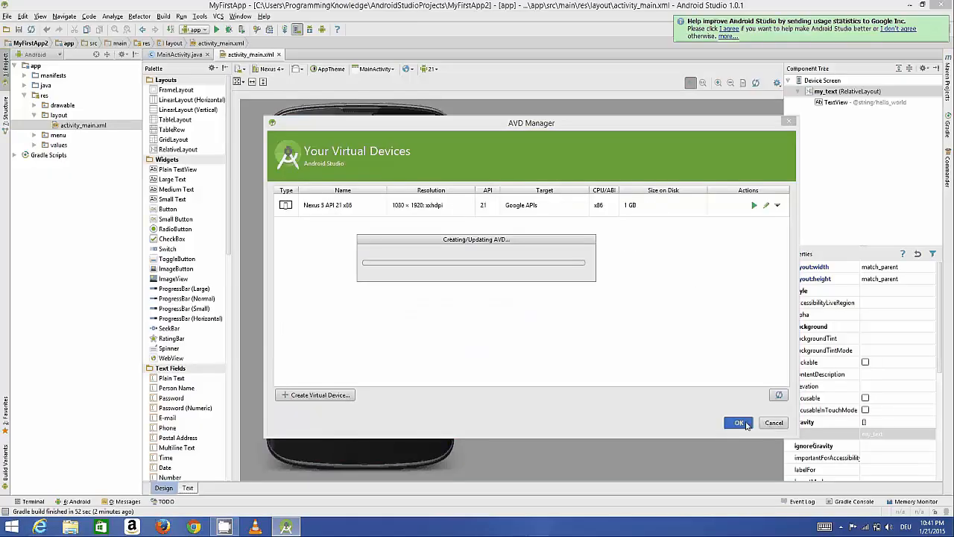
mouse_move(688, 381)
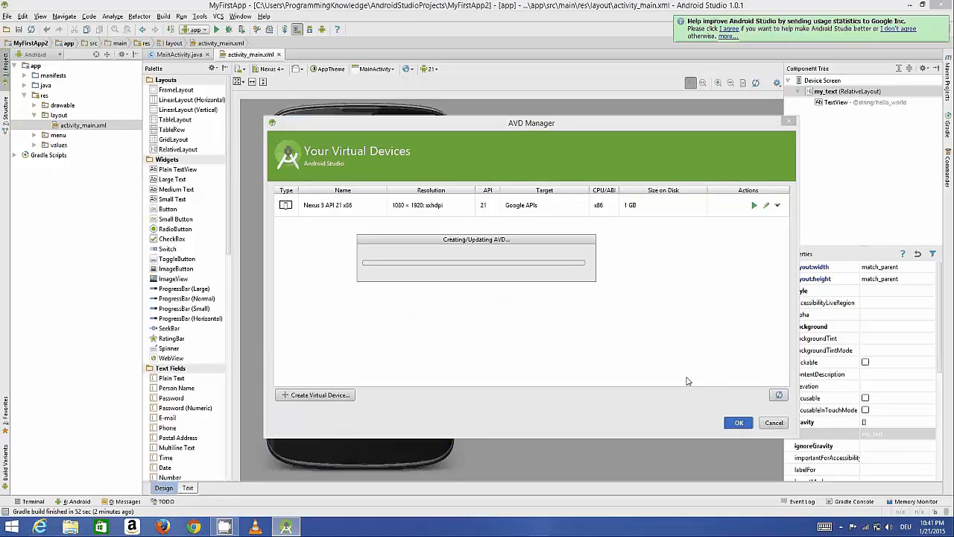
mouse_move(755, 229)
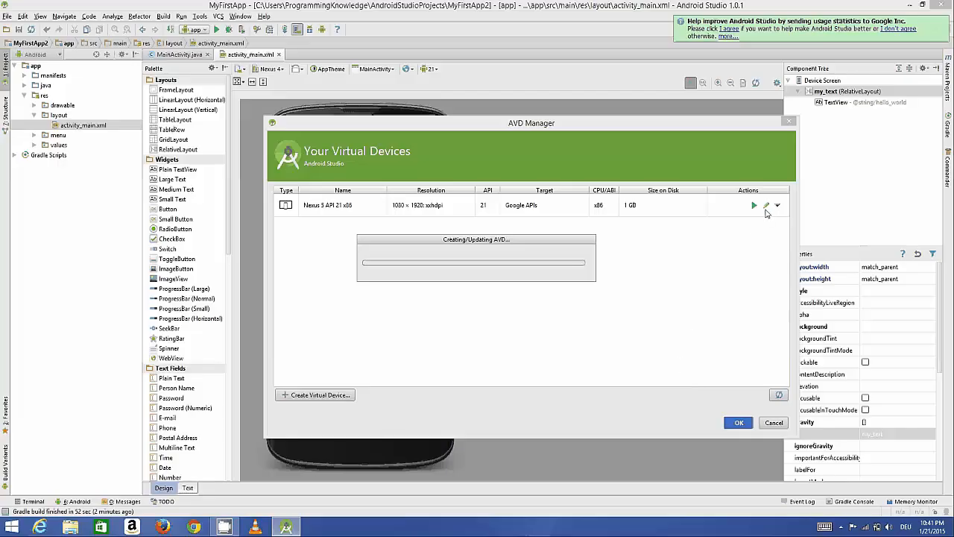
mouse_move(607, 157)
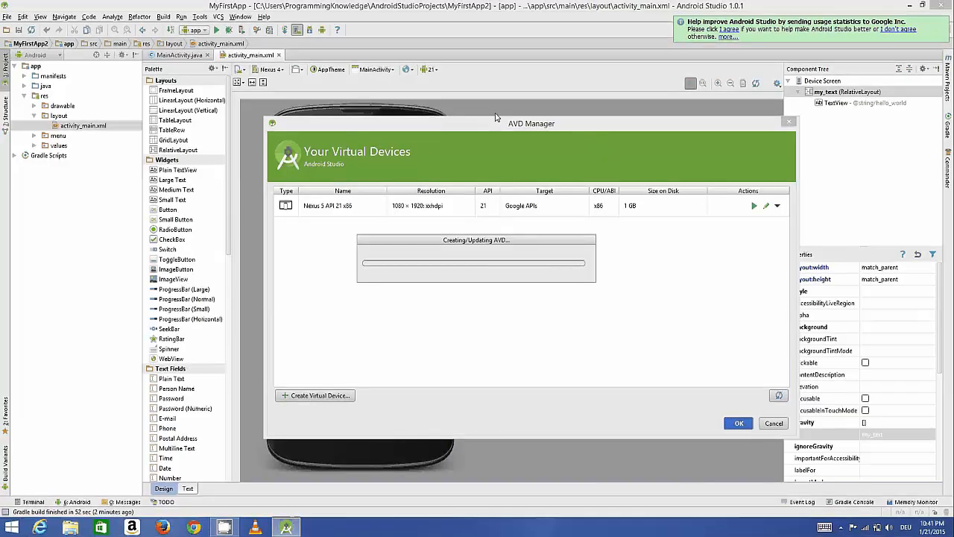
mouse_move(512, 142)
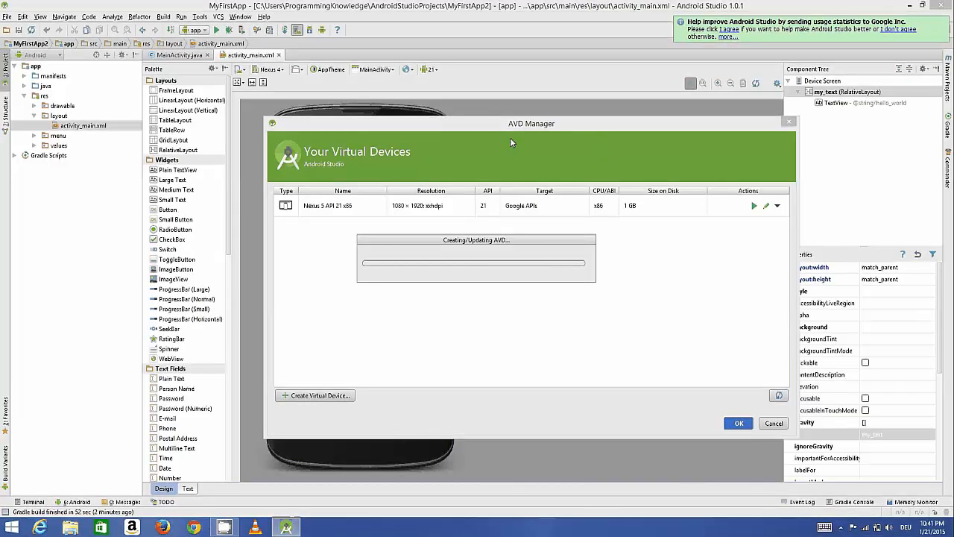
mouse_move(514, 173)
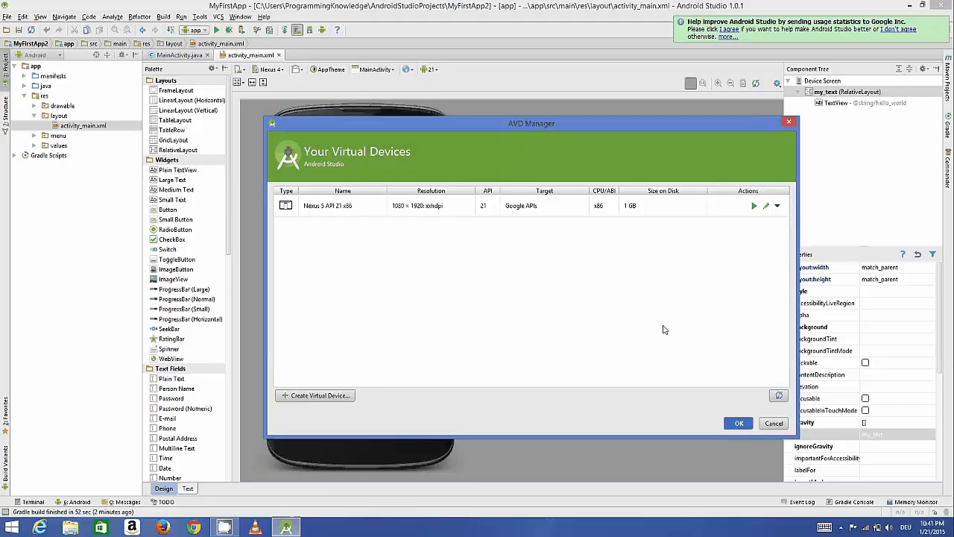
click(738, 422)
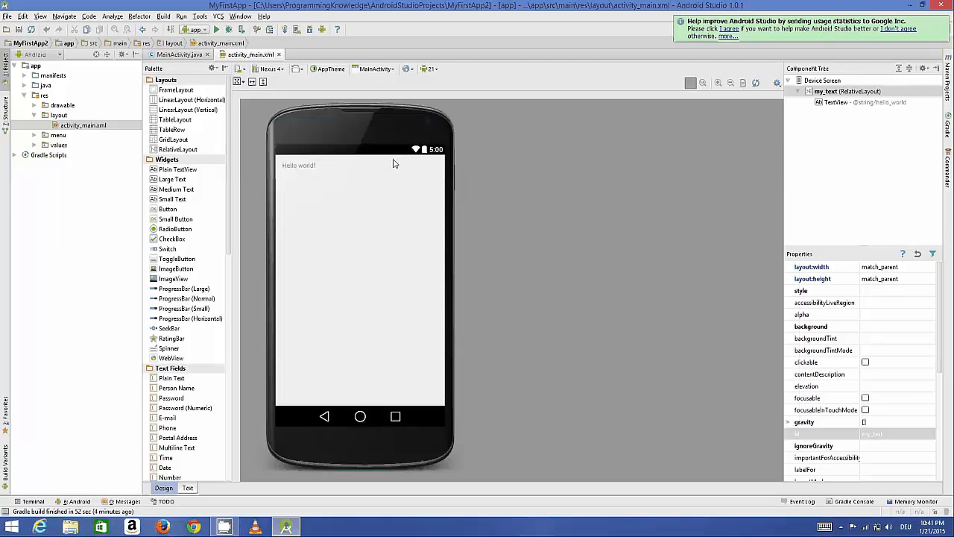
Step: Run 'app' to reach the Choose Device dialog with Nexus 5 API 21 x86 selected
click(217, 30)
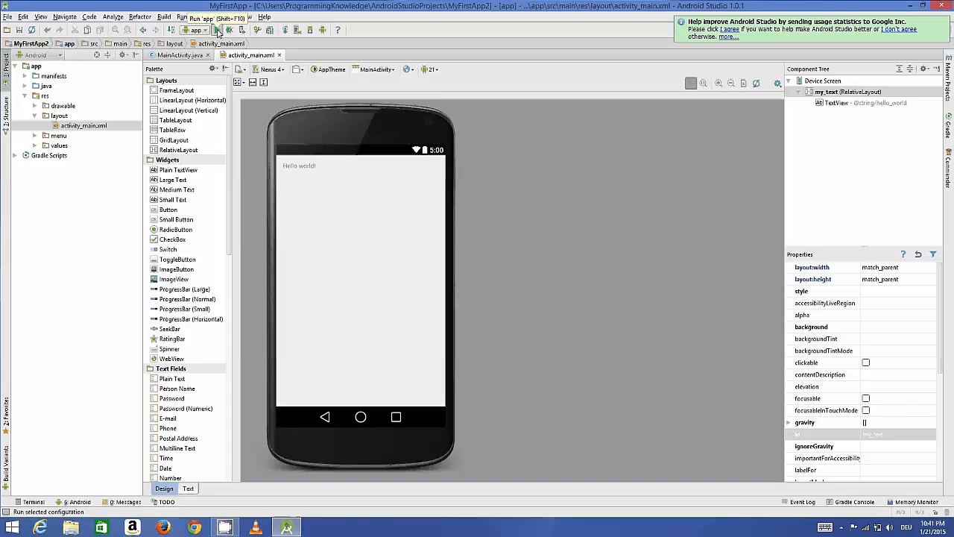
click(217, 29)
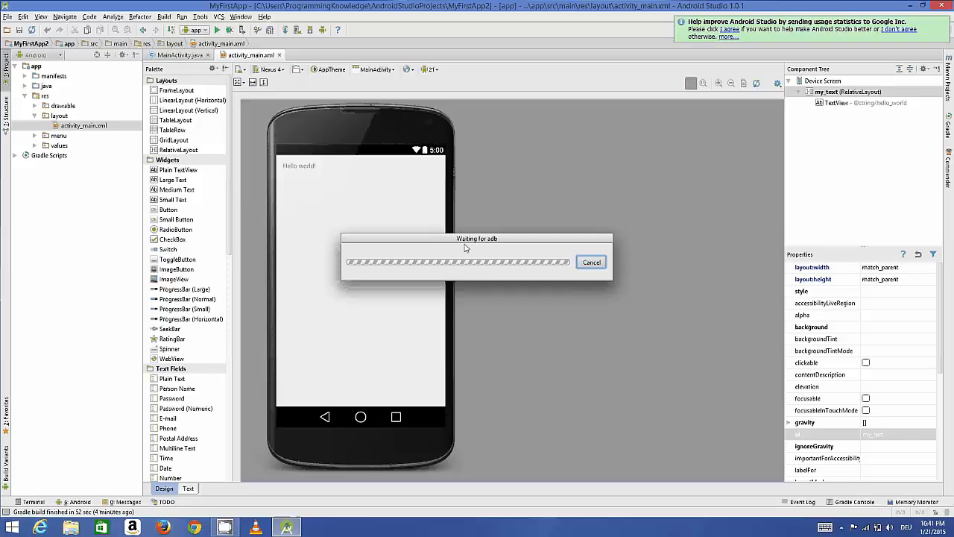
mouse_move(483, 250)
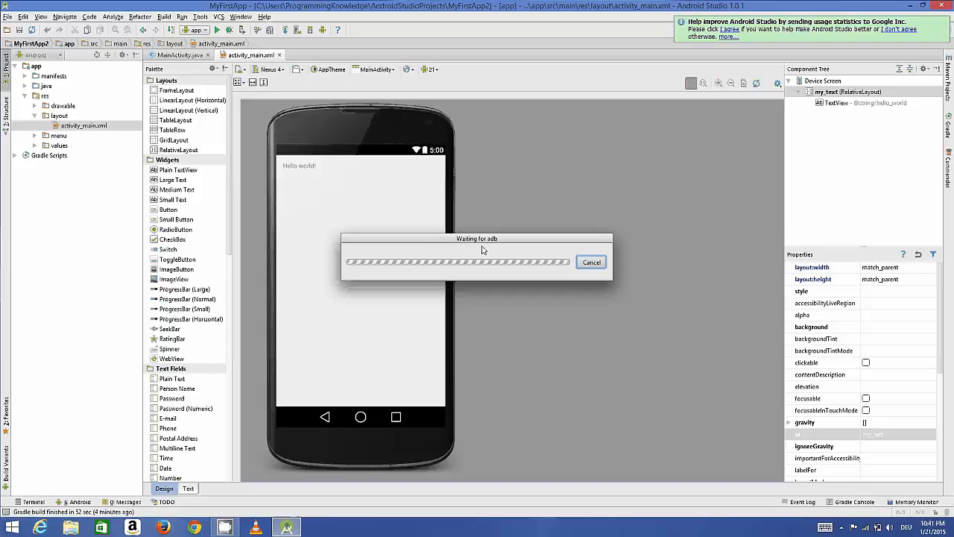
click(590, 261)
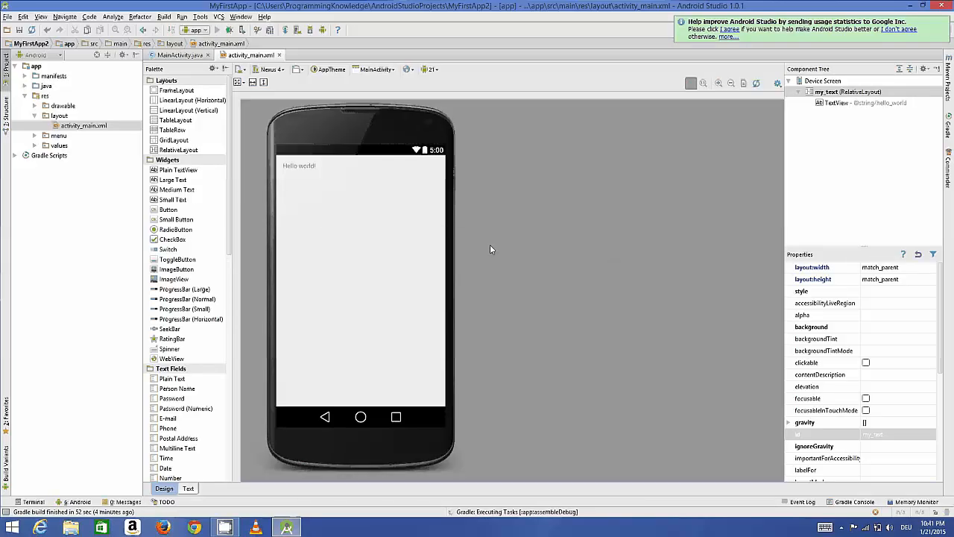
mouse_move(436, 185)
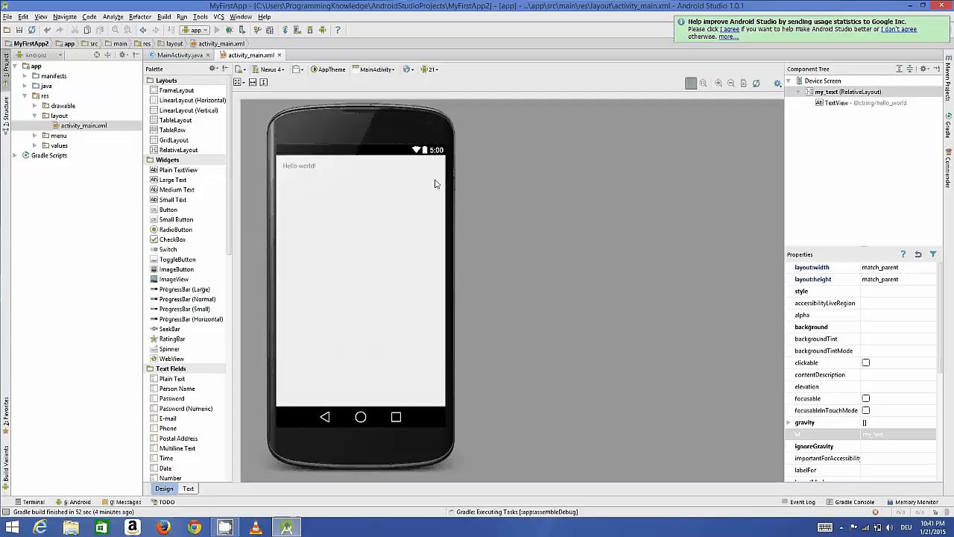
mouse_move(407, 274)
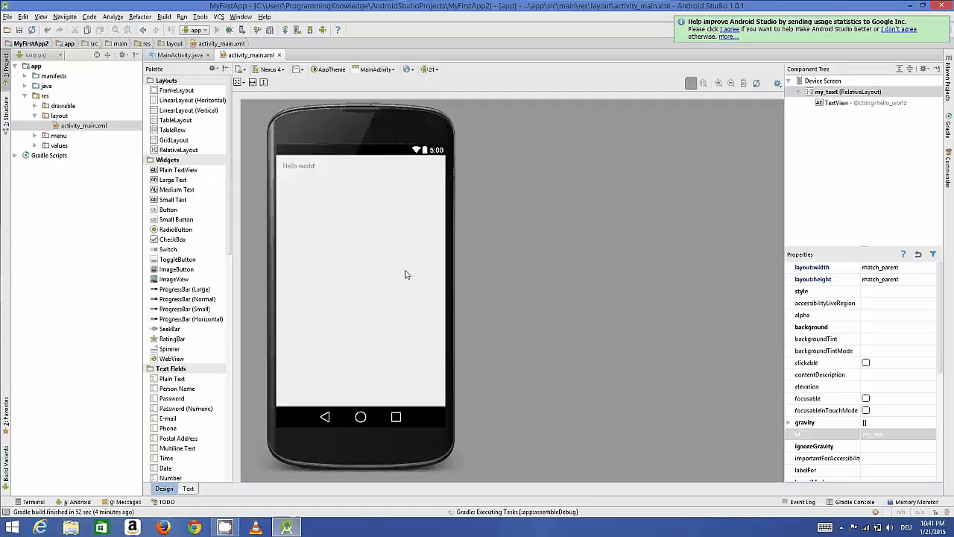
mouse_move(450, 355)
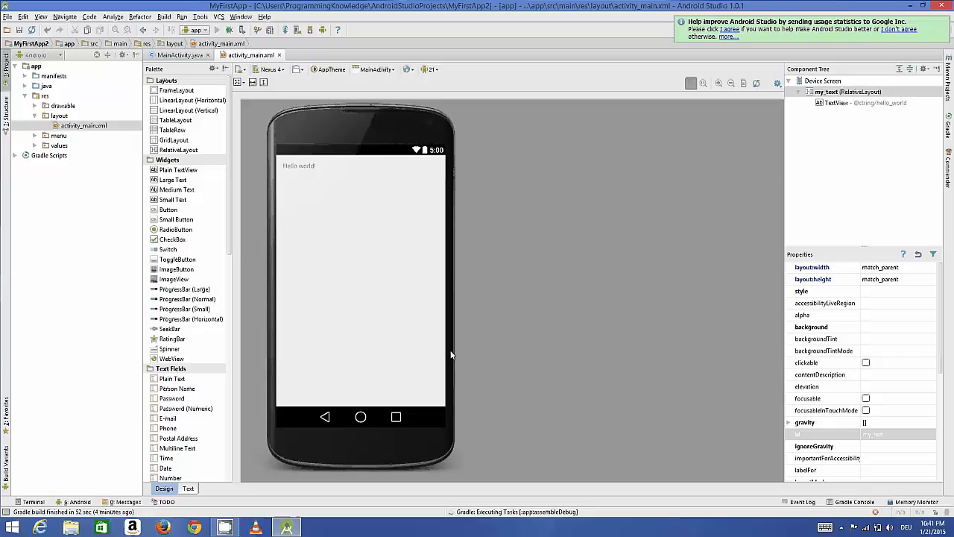
mouse_move(434, 398)
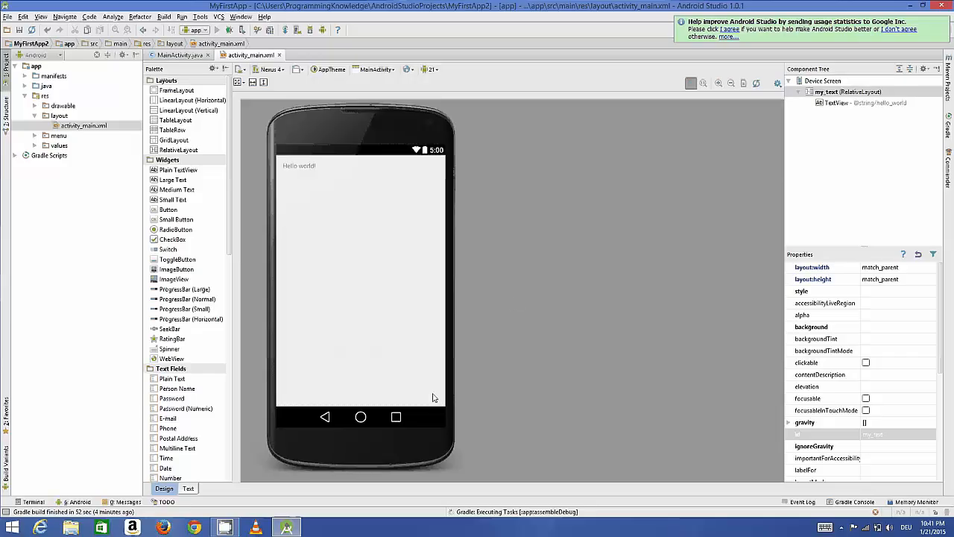
mouse_move(473, 410)
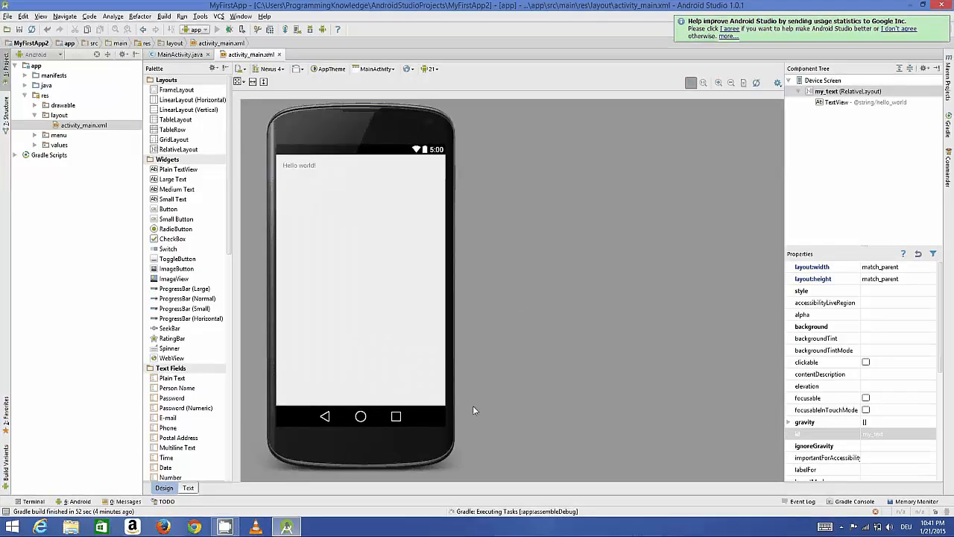
mouse_move(434, 365)
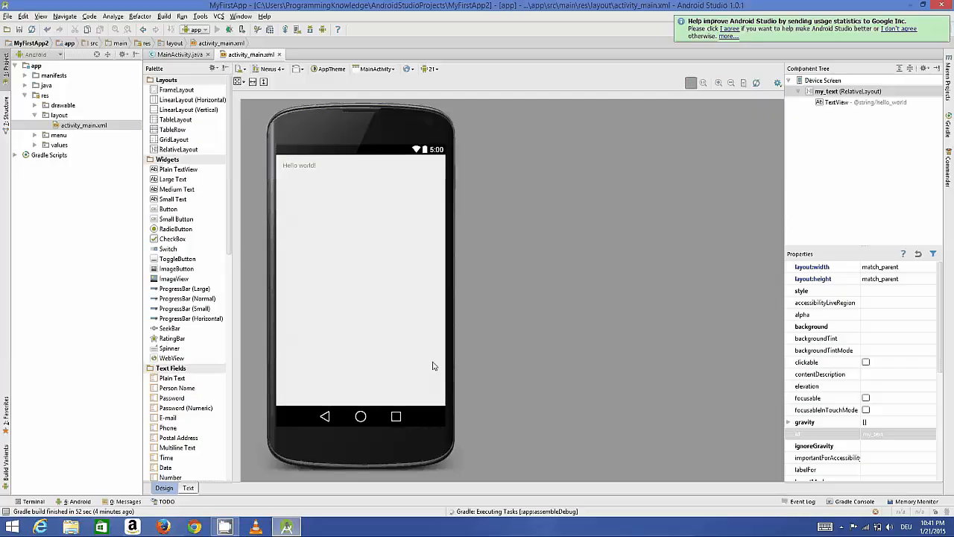
mouse_move(429, 345)
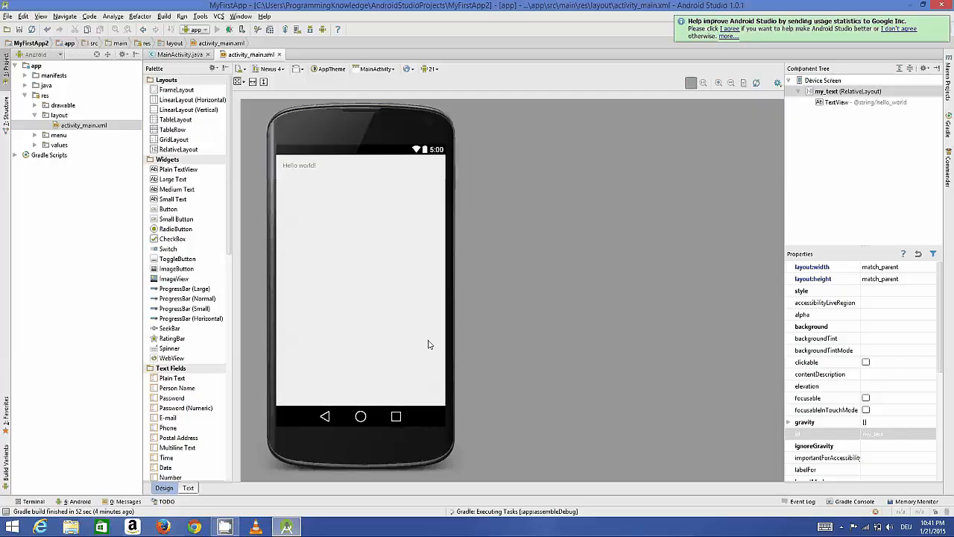
mouse_move(393, 264)
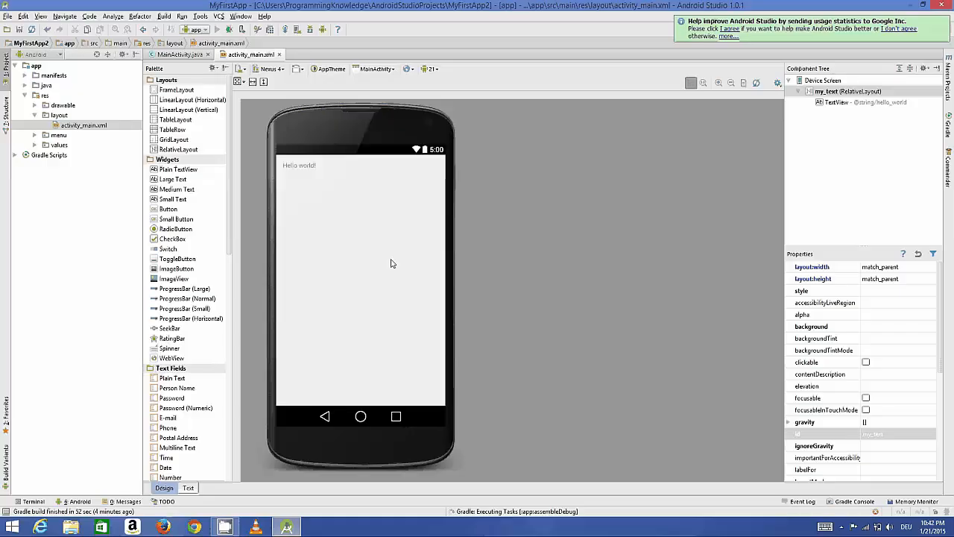
mouse_move(381, 329)
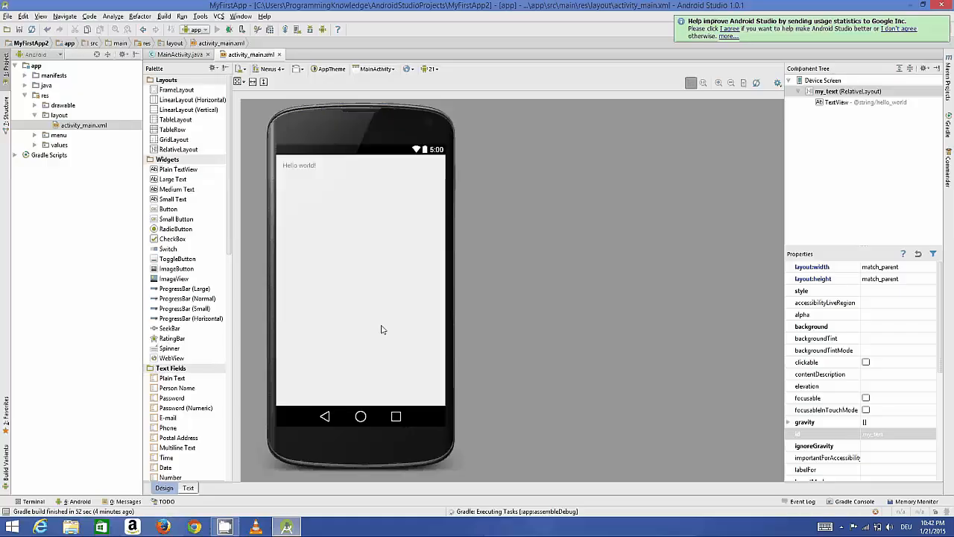
mouse_move(514, 178)
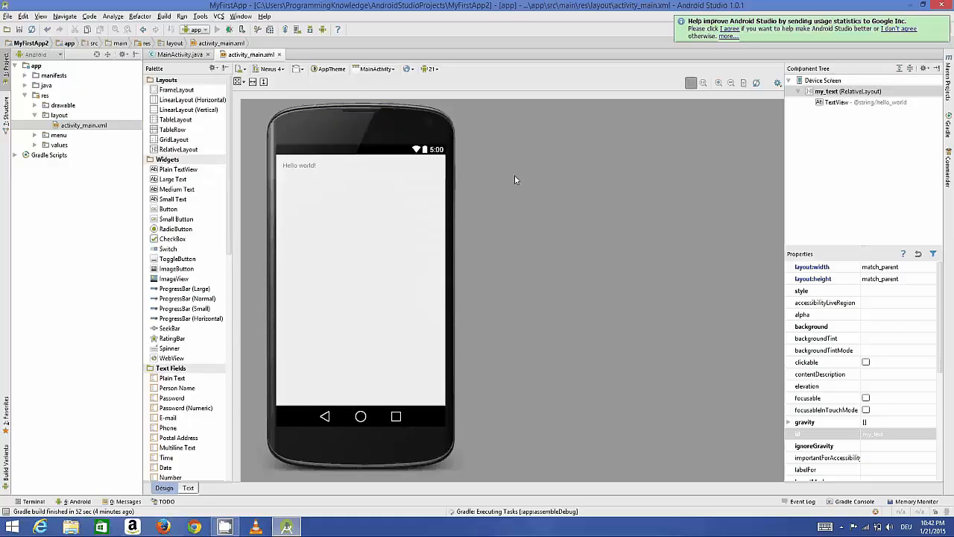
mouse_move(531, 197)
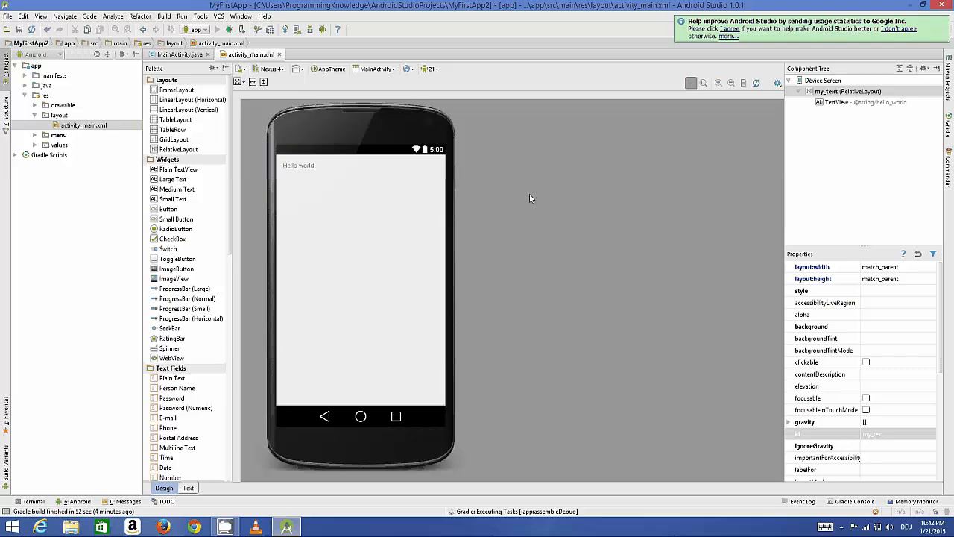
mouse_move(522, 306)
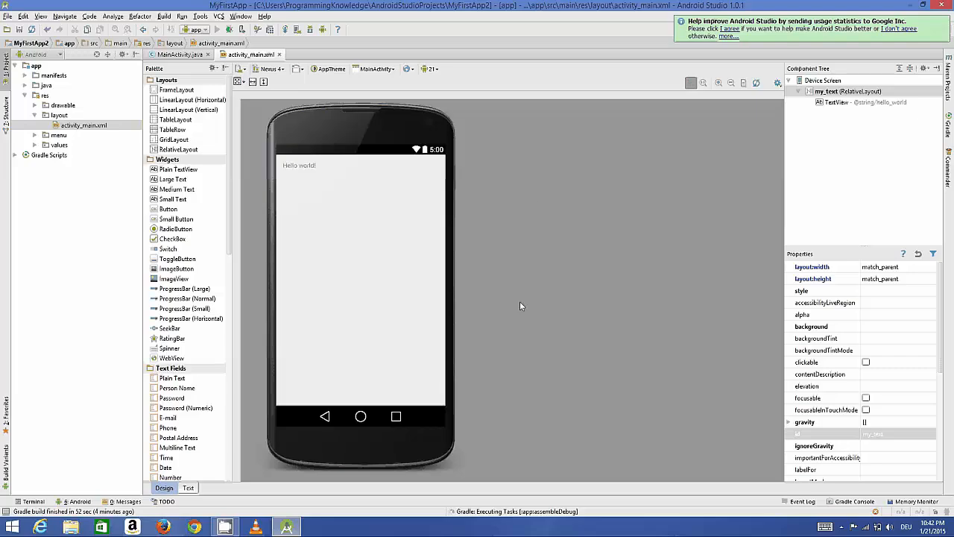
mouse_move(503, 267)
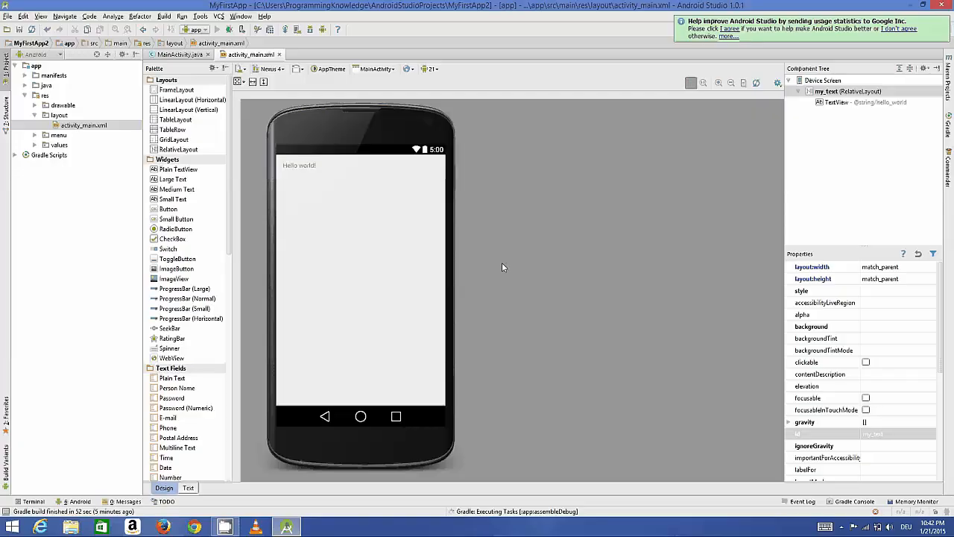
mouse_move(495, 267)
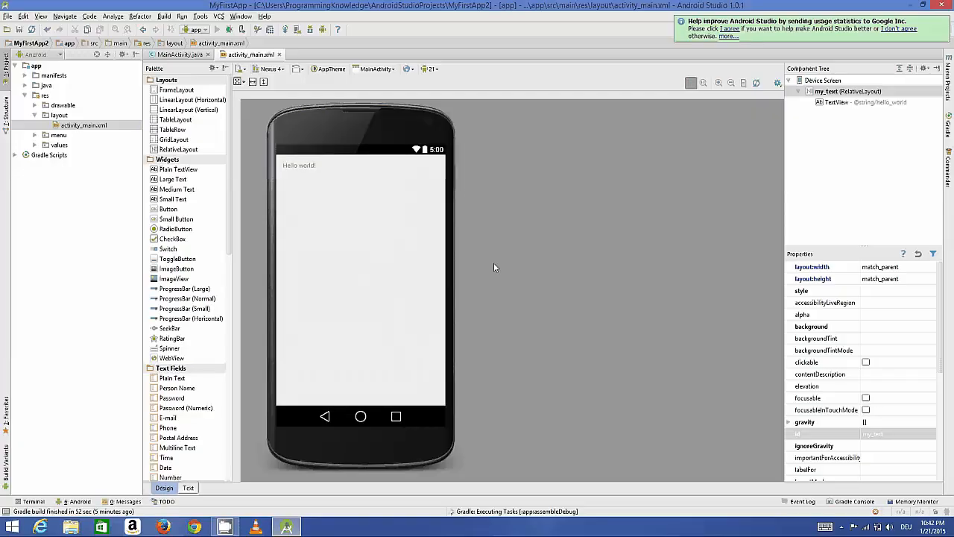
mouse_move(361, 265)
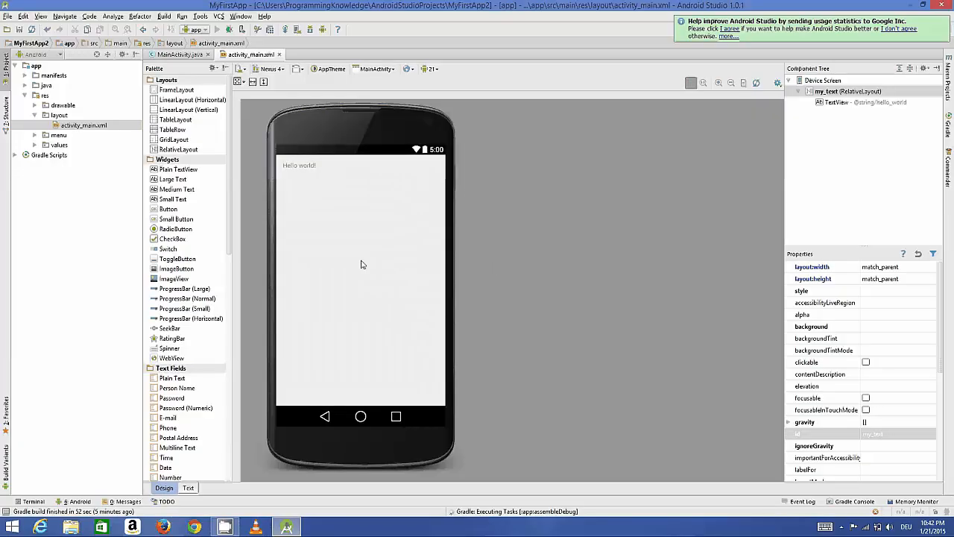
mouse_move(492, 308)
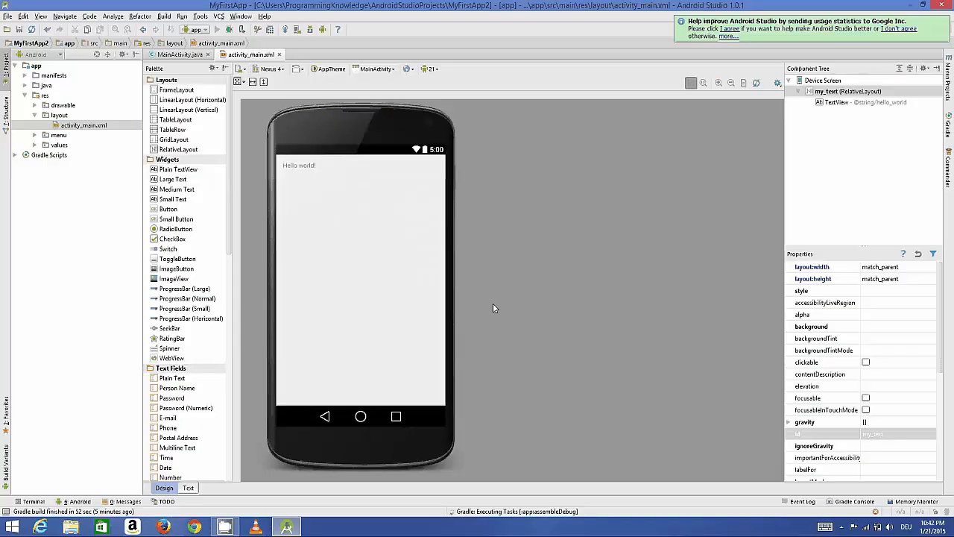
click(227, 30)
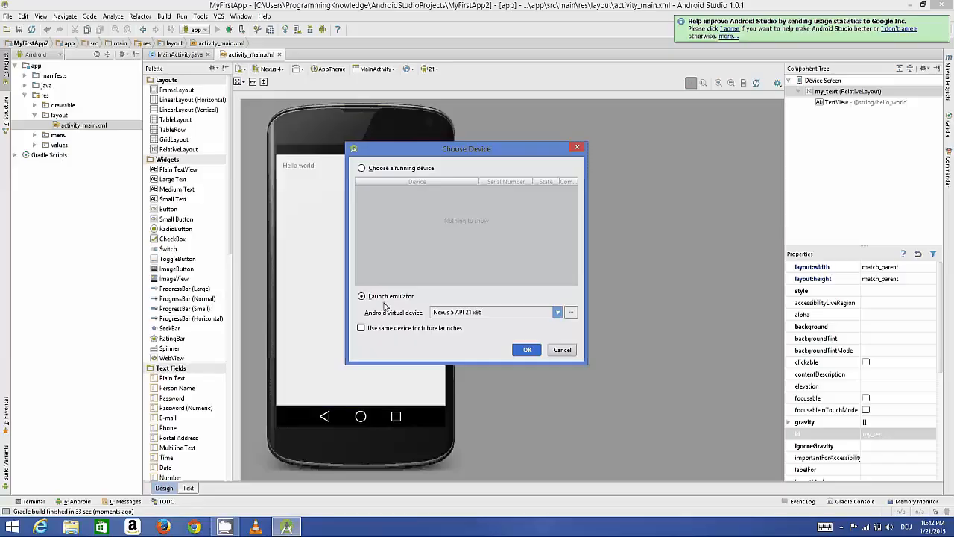
Step: Launch the Nexus 5 API 21 x86 emulator, which fails with a missing HAX kernel module
click(557, 311)
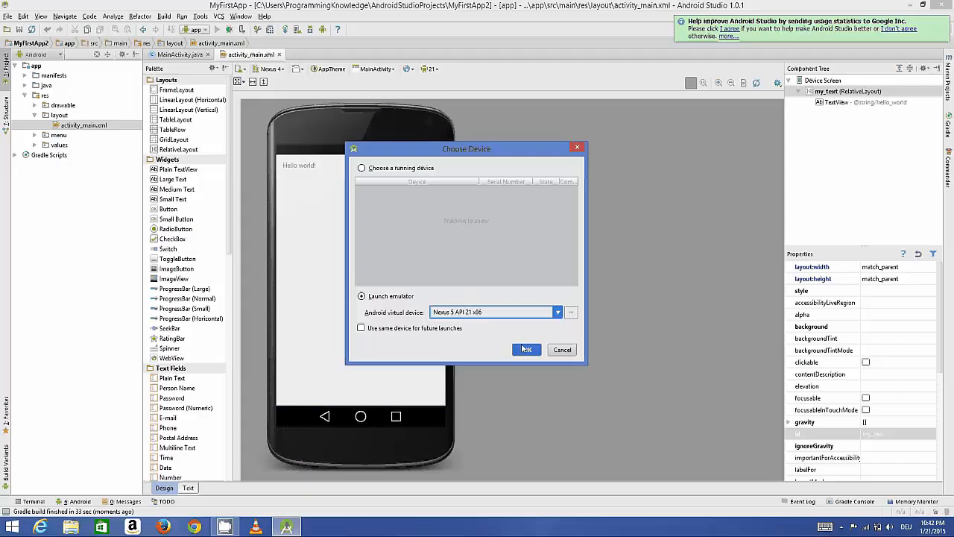
click(525, 348)
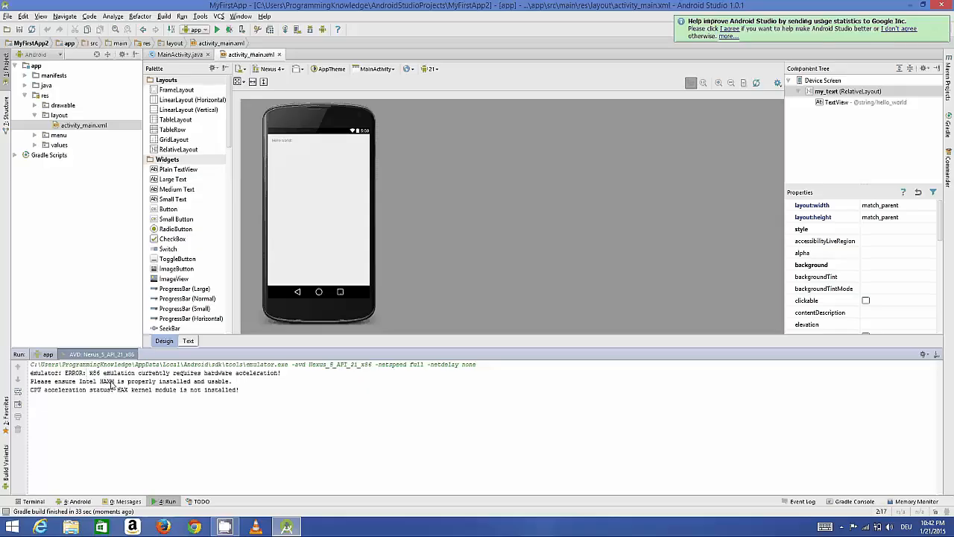
mouse_move(91, 378)
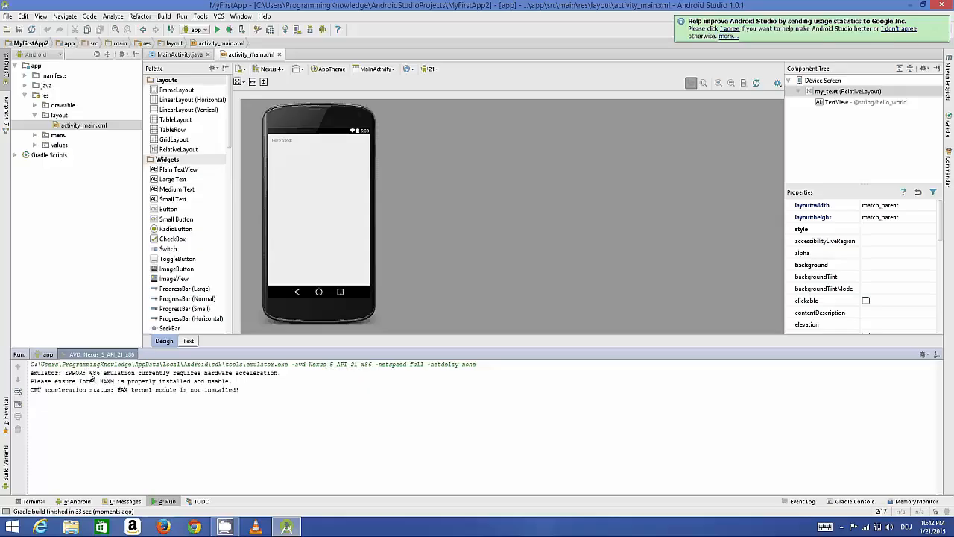
mouse_move(121, 379)
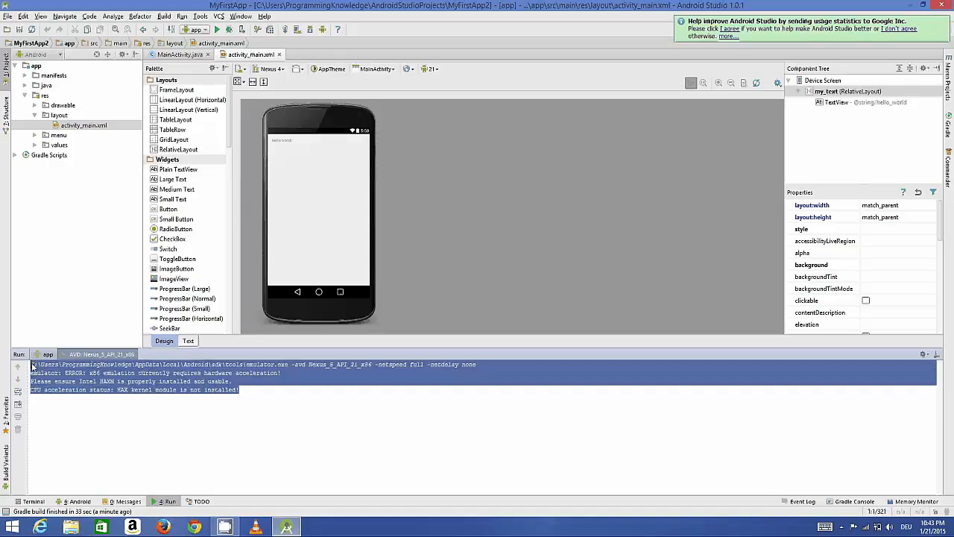
Step: Start selecting the Android SDK path in the Run output
click(261, 390)
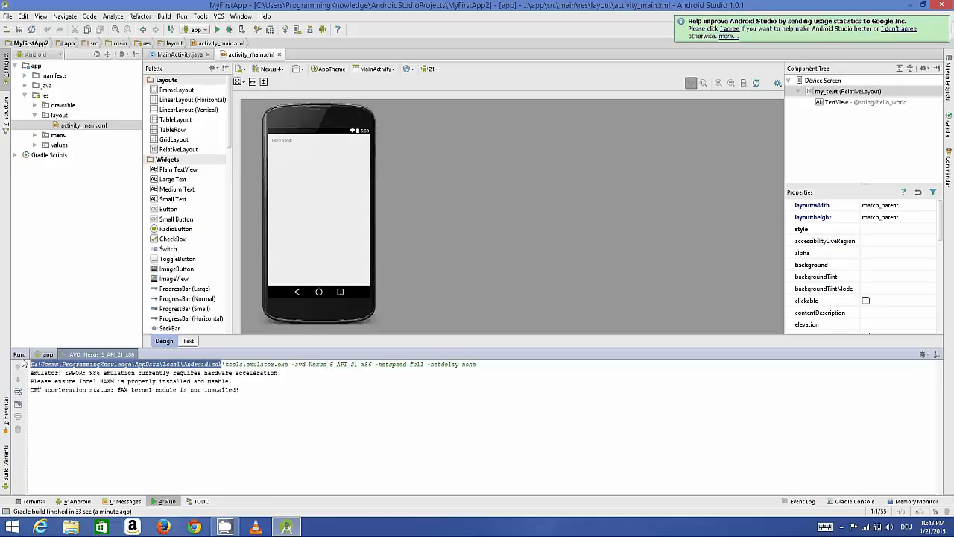
mouse_move(52, 370)
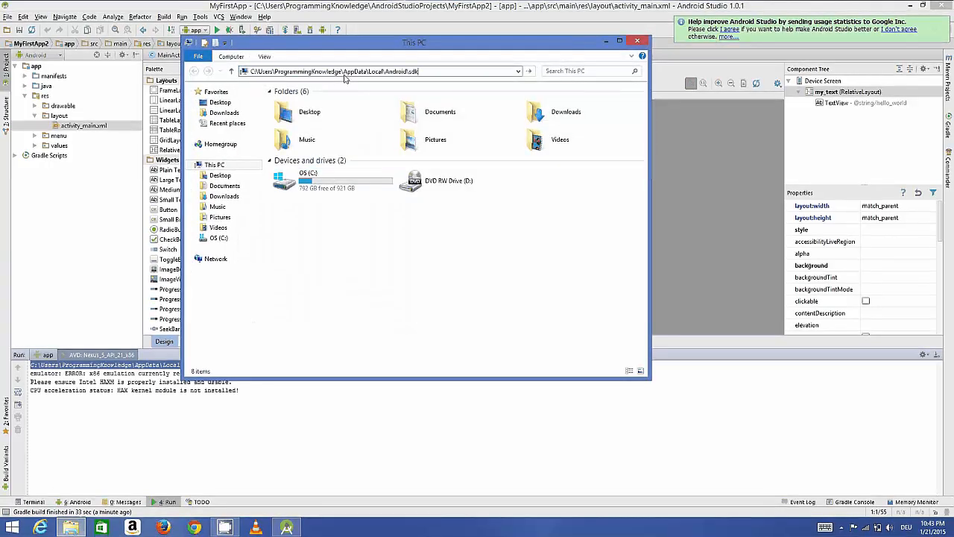
Step: Go to the SDK folder and open extras\intel in File Explorer
key(Return)
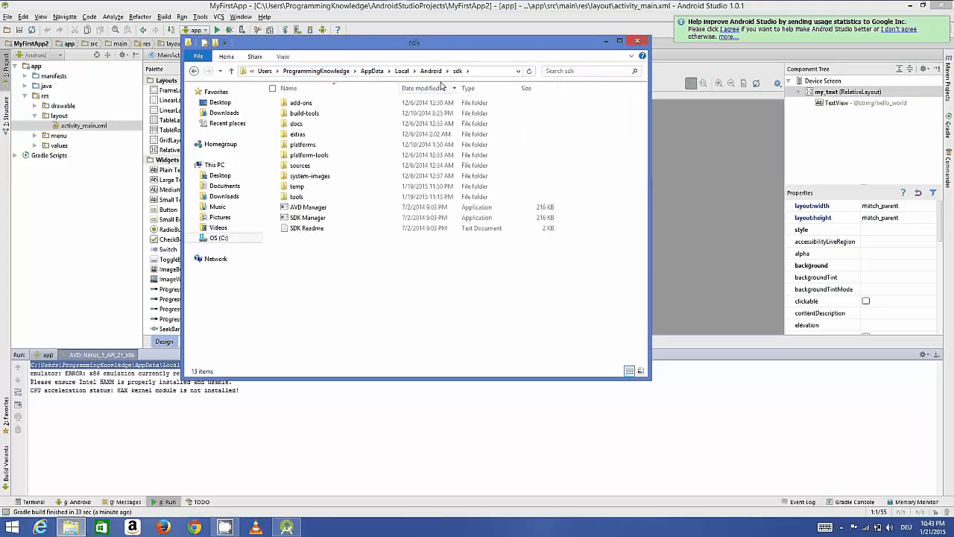
click(298, 134)
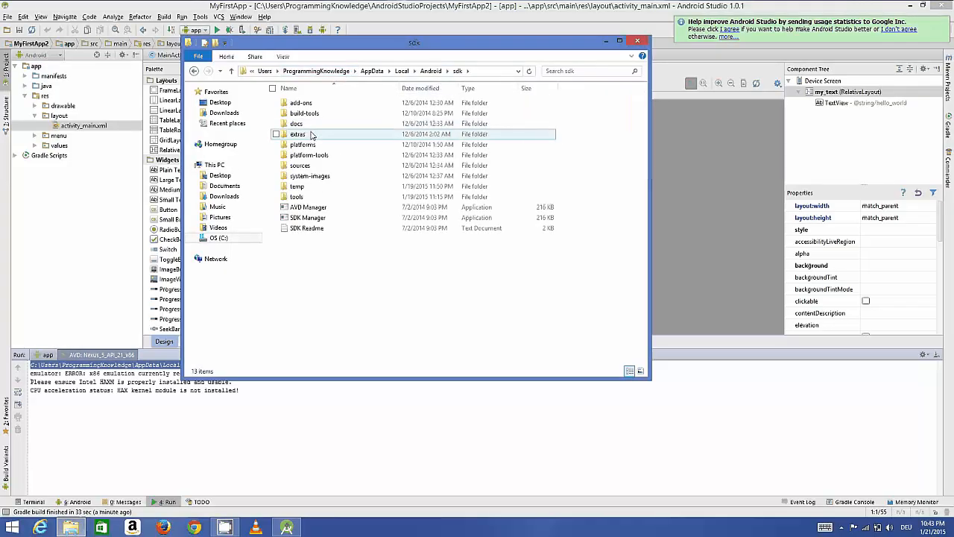
double_click(297, 133)
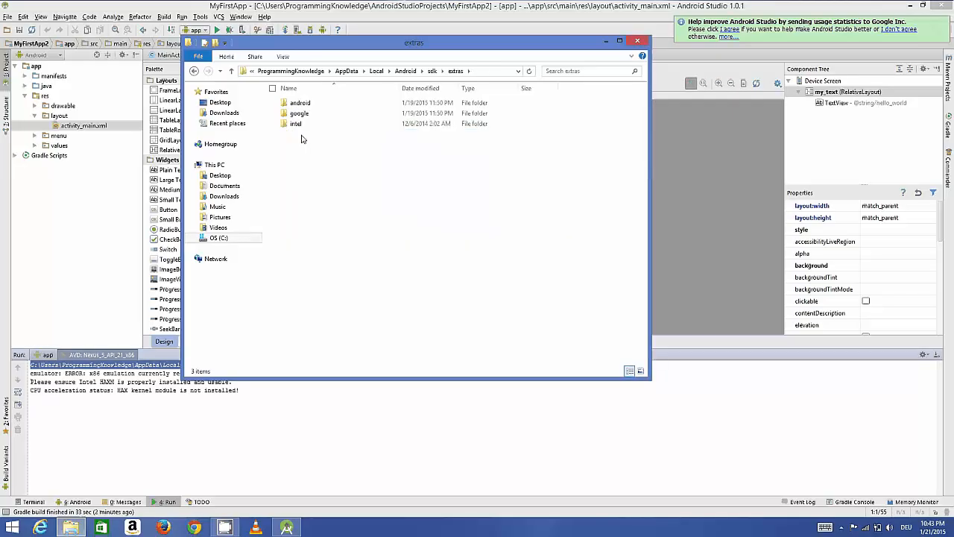
click(296, 123)
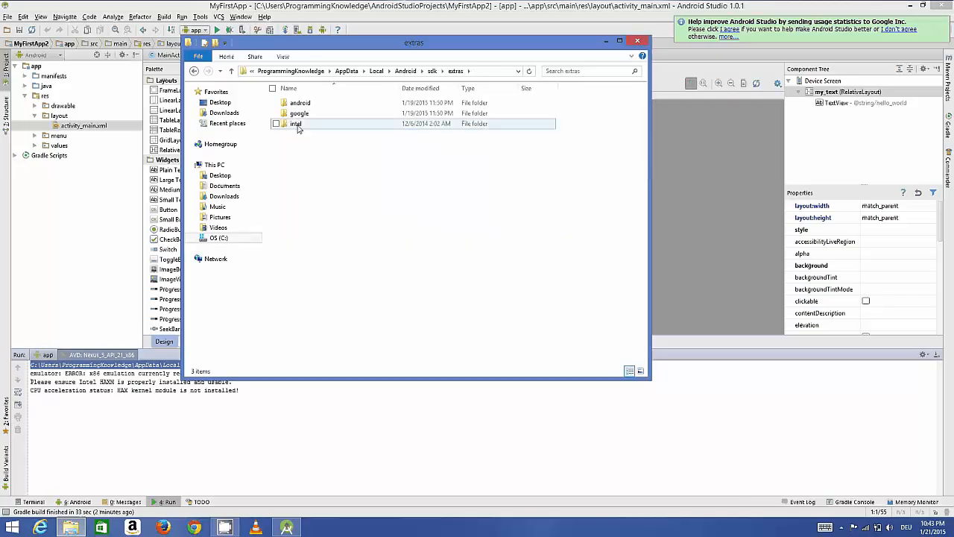
mouse_move(296, 123)
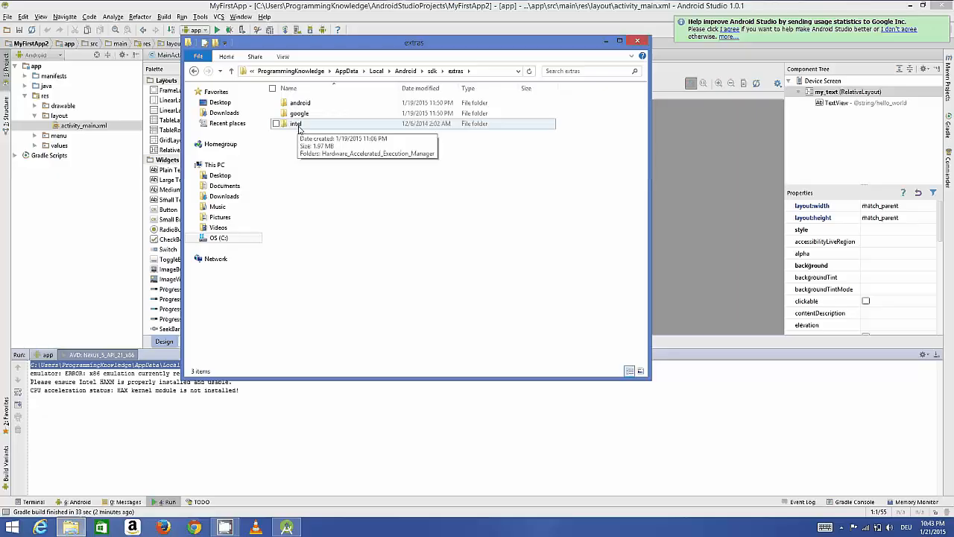
double_click(296, 123)
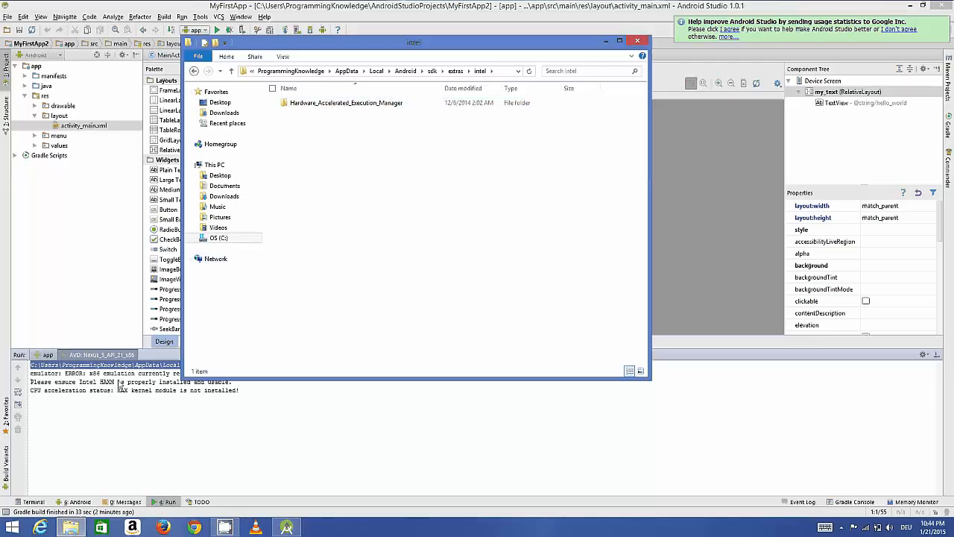
Step: Open the Hardware_Accelerated_Execution_Manager folder holding the HAXM installer
click(345, 102)
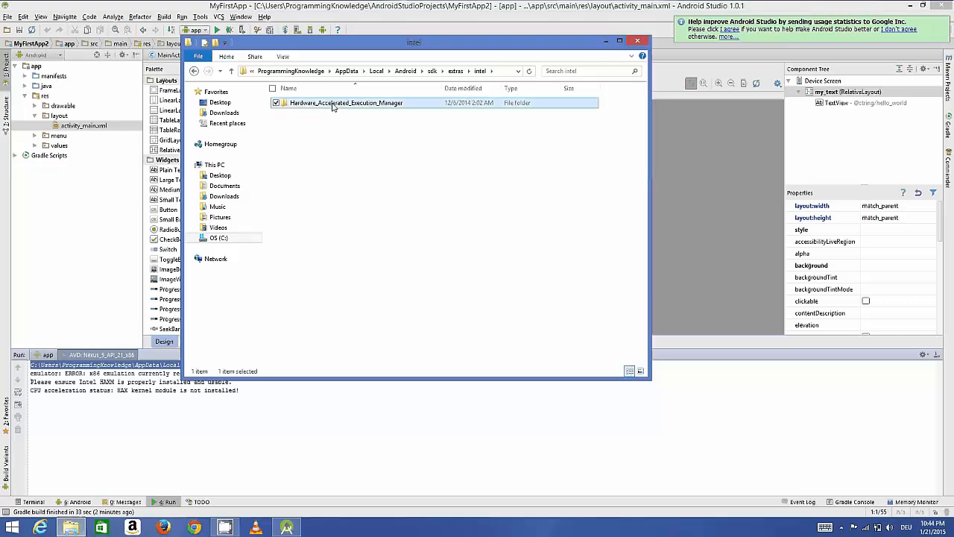
double_click(345, 102)
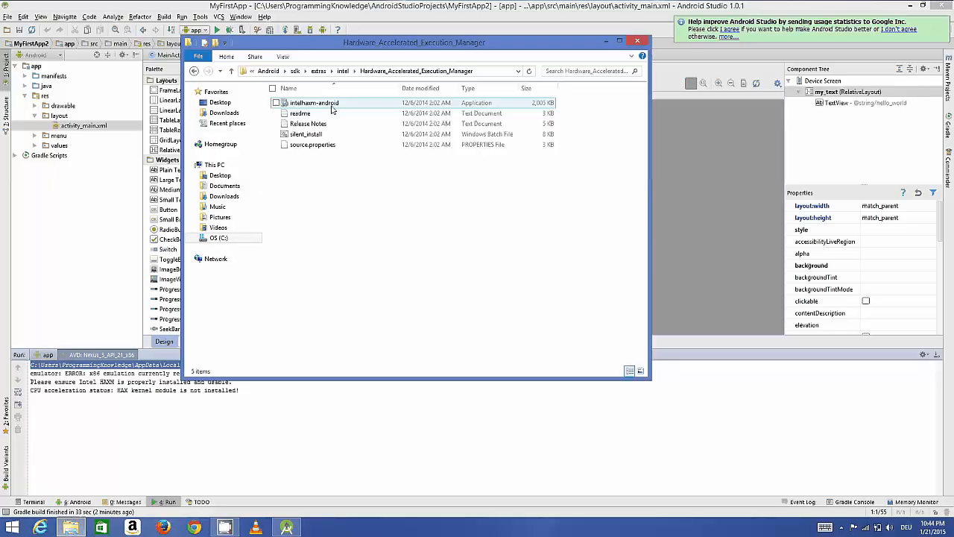
mouse_move(339, 103)
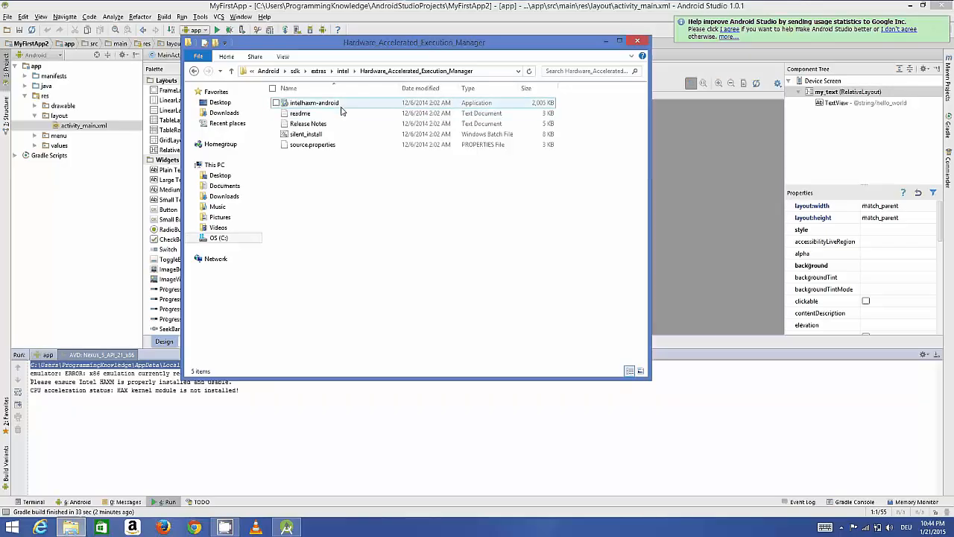
mouse_move(358, 107)
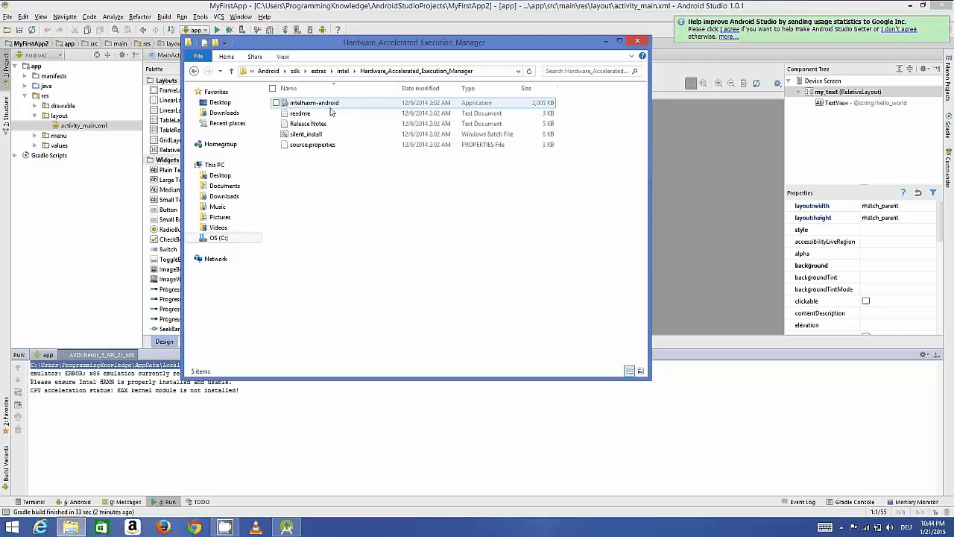
Step: Launch the intelhaxm-android installer to bring up the Intel HAXM 1.1.1 setup wizard
double_click(314, 102)
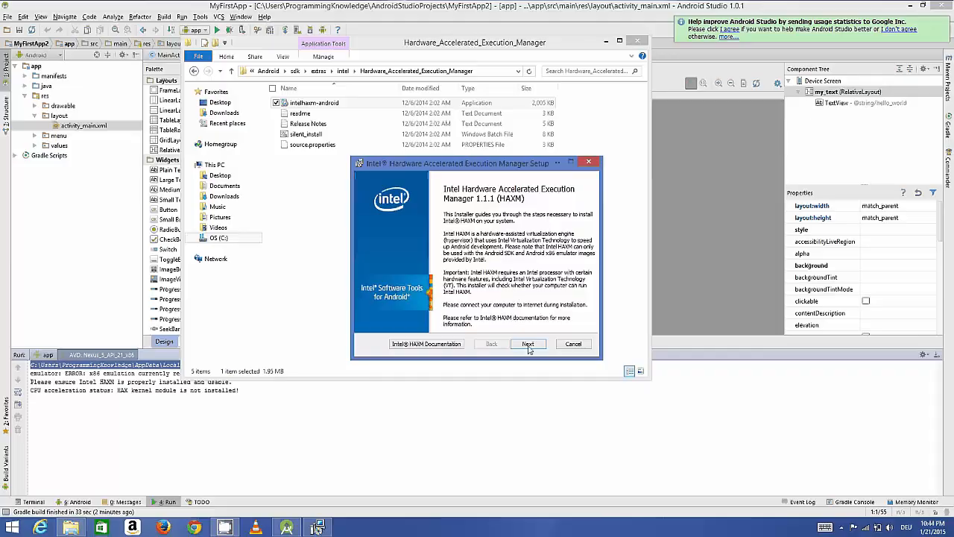
Step: Continue past the HAXM welcome page to the 2.0 GB default memory limit page
click(528, 344)
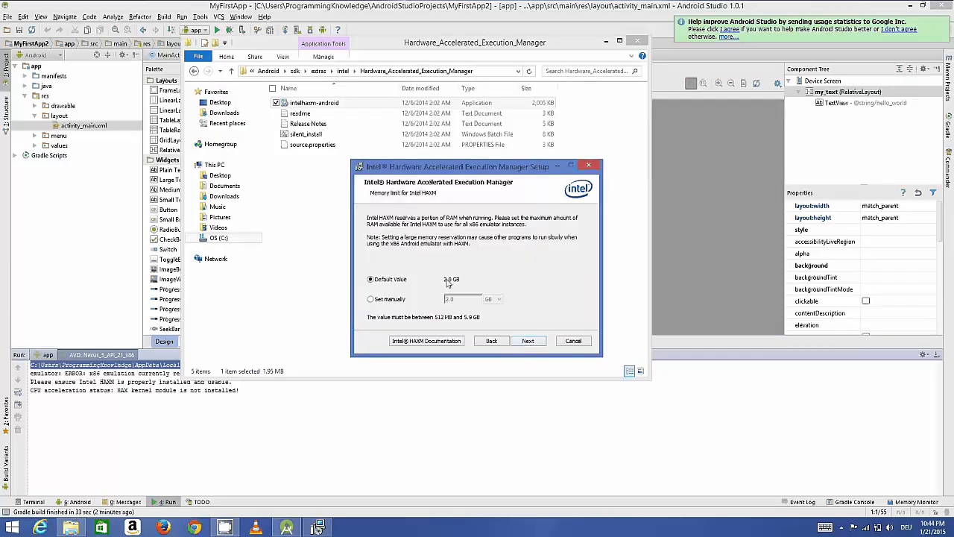
mouse_move(481, 267)
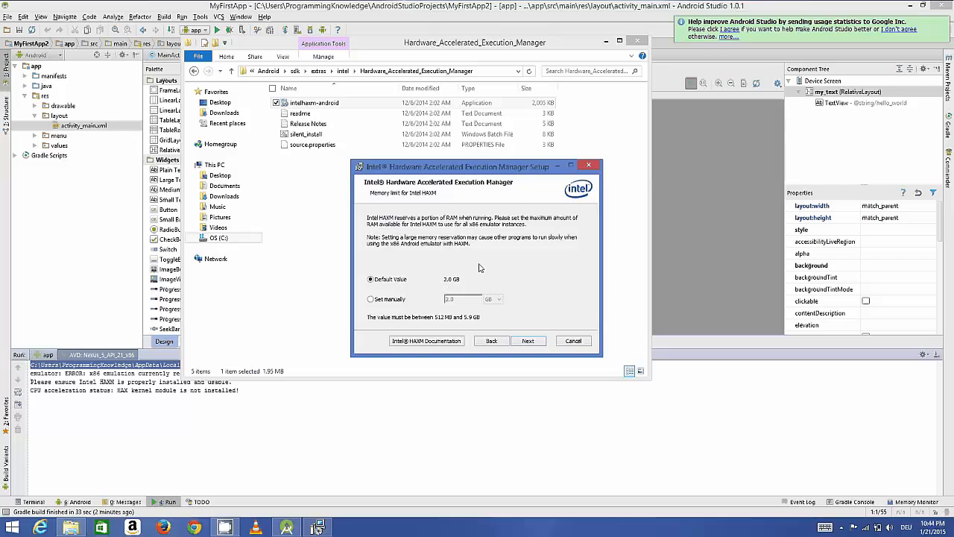
mouse_move(457, 286)
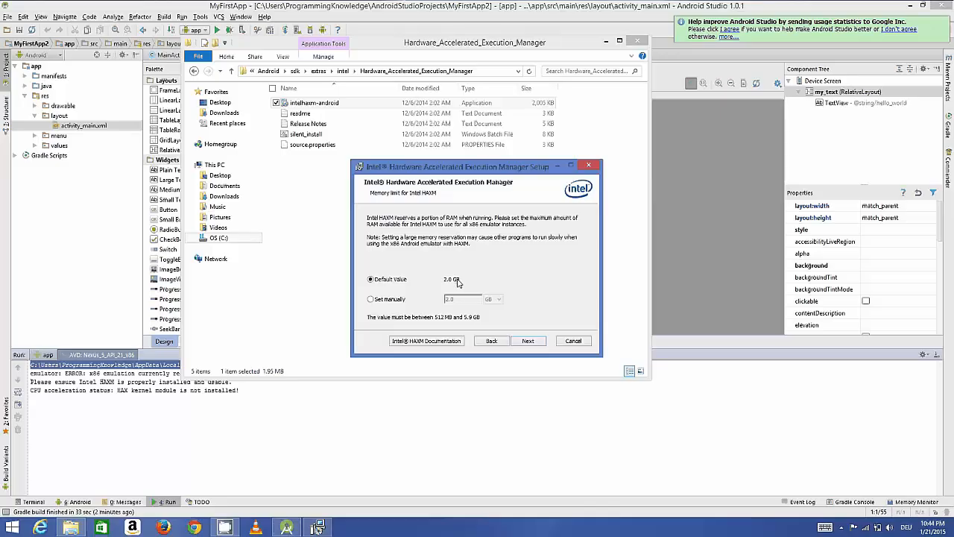
mouse_move(461, 282)
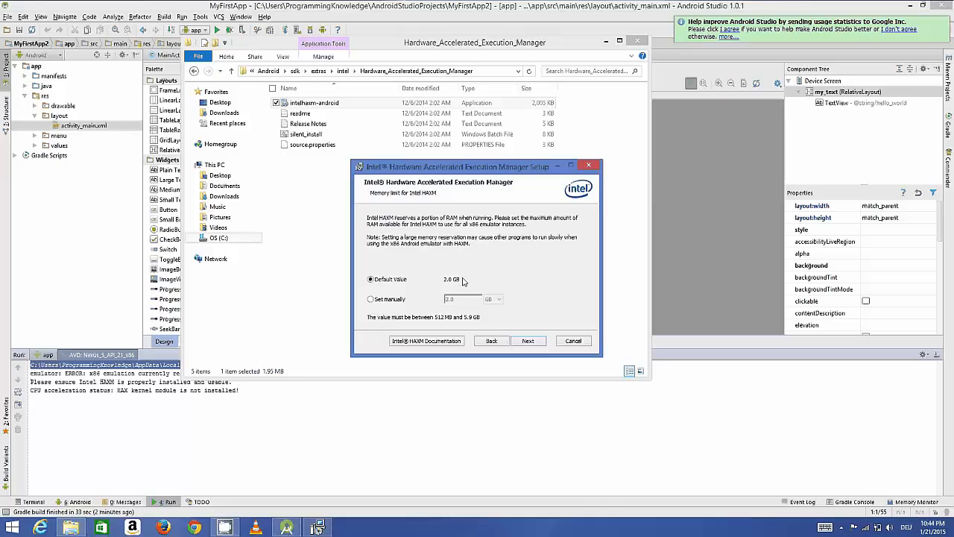
mouse_move(480, 229)
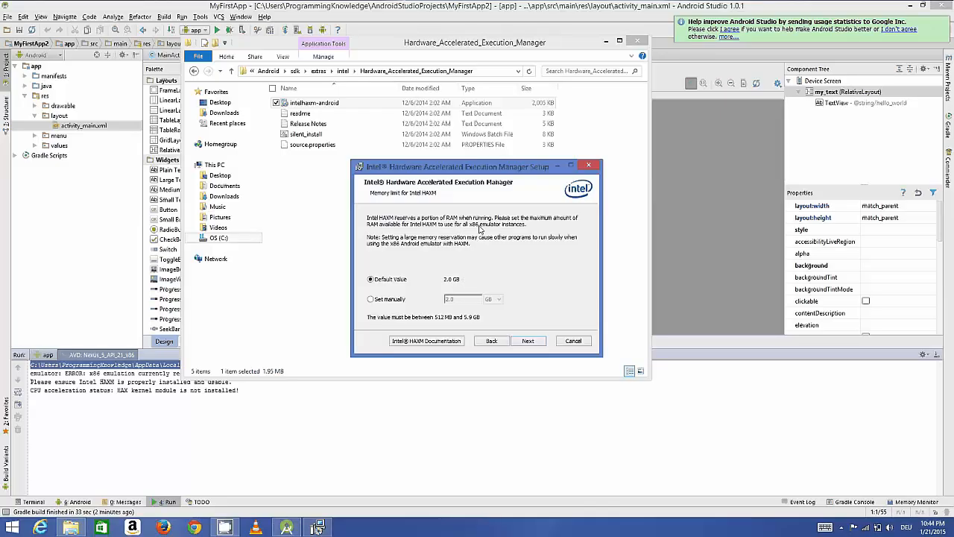
mouse_move(468, 284)
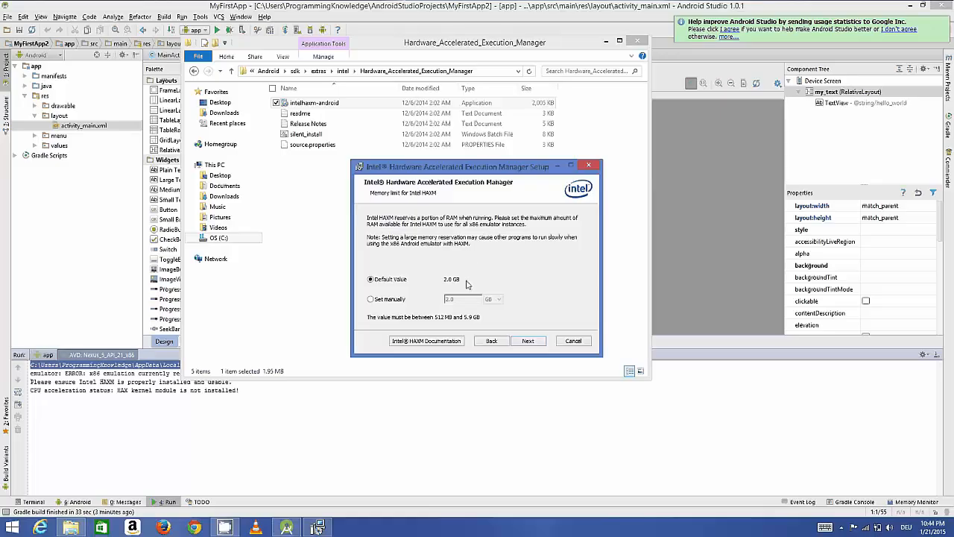
mouse_move(468, 285)
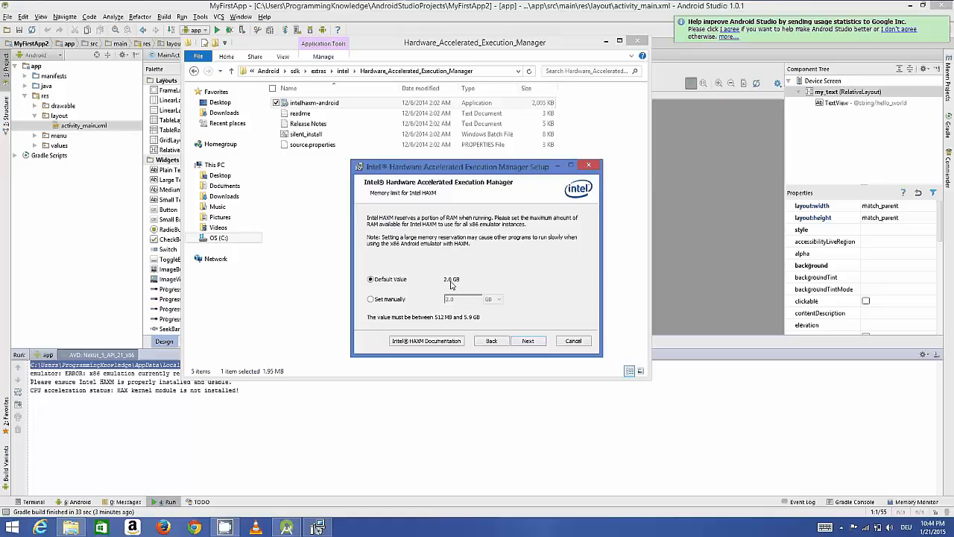
mouse_move(473, 258)
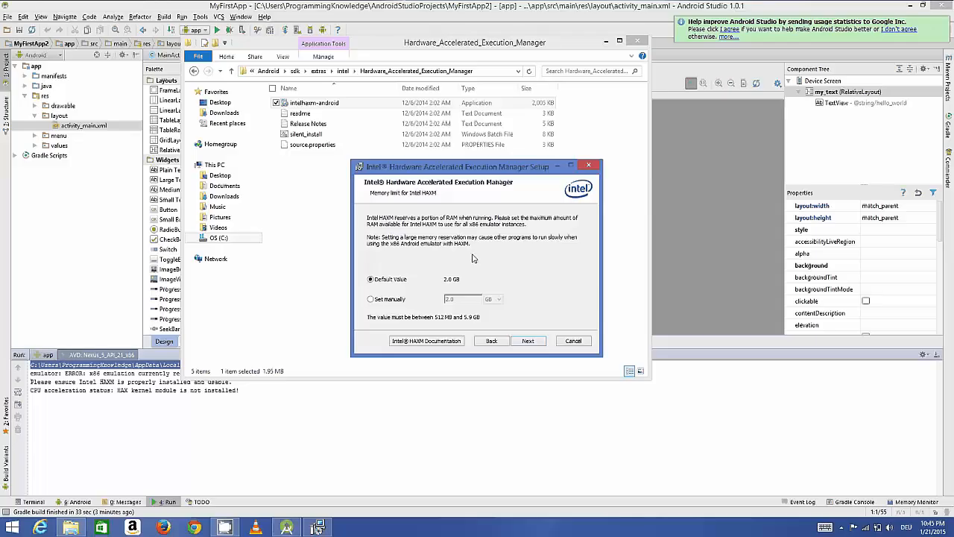
mouse_move(449, 286)
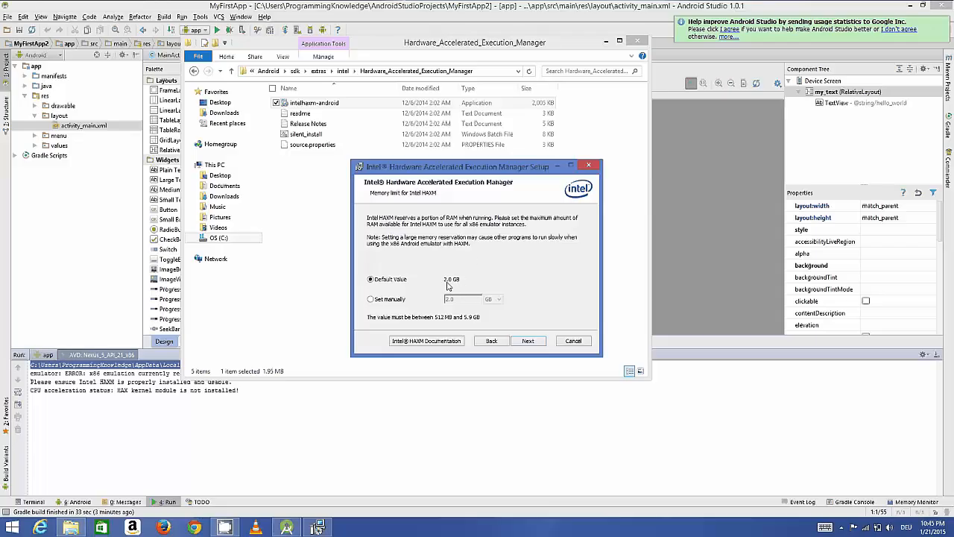
Step: Install Intel HAXM with the default memory limit and finish the setup wizard
click(528, 341)
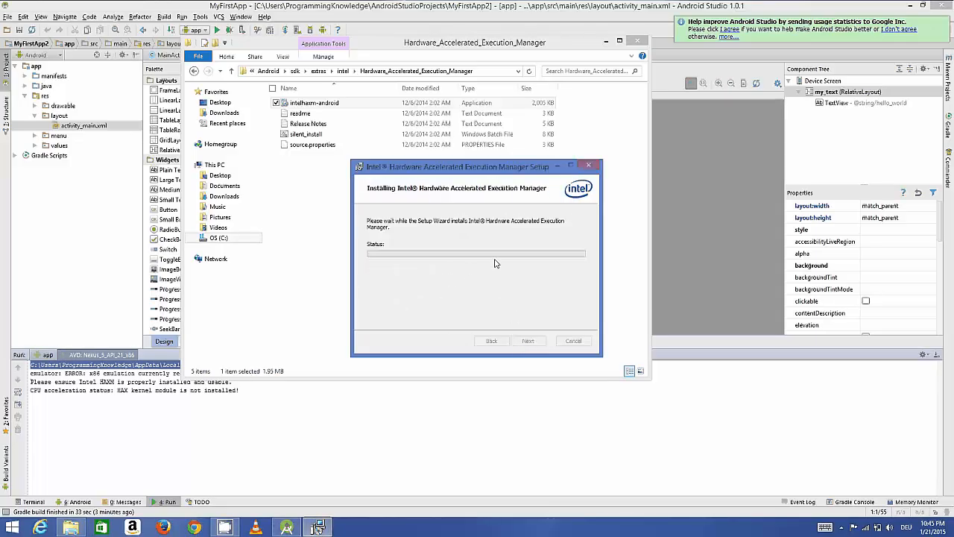
mouse_move(444, 267)
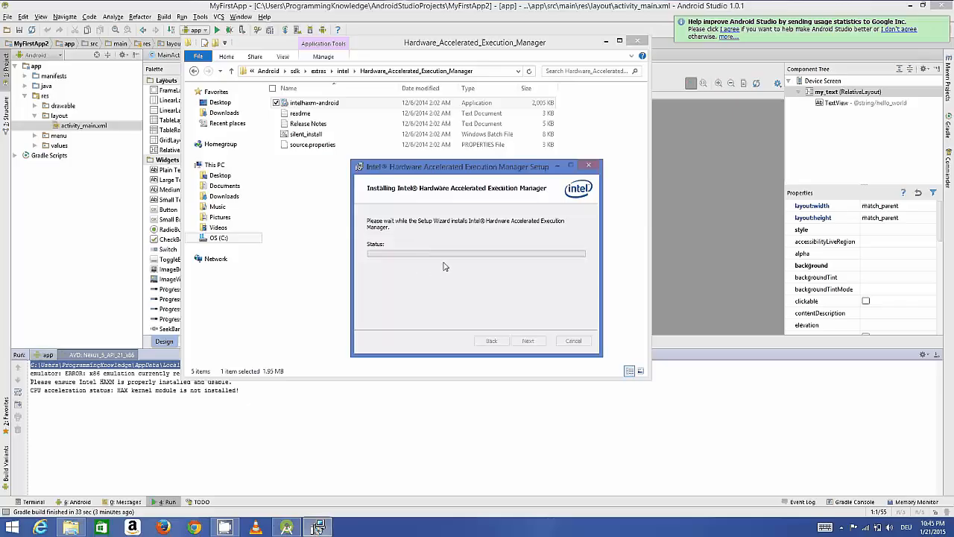
mouse_move(480, 239)
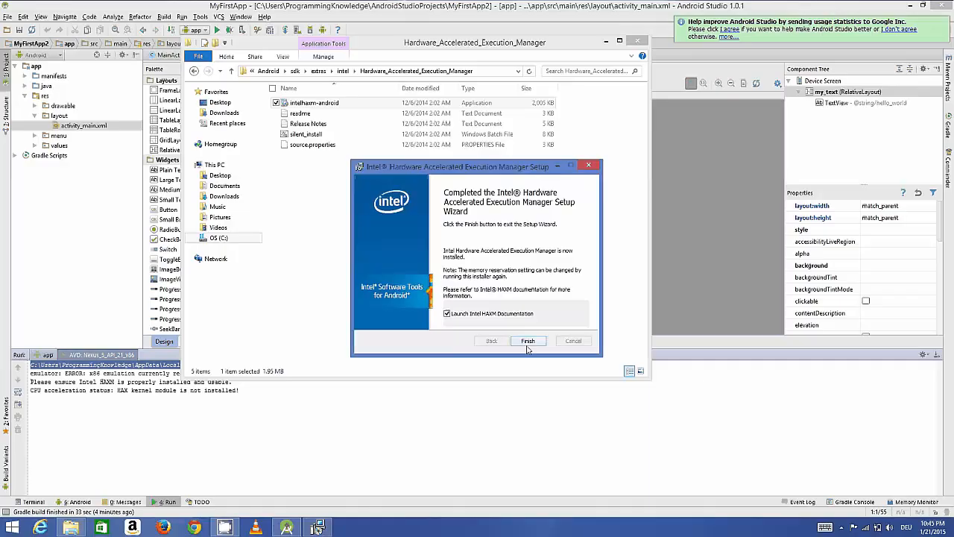
click(528, 340)
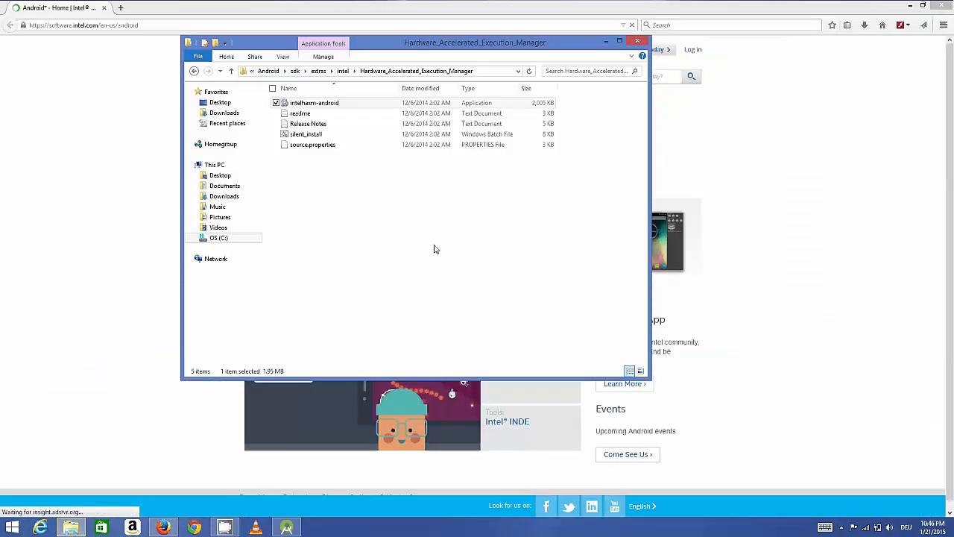
Step: Minimize the Intel Developer Zone Android page in Firefox
click(638, 40)
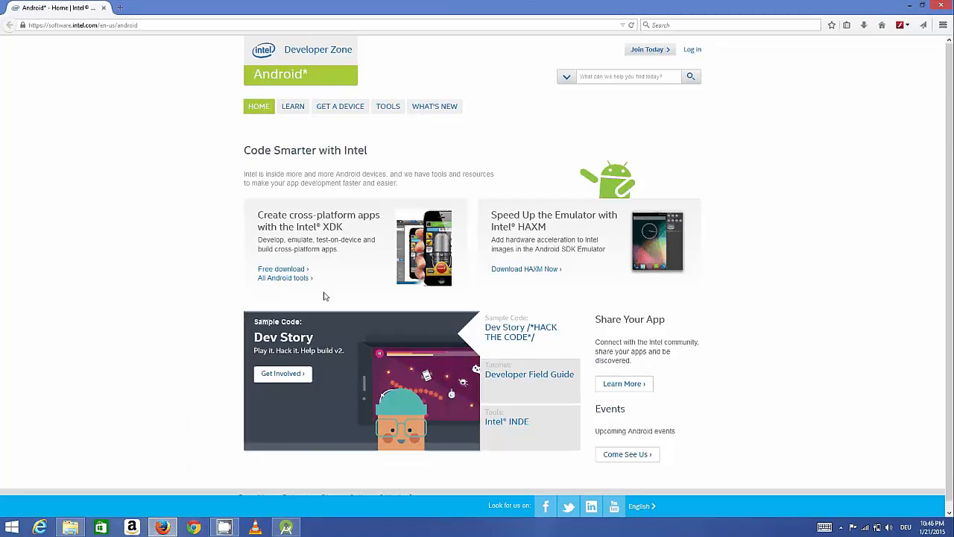
mouse_move(332, 344)
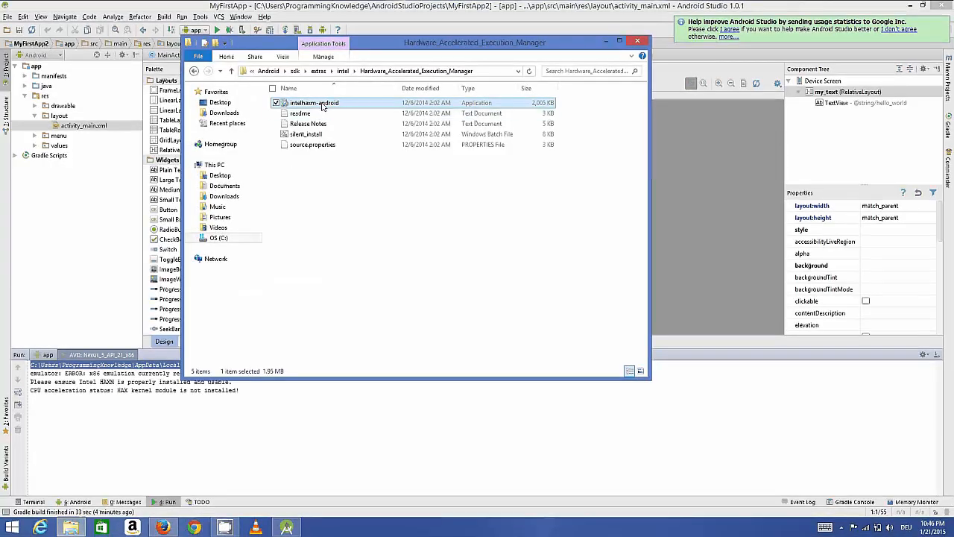
mouse_move(548, 82)
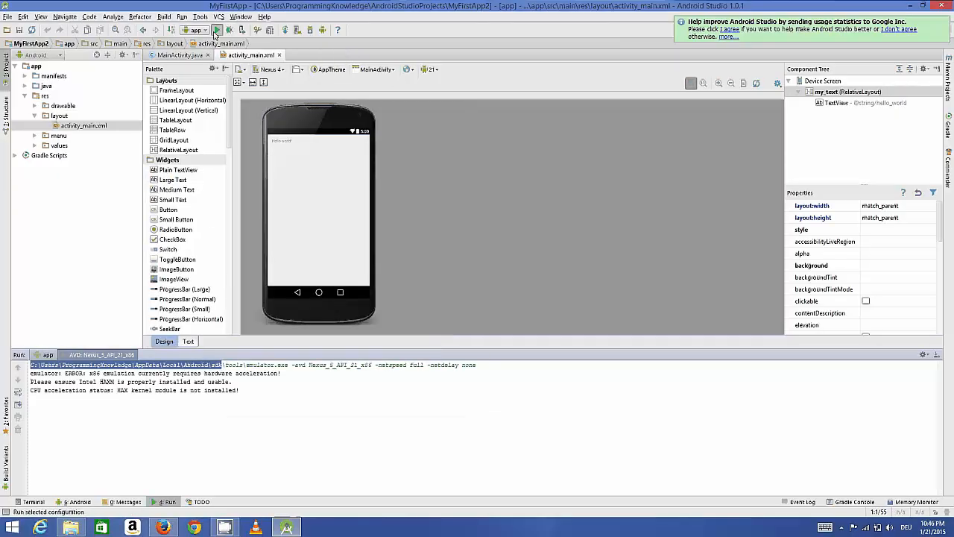
Step: Run MyFirstApp by launching the Nexus 5 API 21 x86 emulator
click(217, 30)
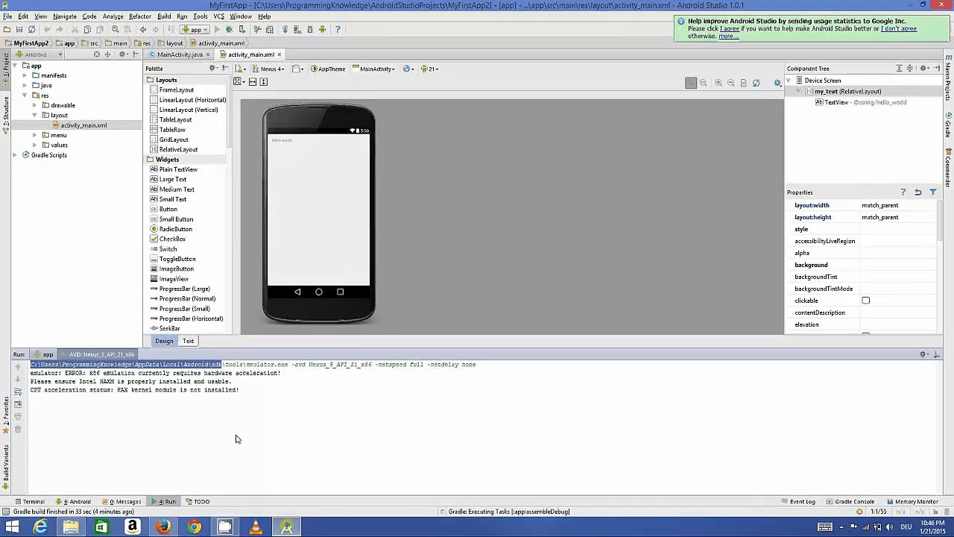
click(228, 29)
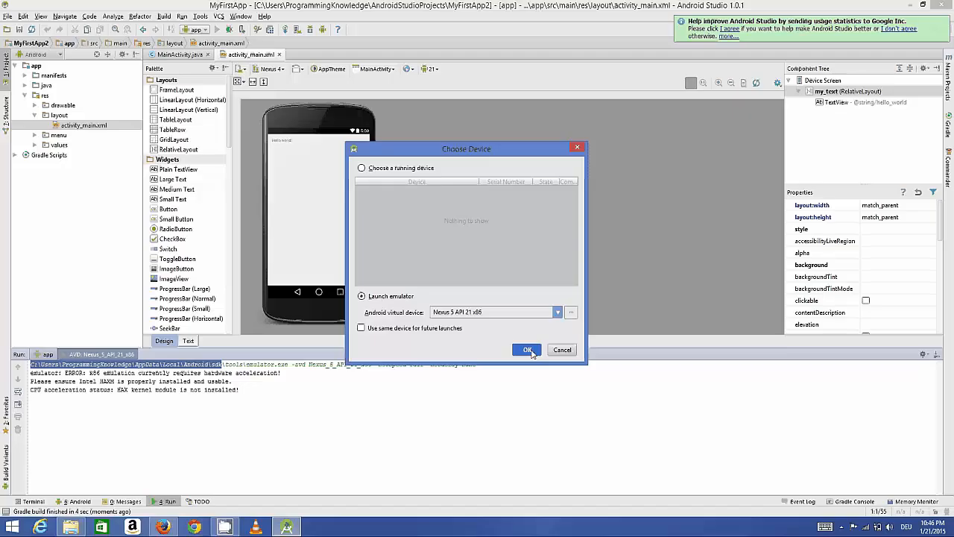
click(528, 349)
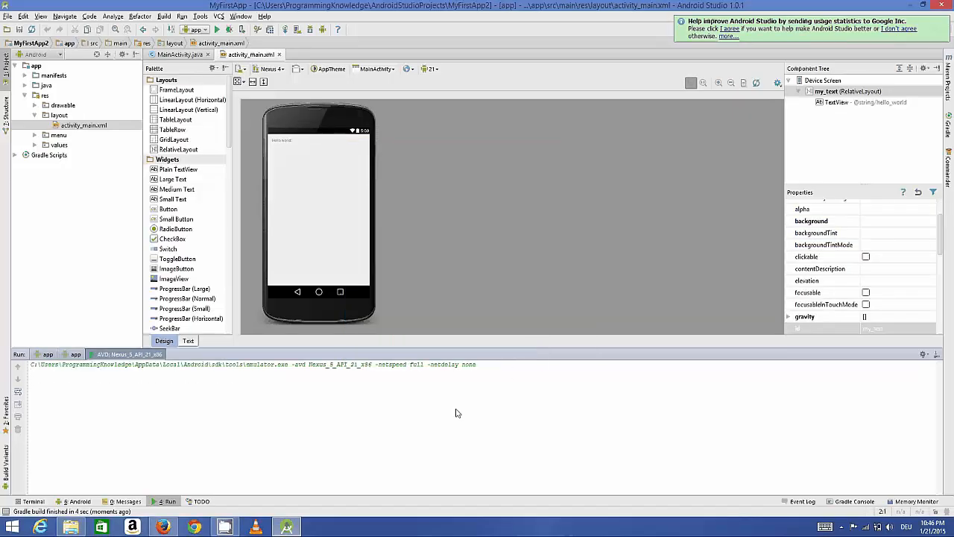
mouse_move(448, 413)
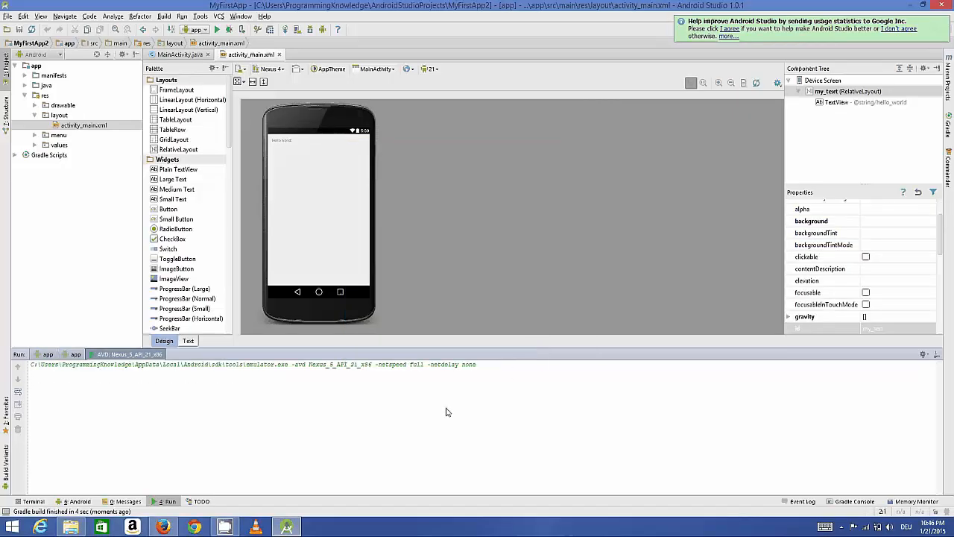
mouse_move(271, 404)
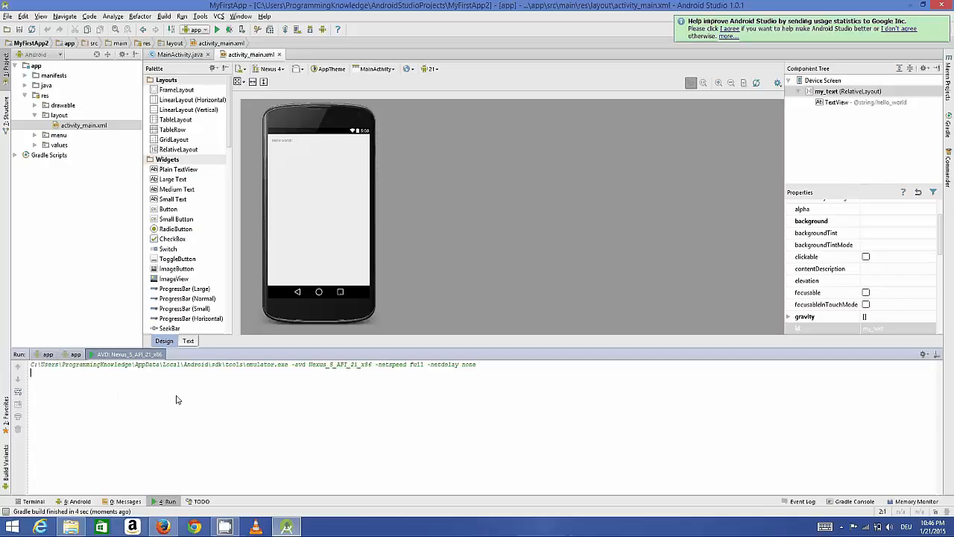
mouse_move(166, 397)
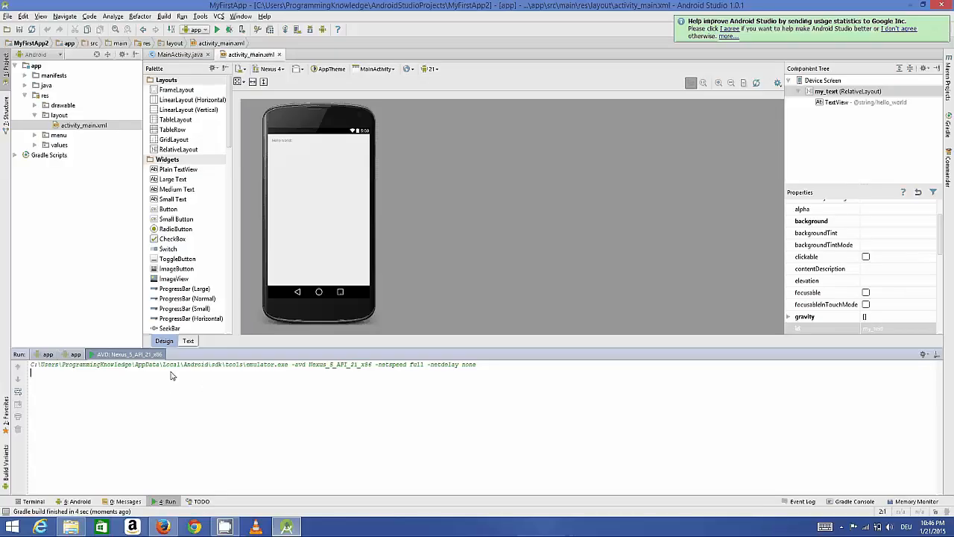
mouse_move(128, 396)
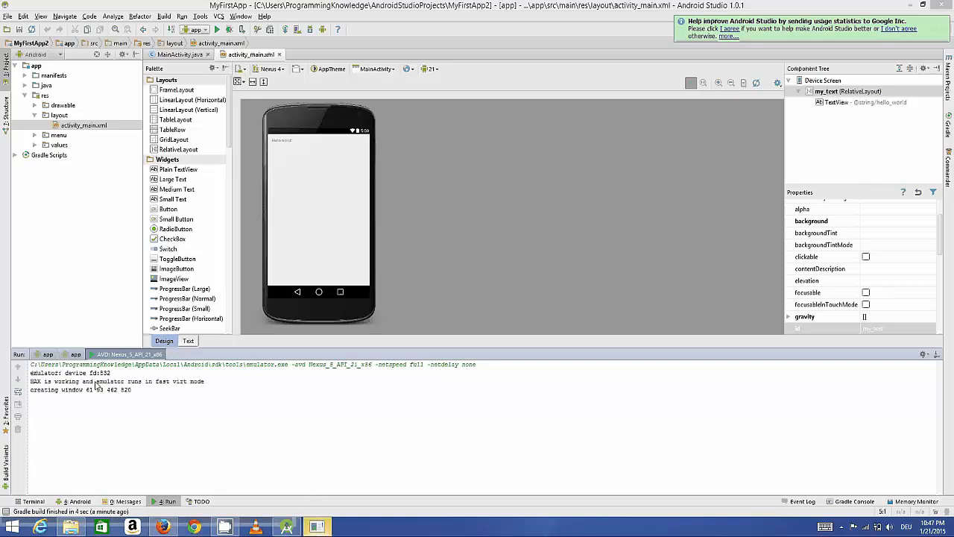
mouse_move(169, 386)
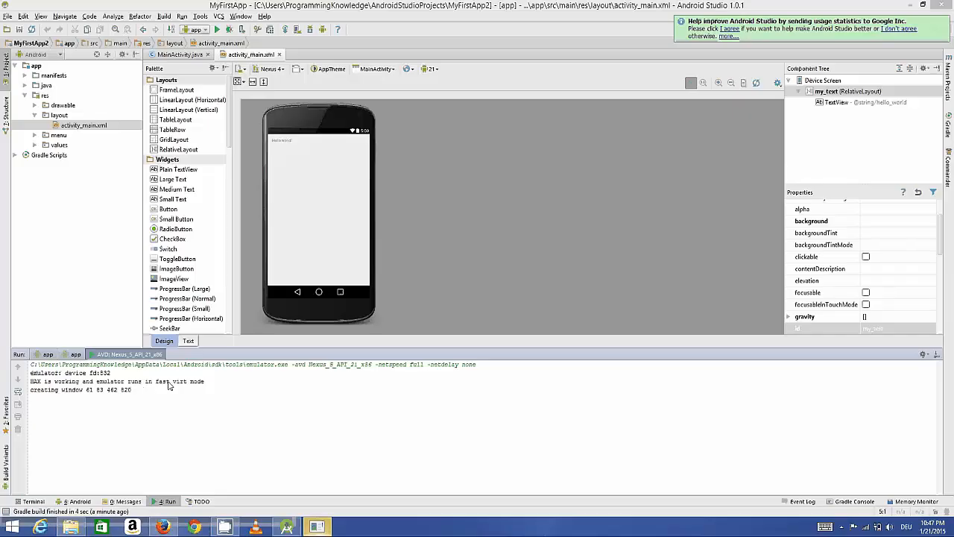
mouse_move(194, 385)
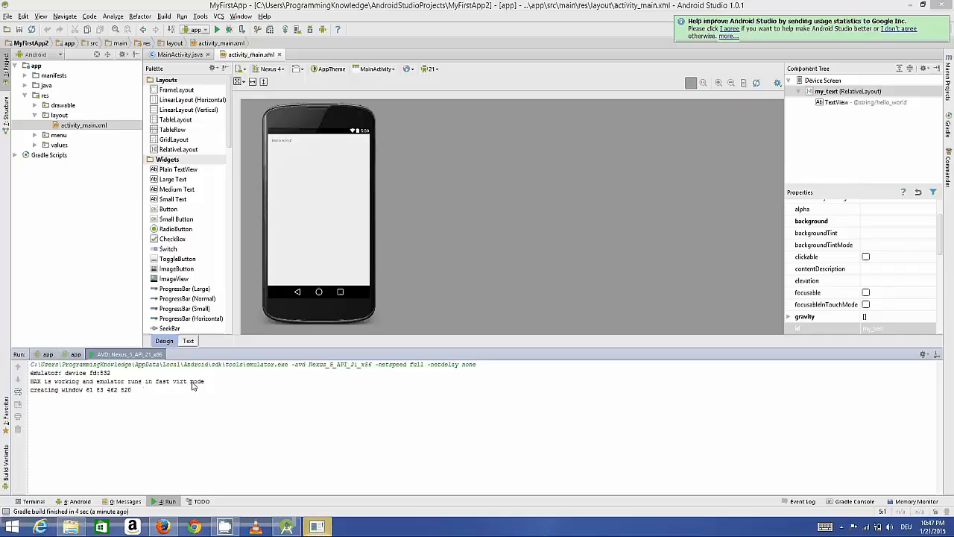
Step: Let the Nexus 5 API 21 x86 emulator boot to its home screen
click(317, 527)
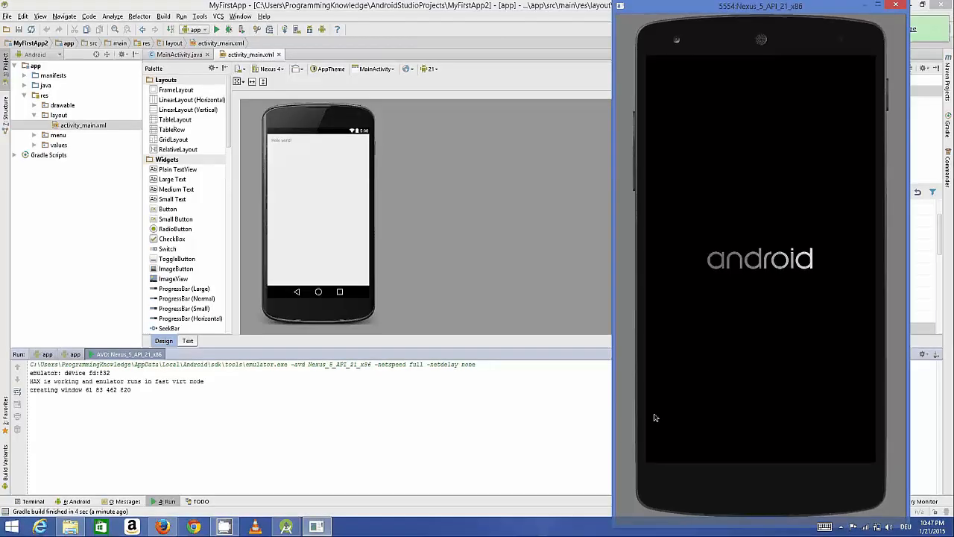
mouse_move(694, 318)
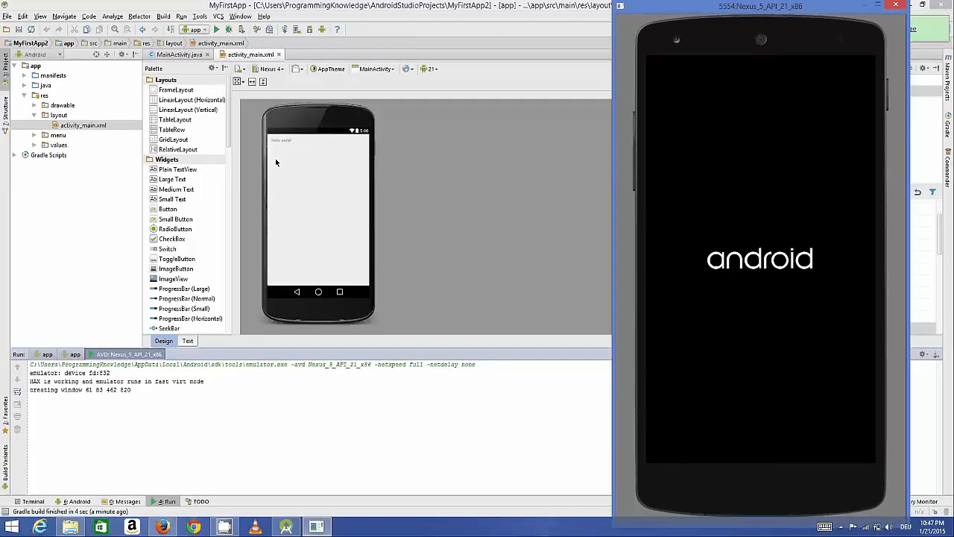
mouse_move(281, 152)
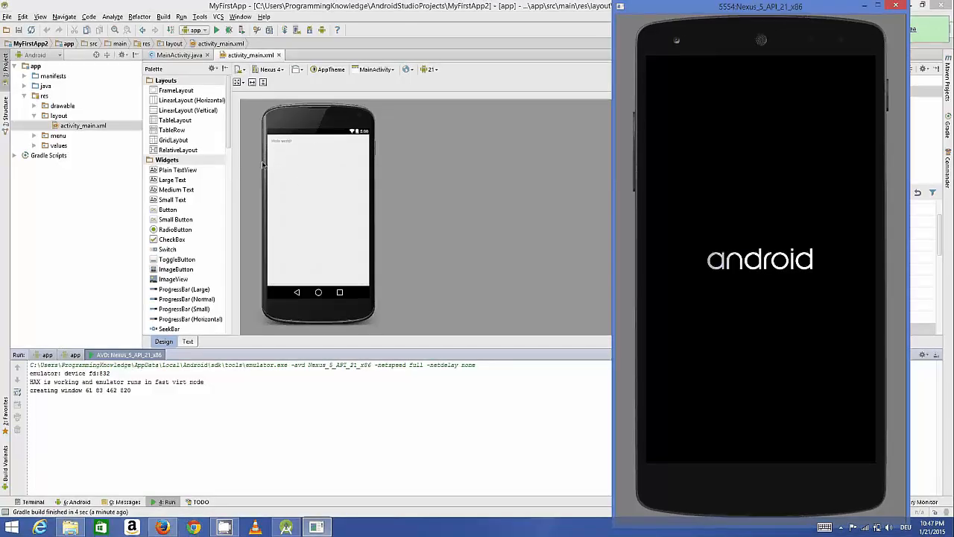
mouse_move(500, 253)
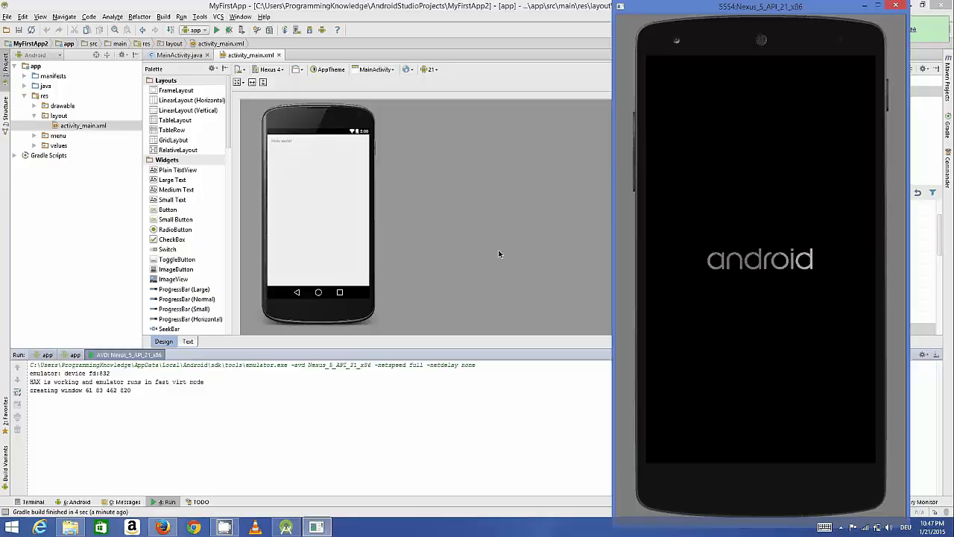
mouse_move(333, 214)
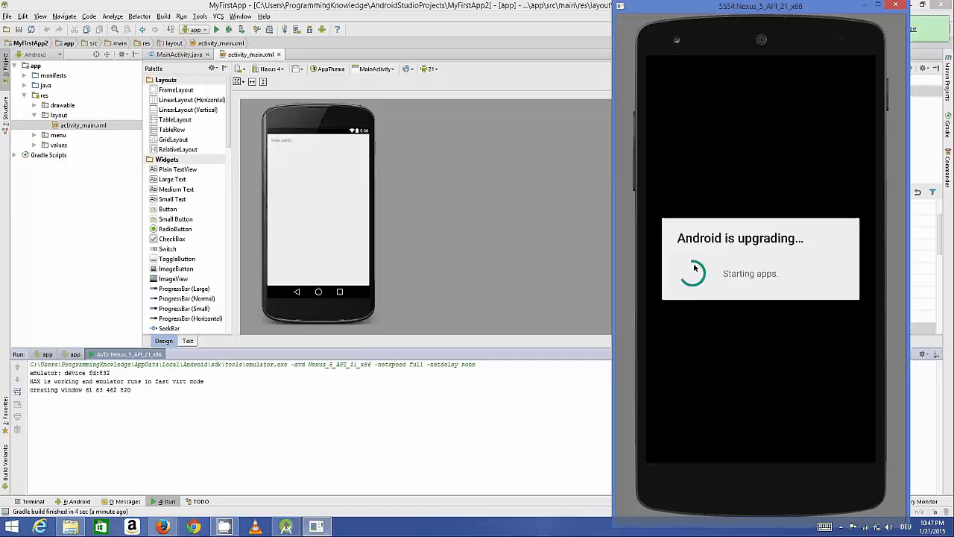
mouse_move(720, 257)
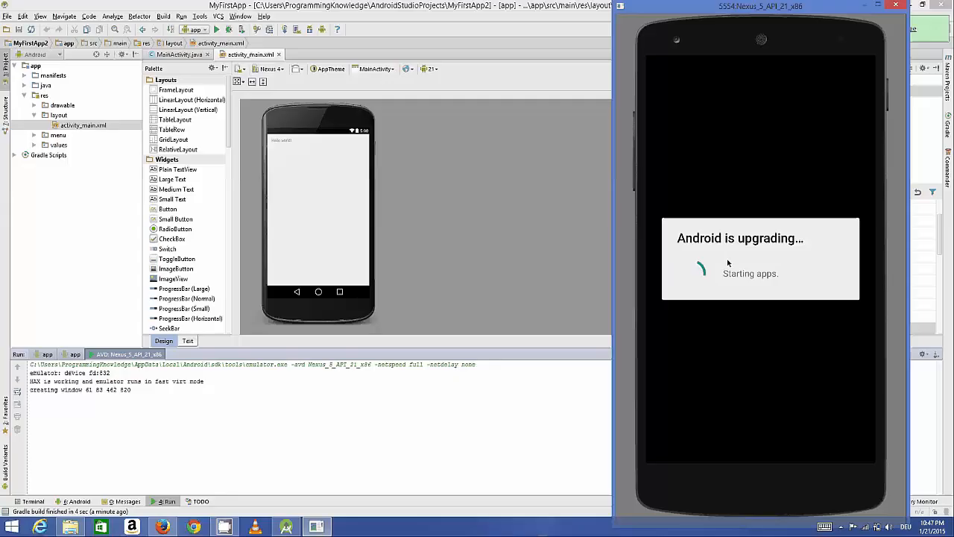
mouse_move(763, 382)
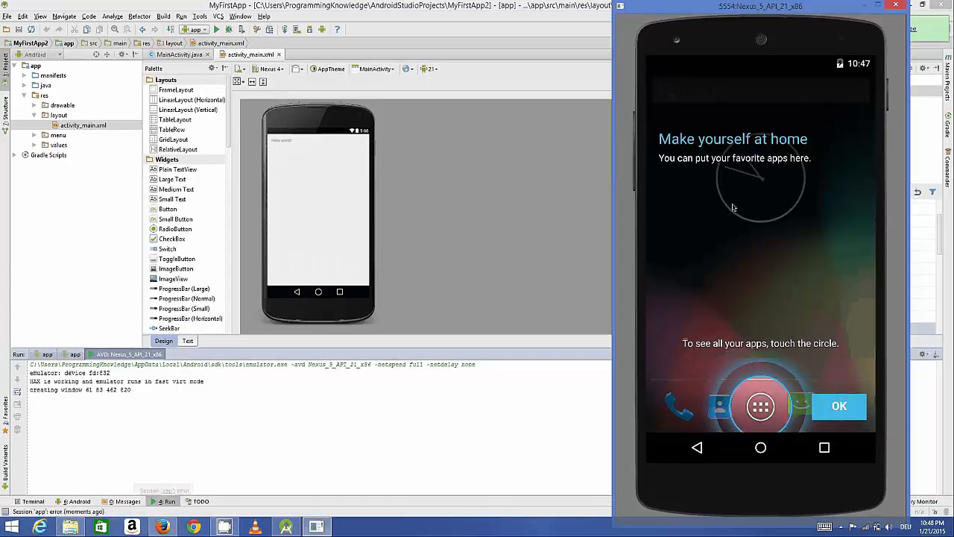
Step: Dismiss the home screen welcome tip so MyFirstApp shows 'Hello world!'
click(839, 405)
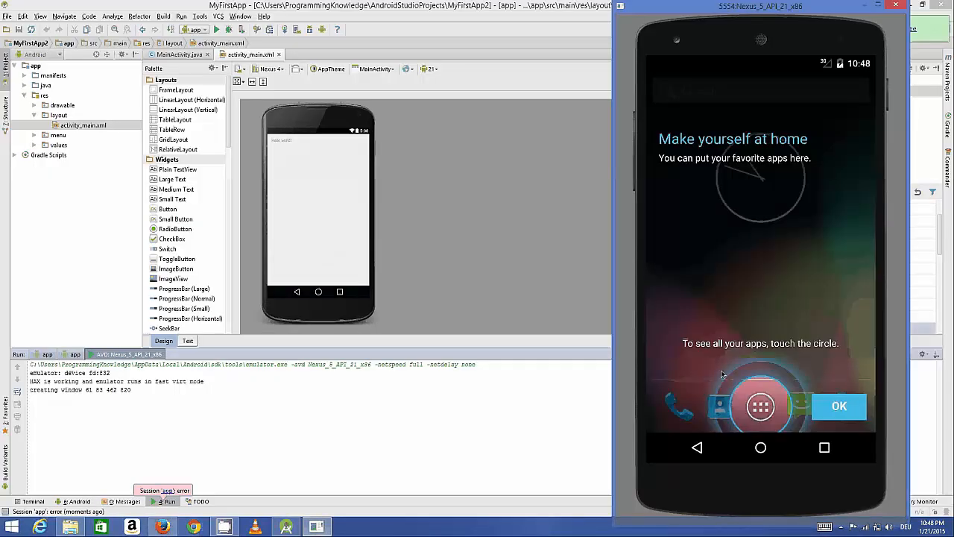
mouse_move(761, 366)
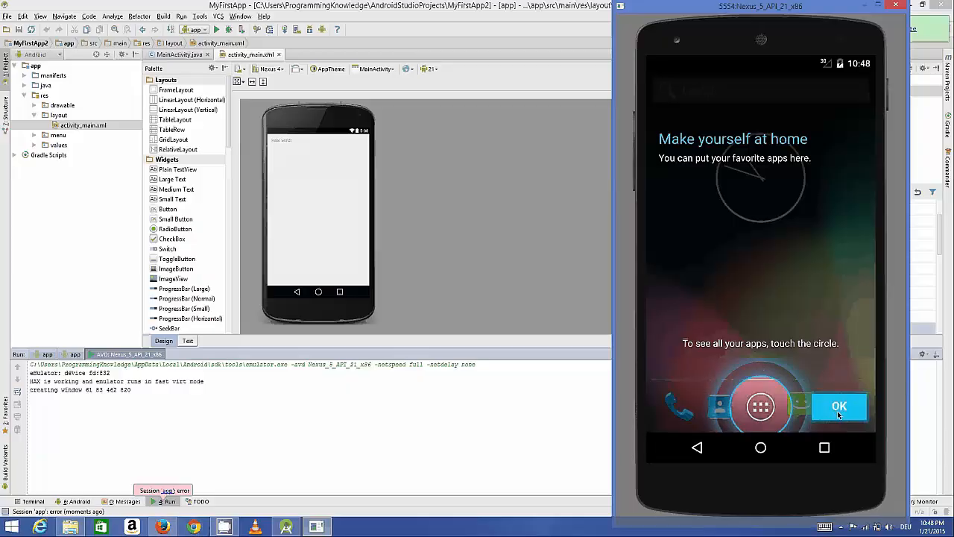
click(839, 406)
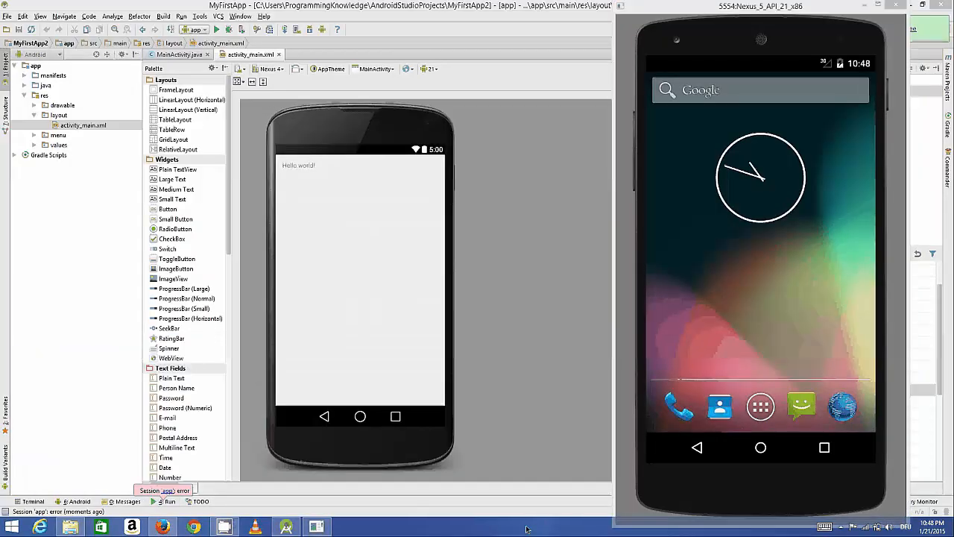
click(77, 501)
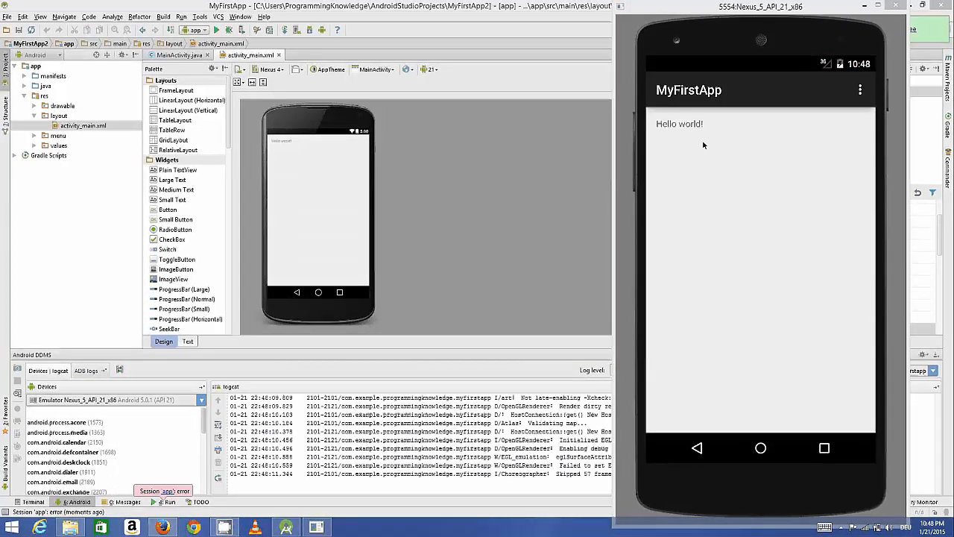
mouse_move(708, 152)
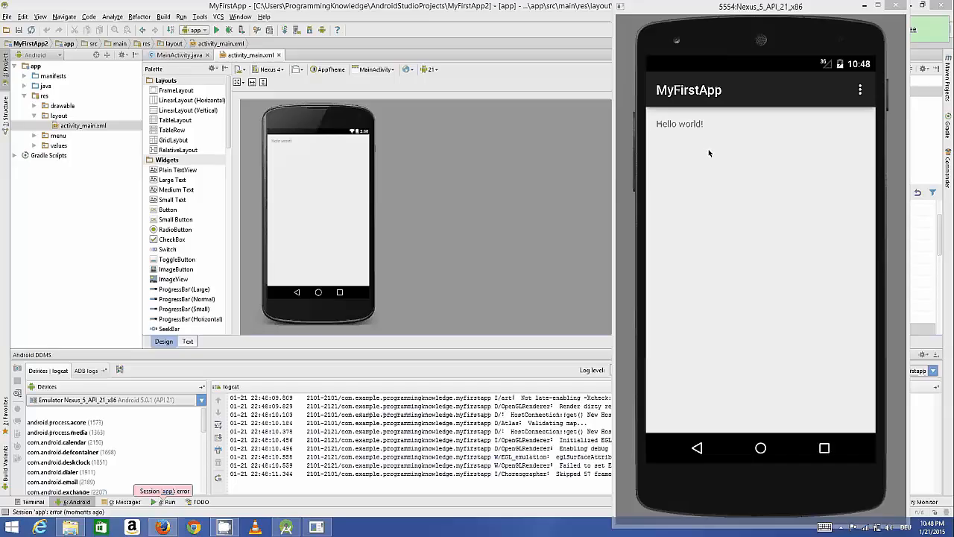
mouse_move(729, 158)
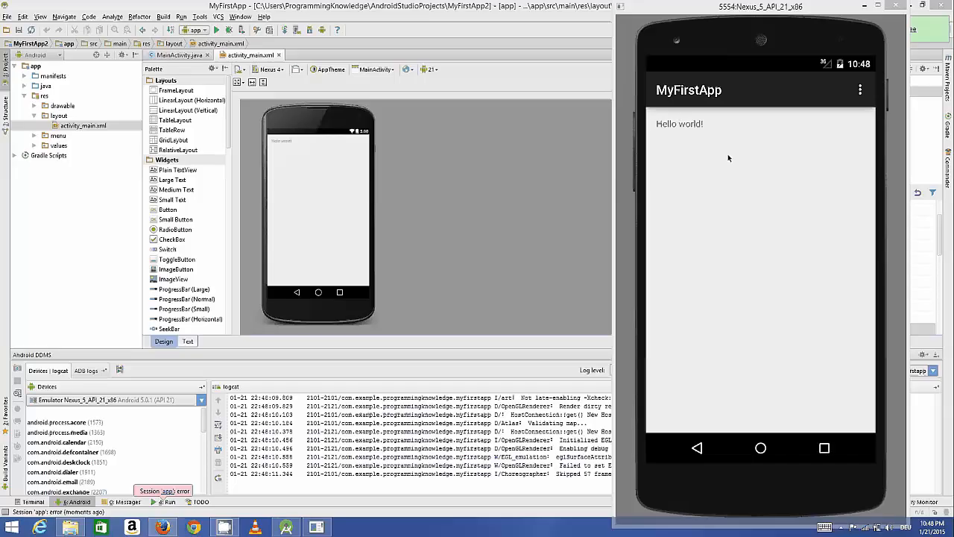